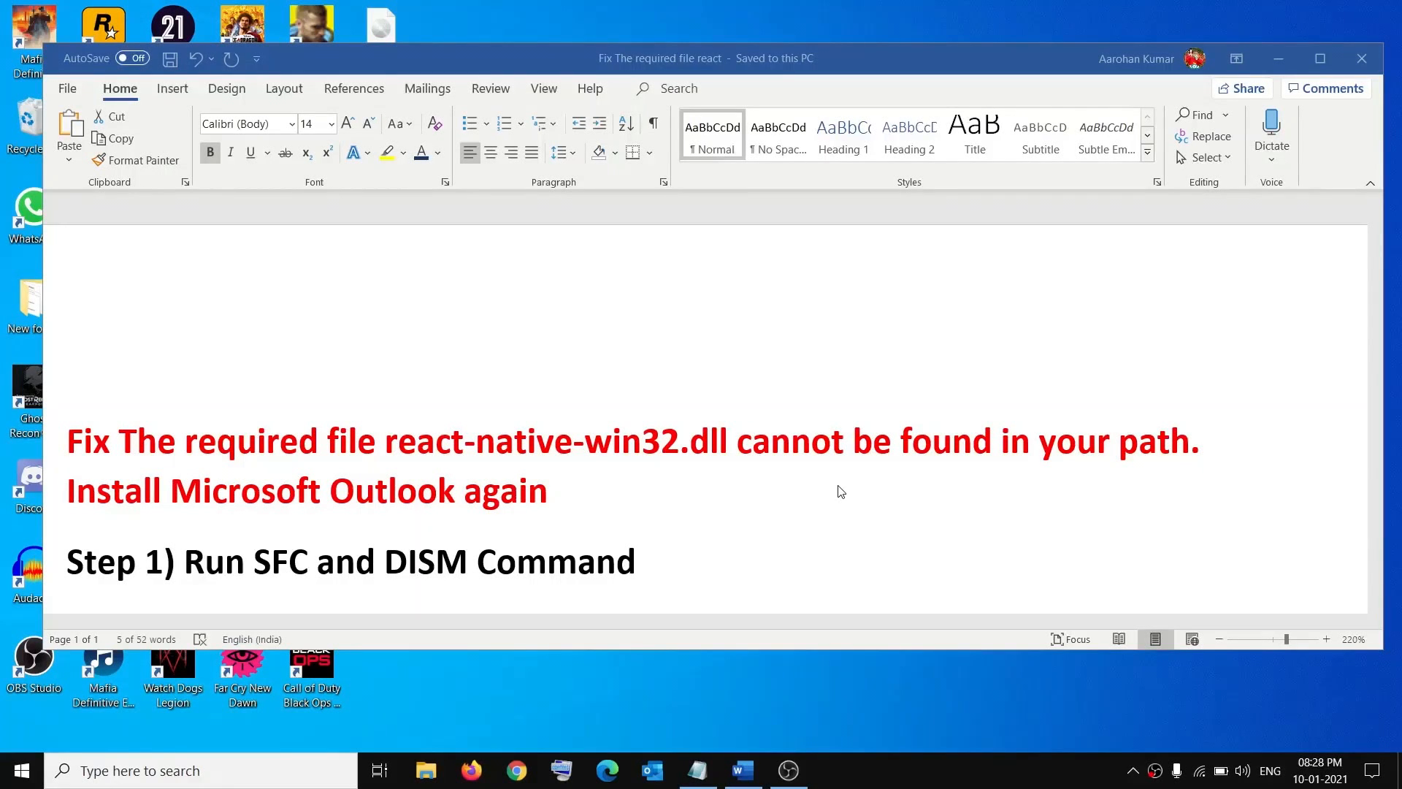
mouse_move(199, 499)
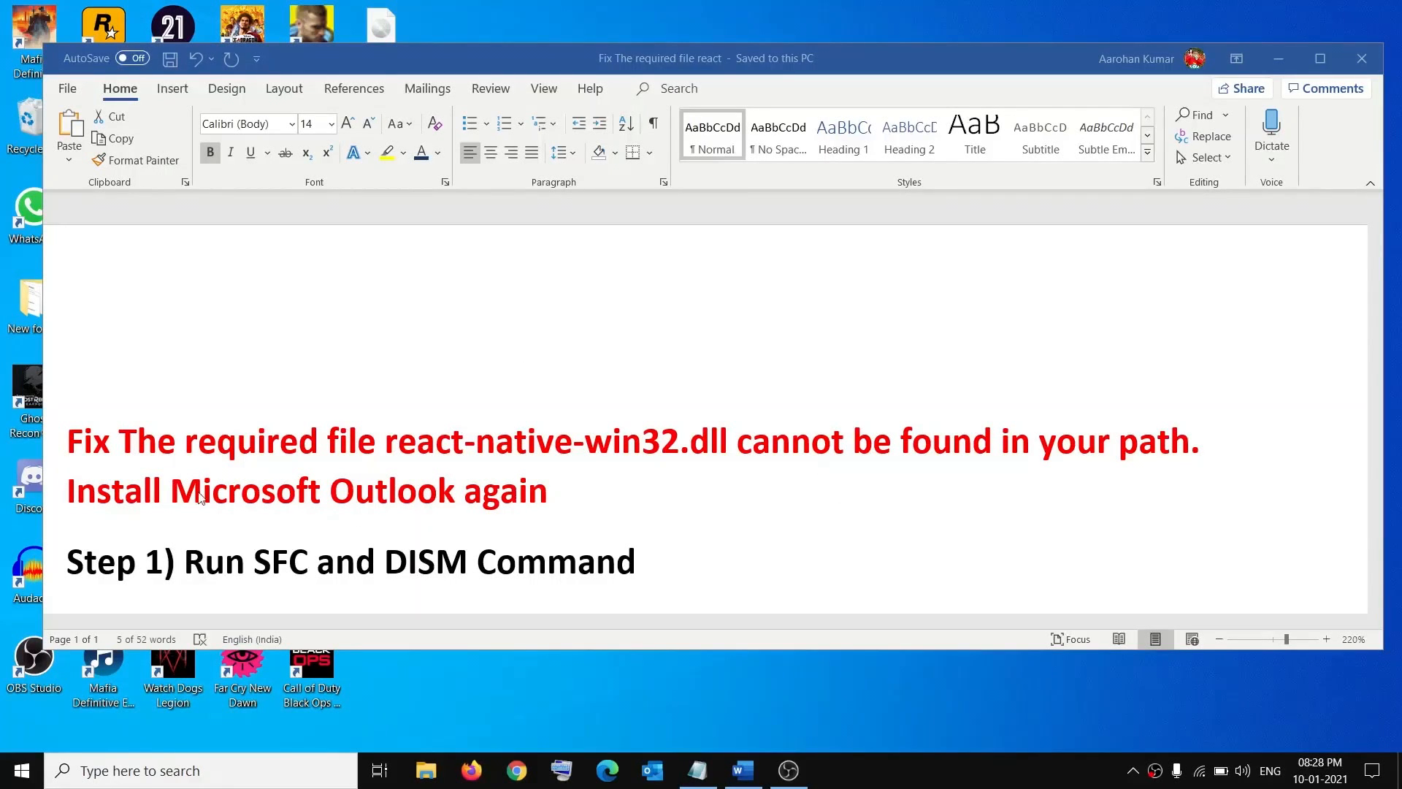
mouse_move(324, 461)
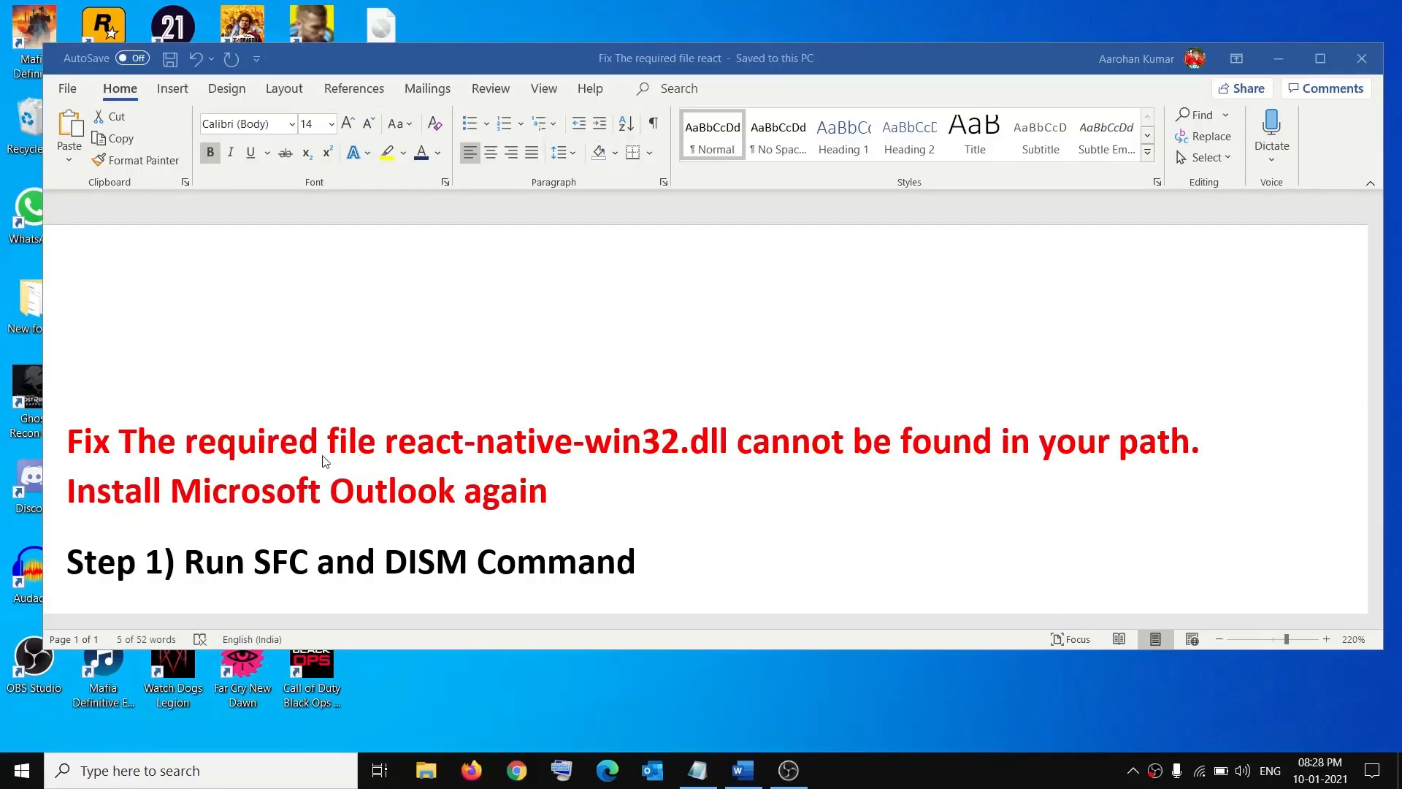
mouse_move(665, 458)
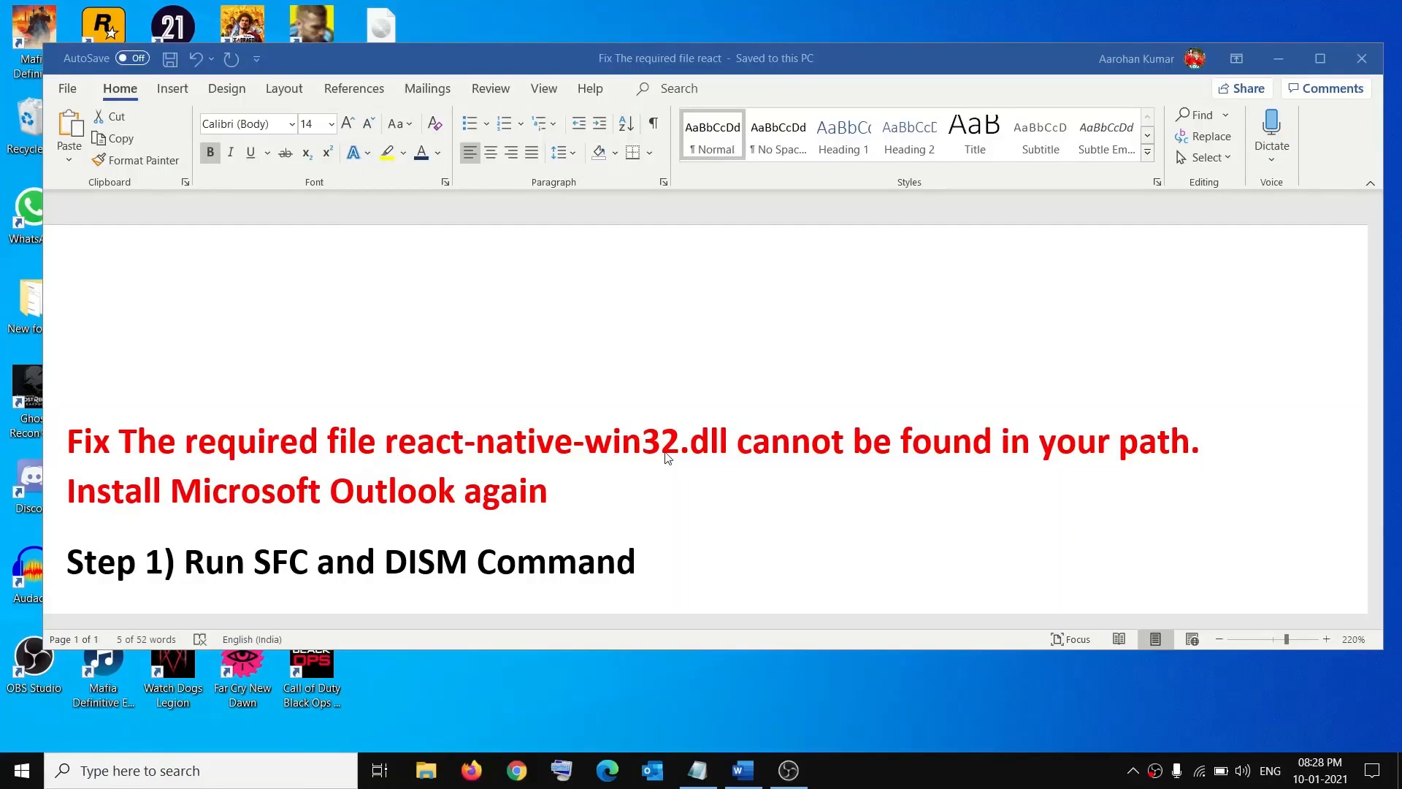
mouse_move(1063, 465)
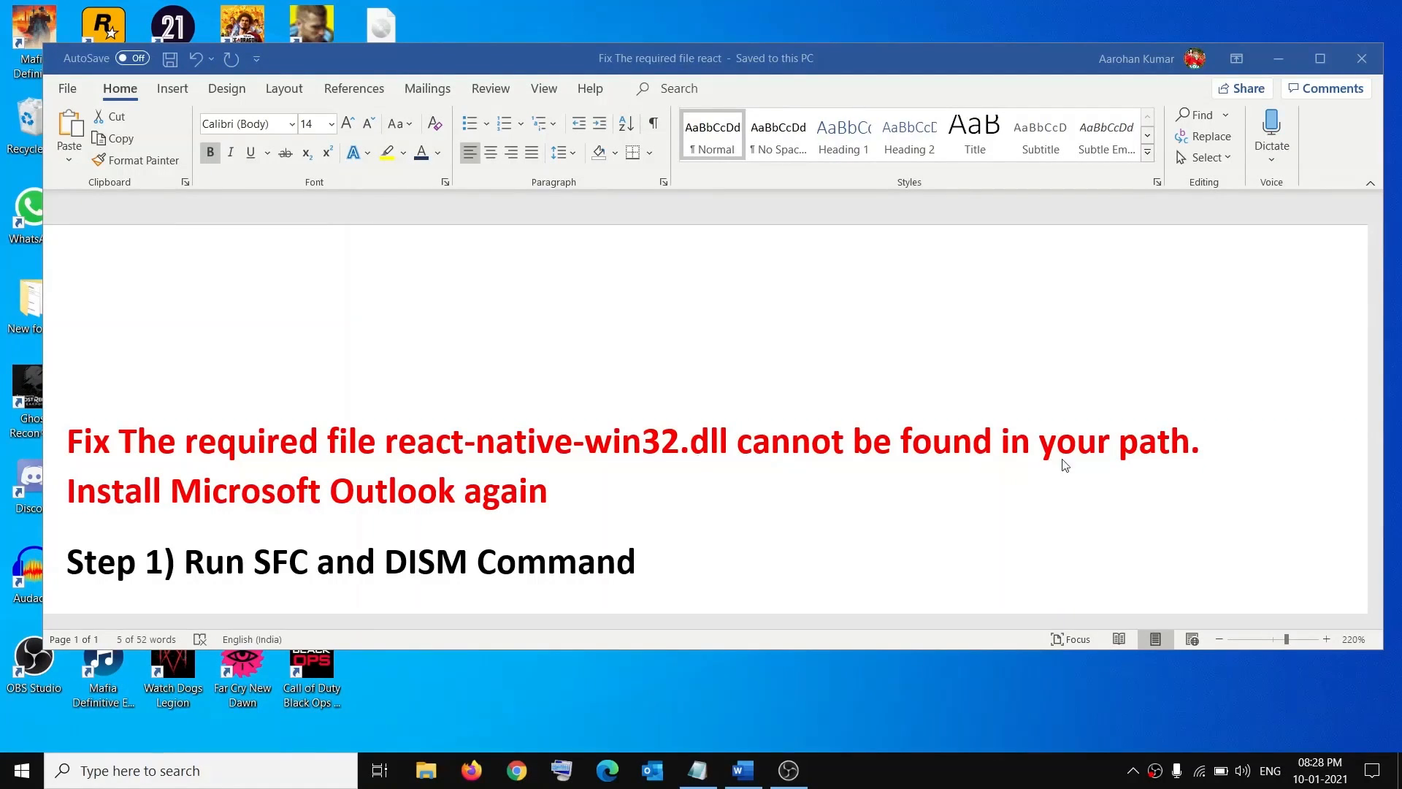
mouse_move(247, 516)
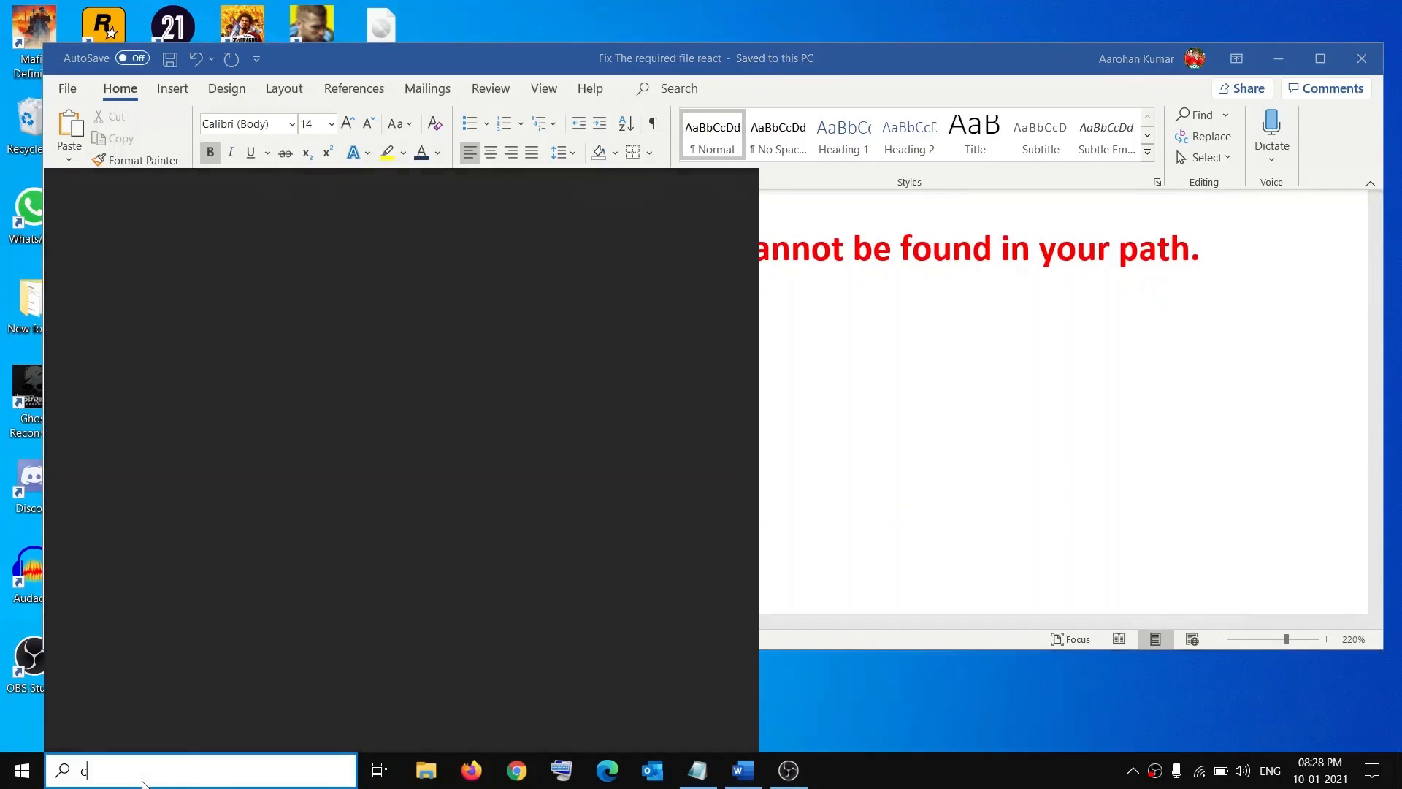
Step: Search Windows for cmd and launch Command Prompt as administrator
text(md)
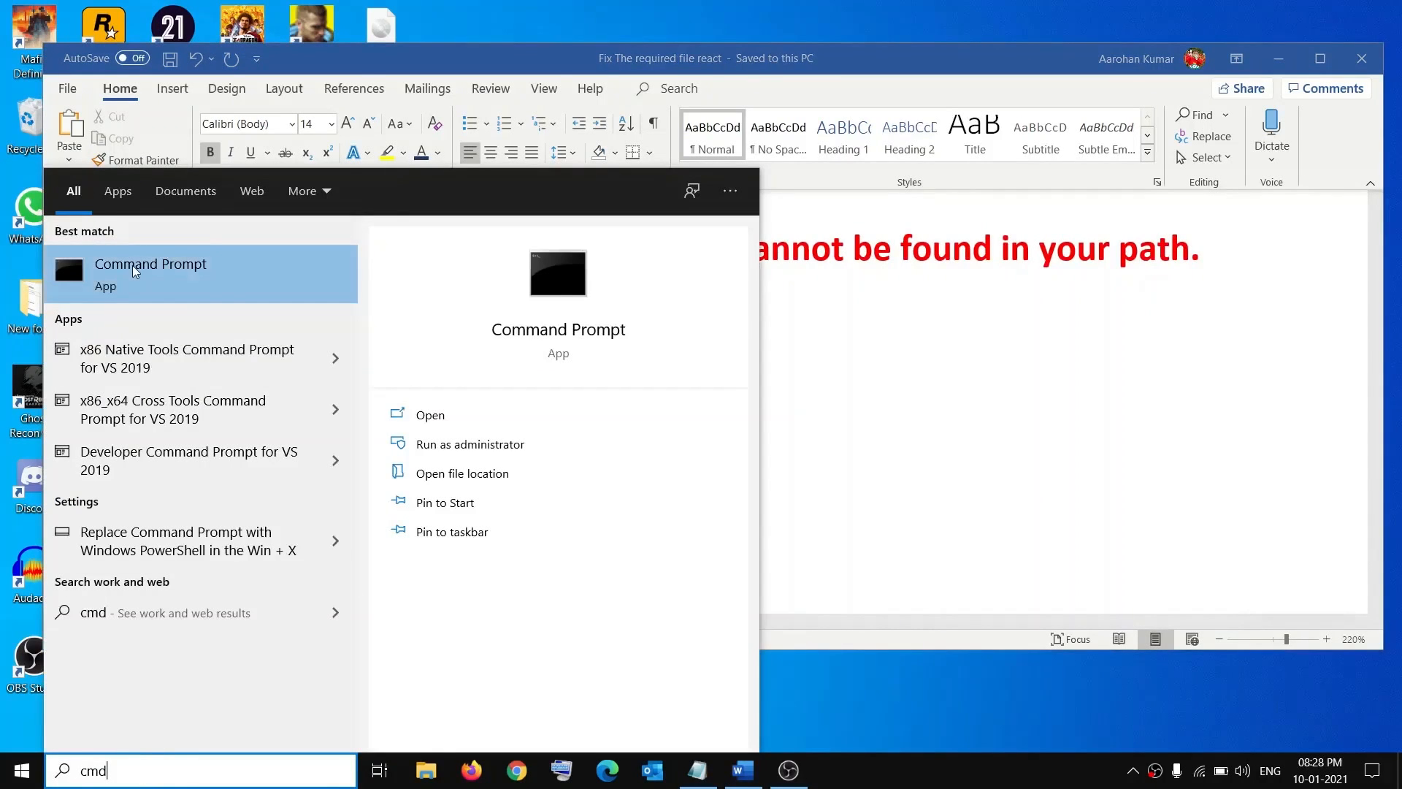
mouse_move(188, 278)
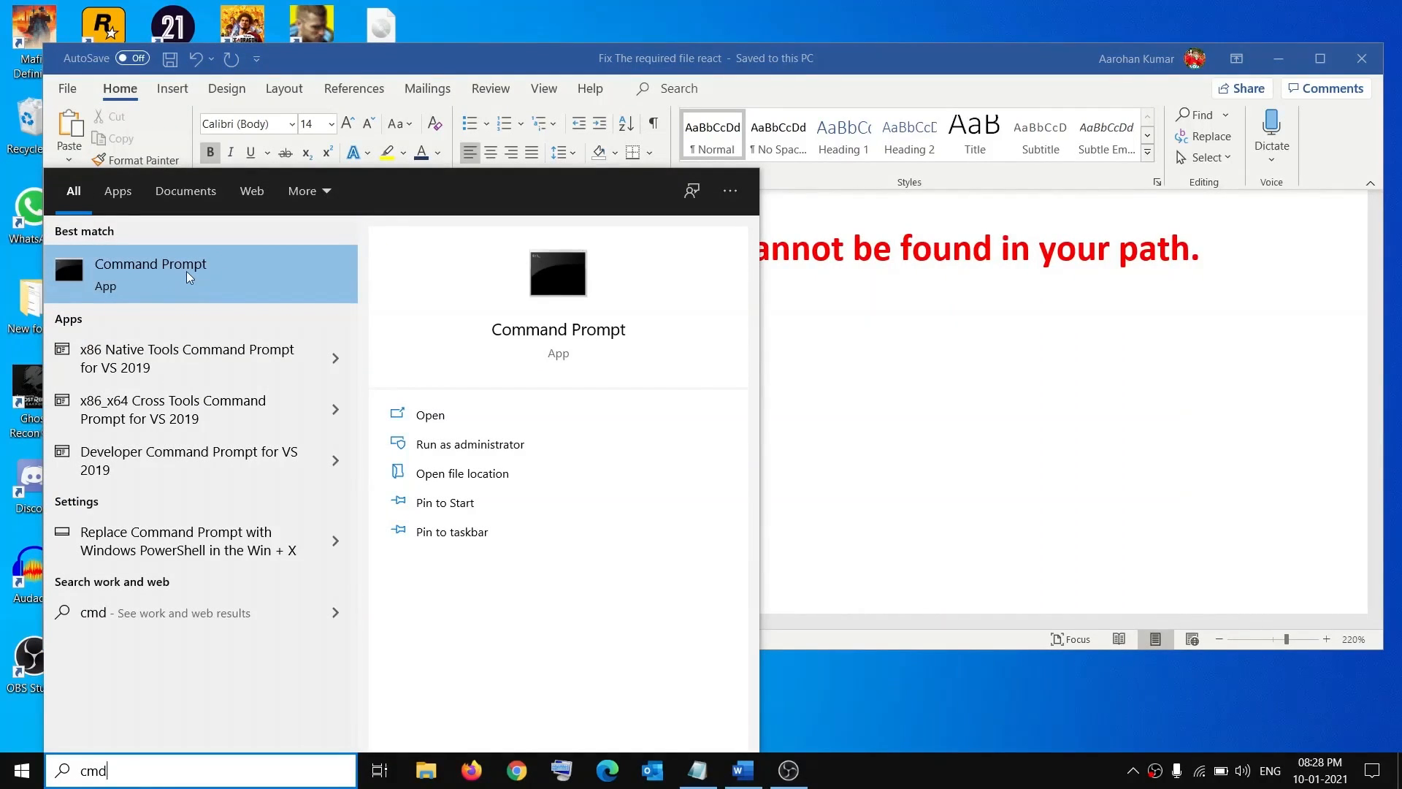
mouse_move(781, 526)
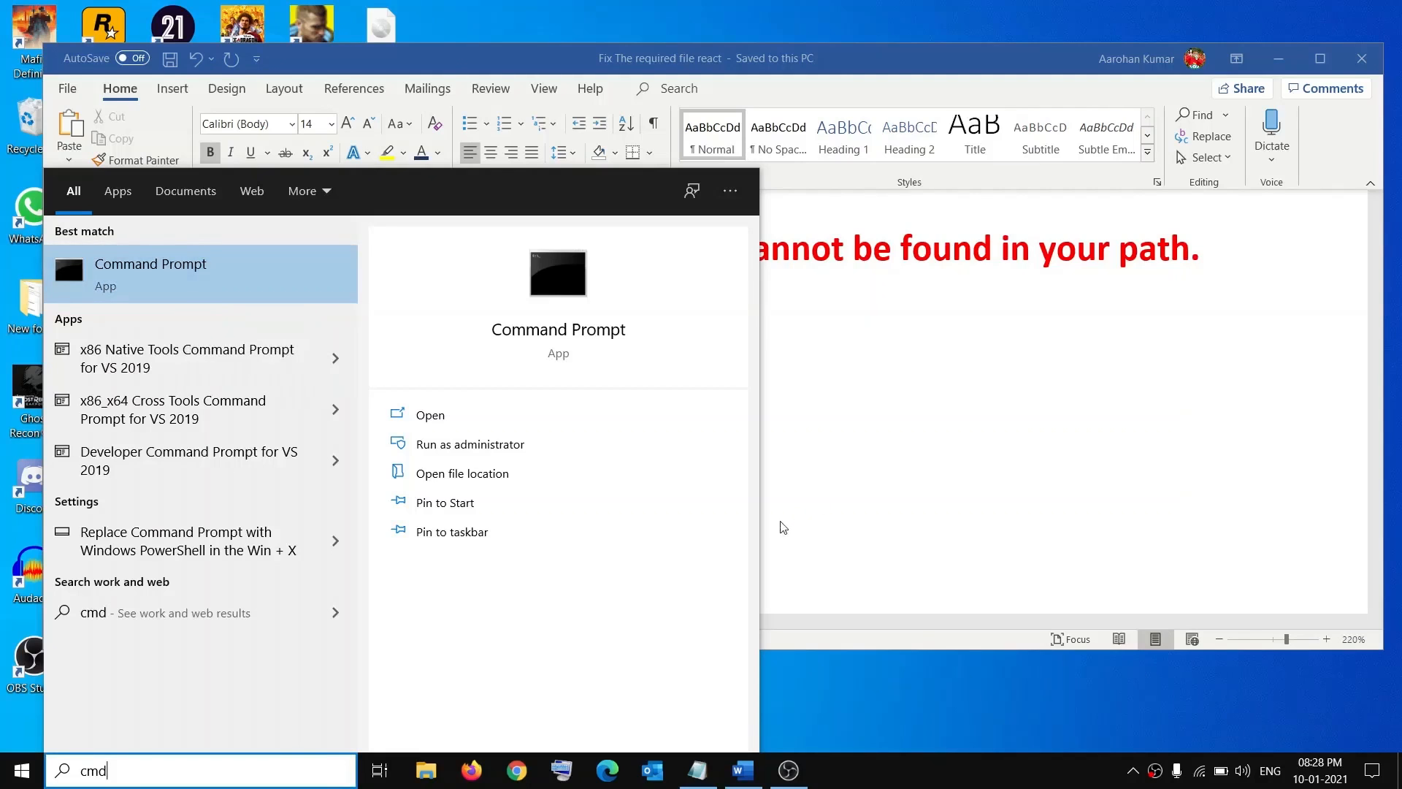
click(469, 444)
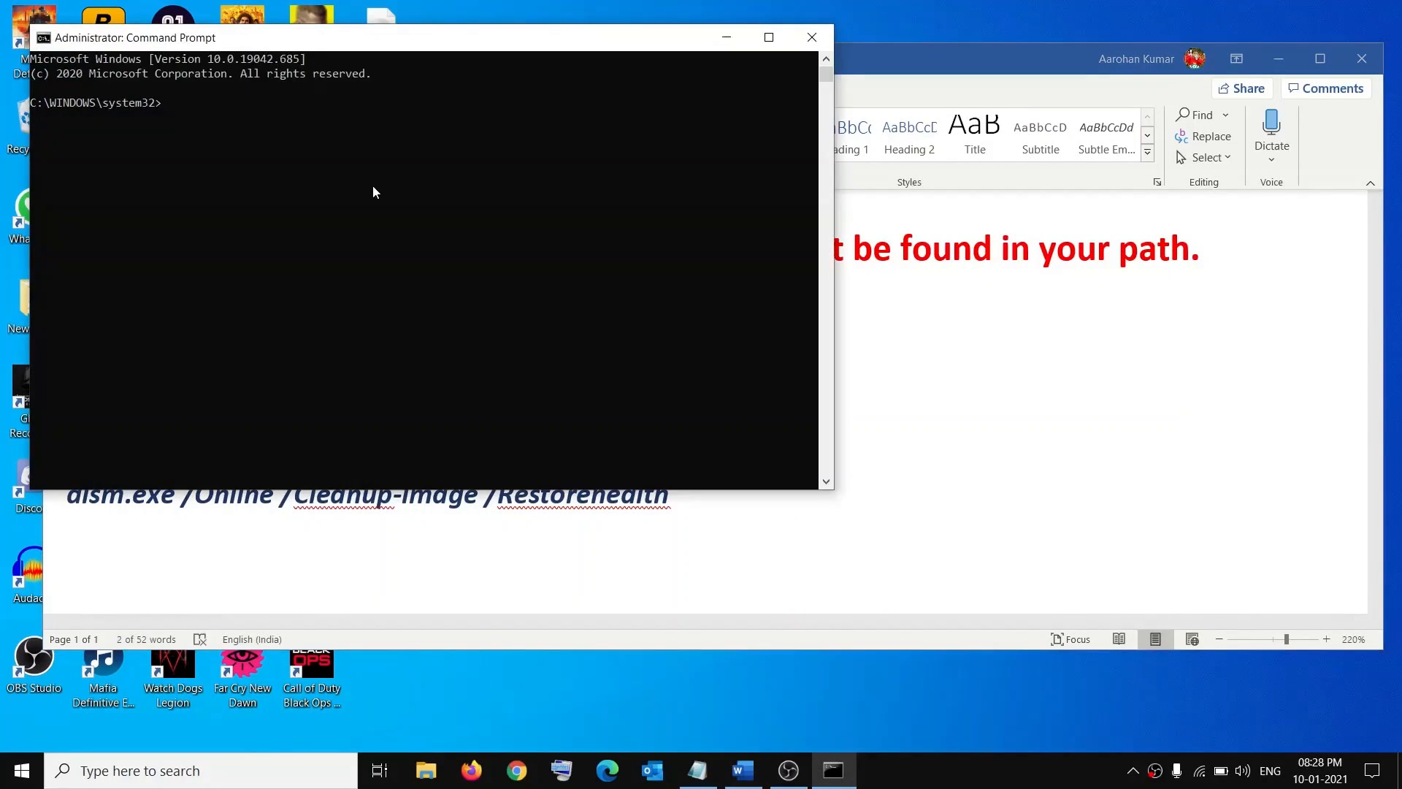
Step: Run sfc /scannow in the admin prompt and scroll the Word guide to Step 2
text(sfc /scannow)
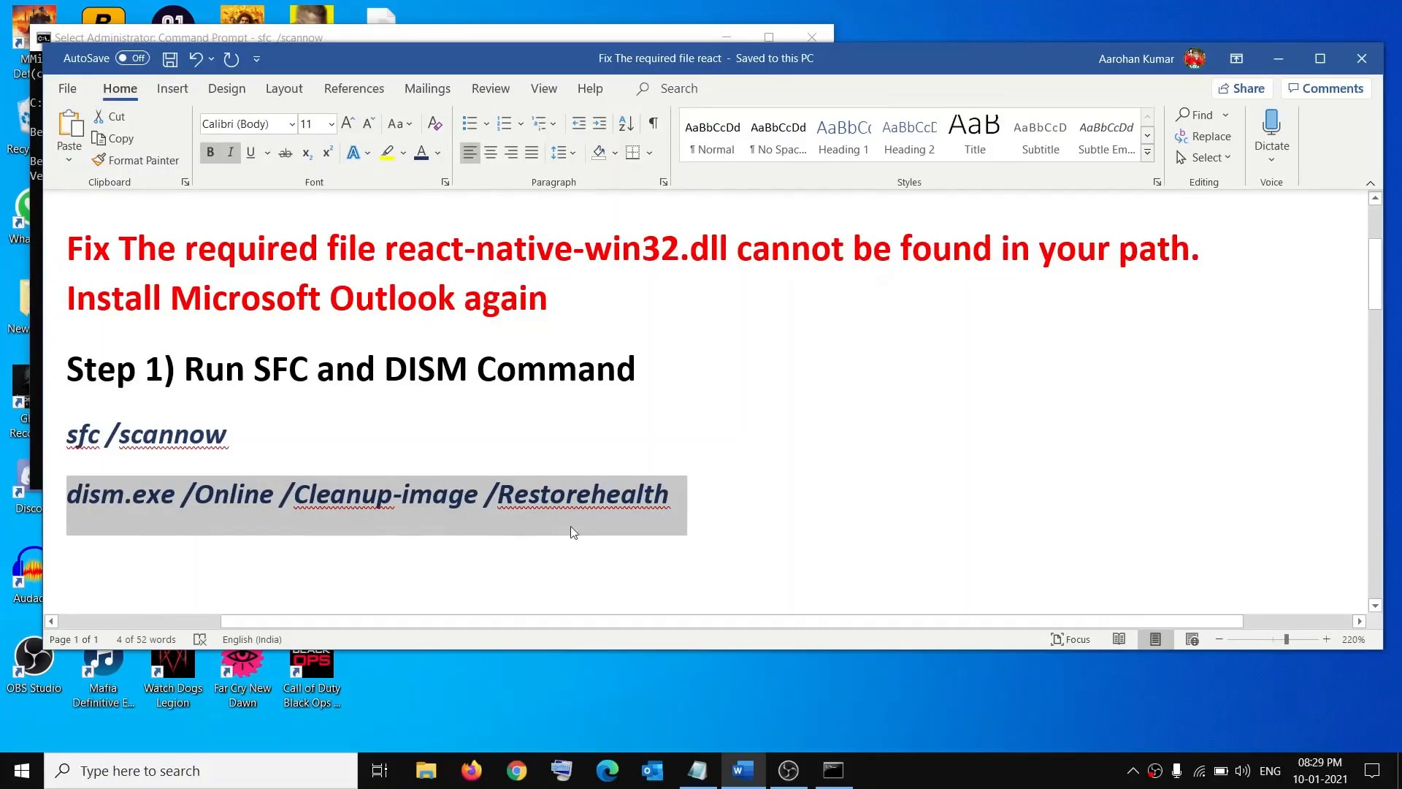
mouse_move(642, 464)
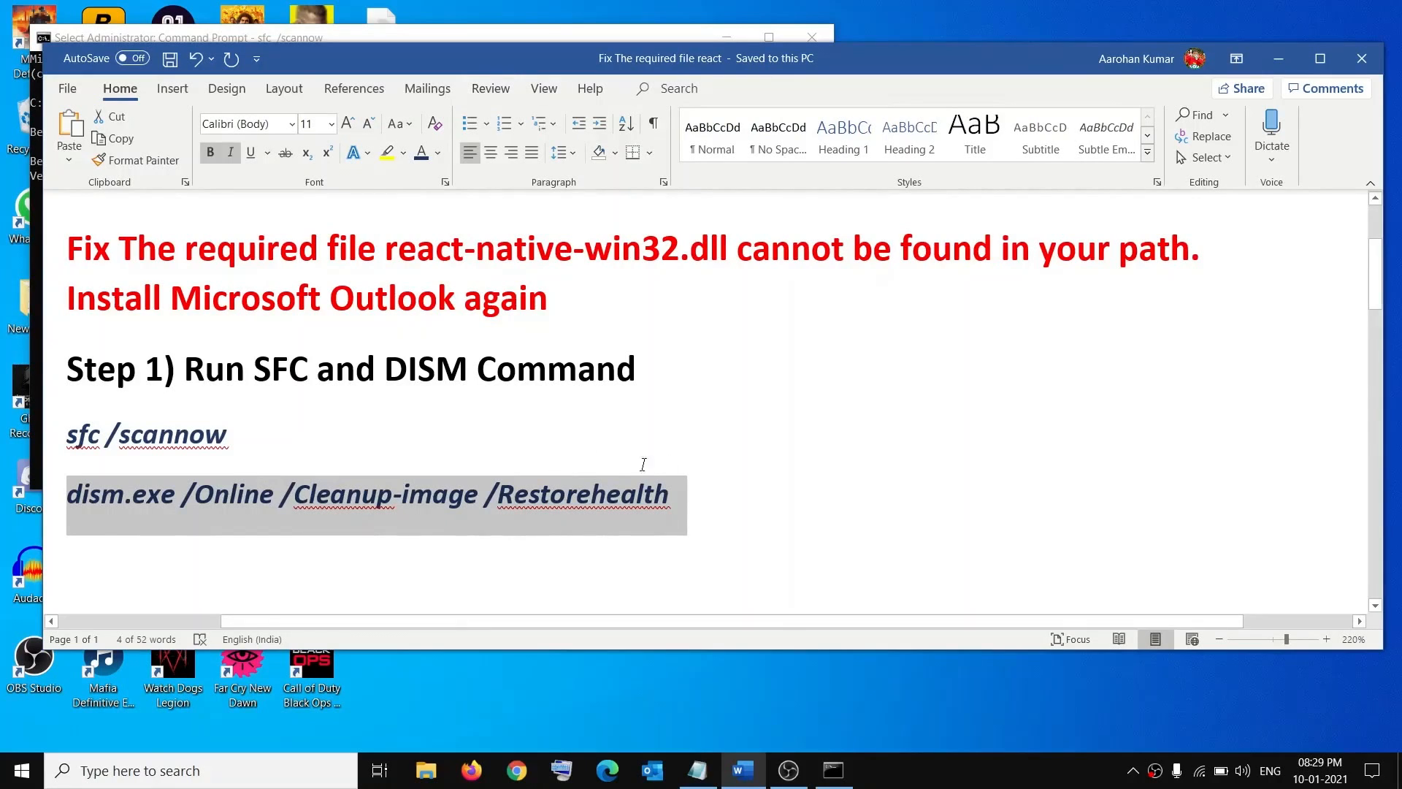
mouse_move(580, 417)
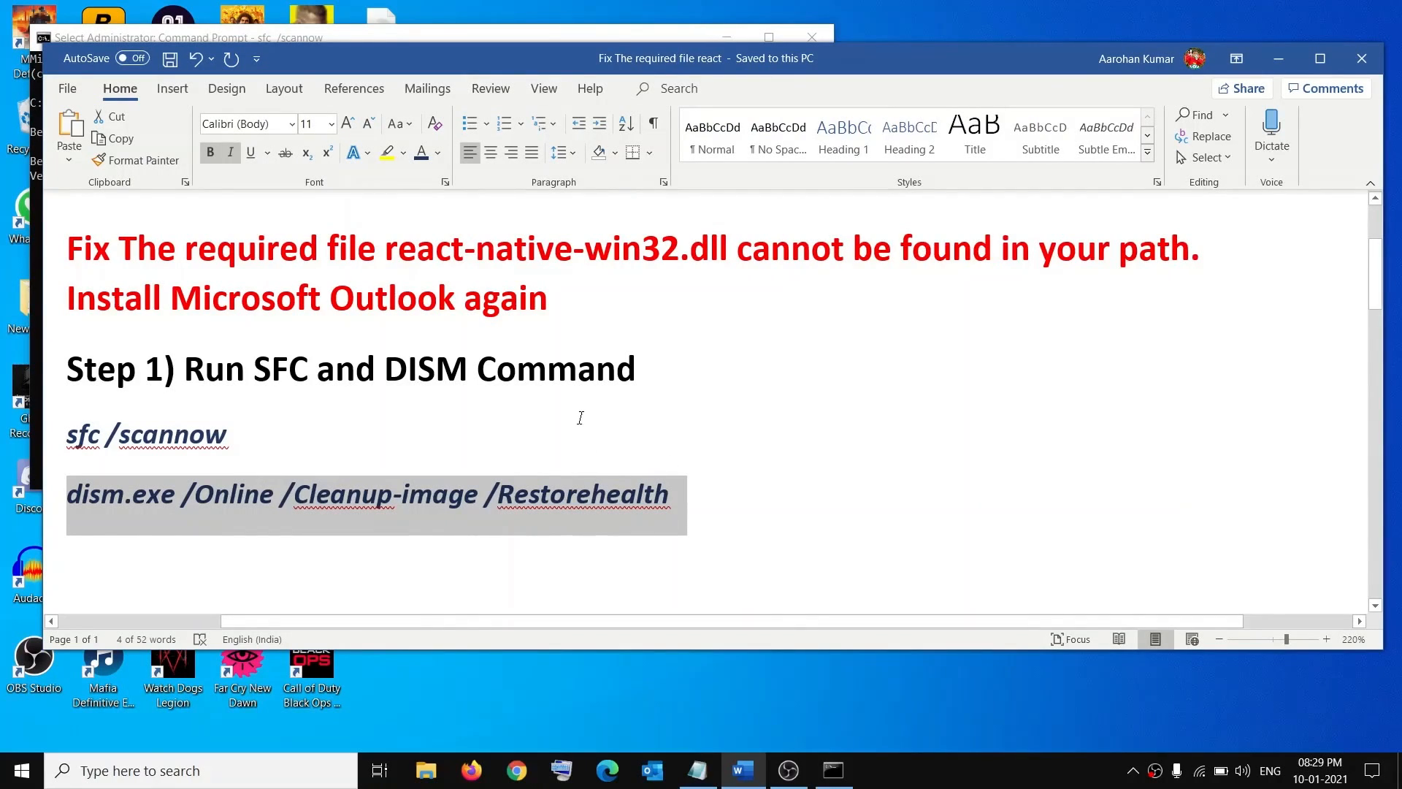
mouse_move(613, 411)
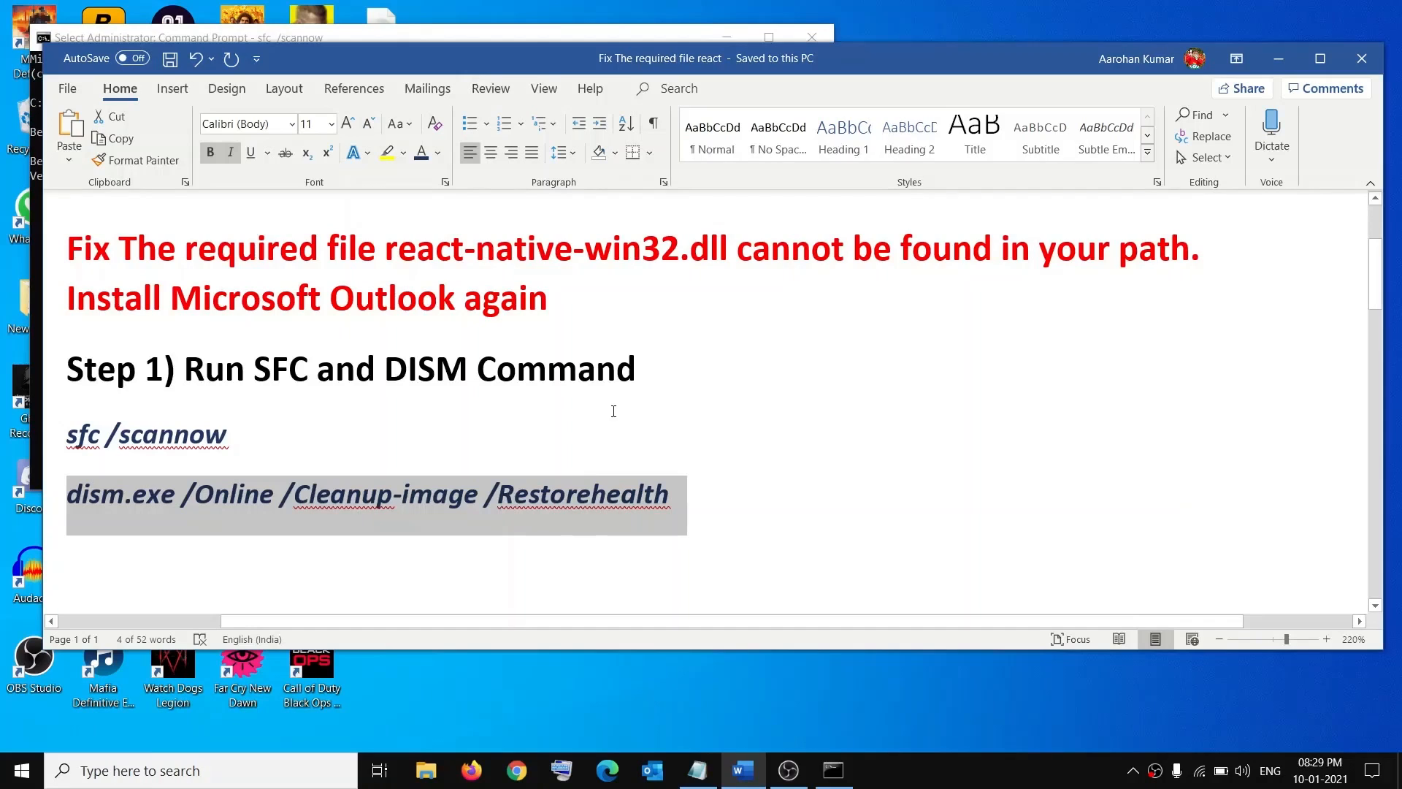
mouse_move(570, 416)
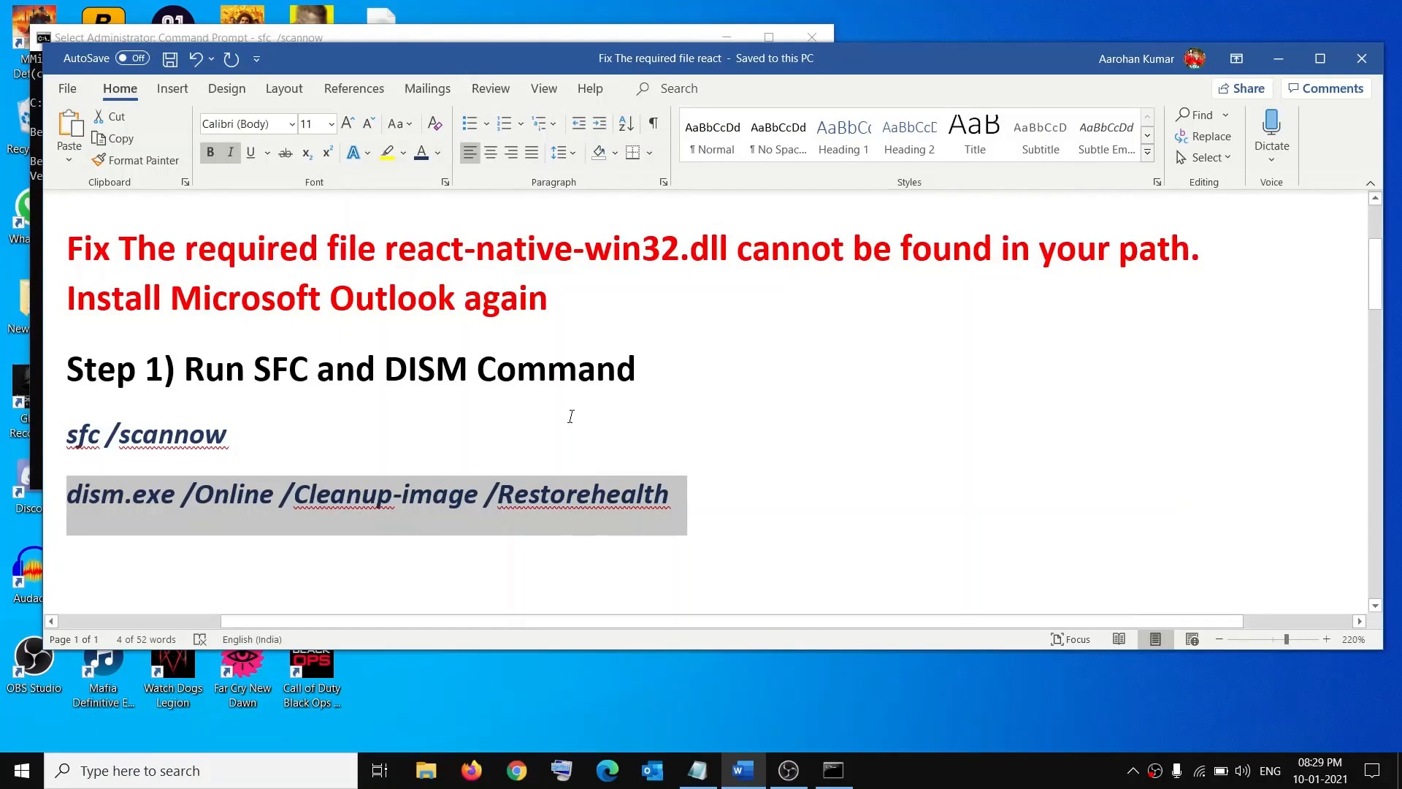
scroll(down, 3)
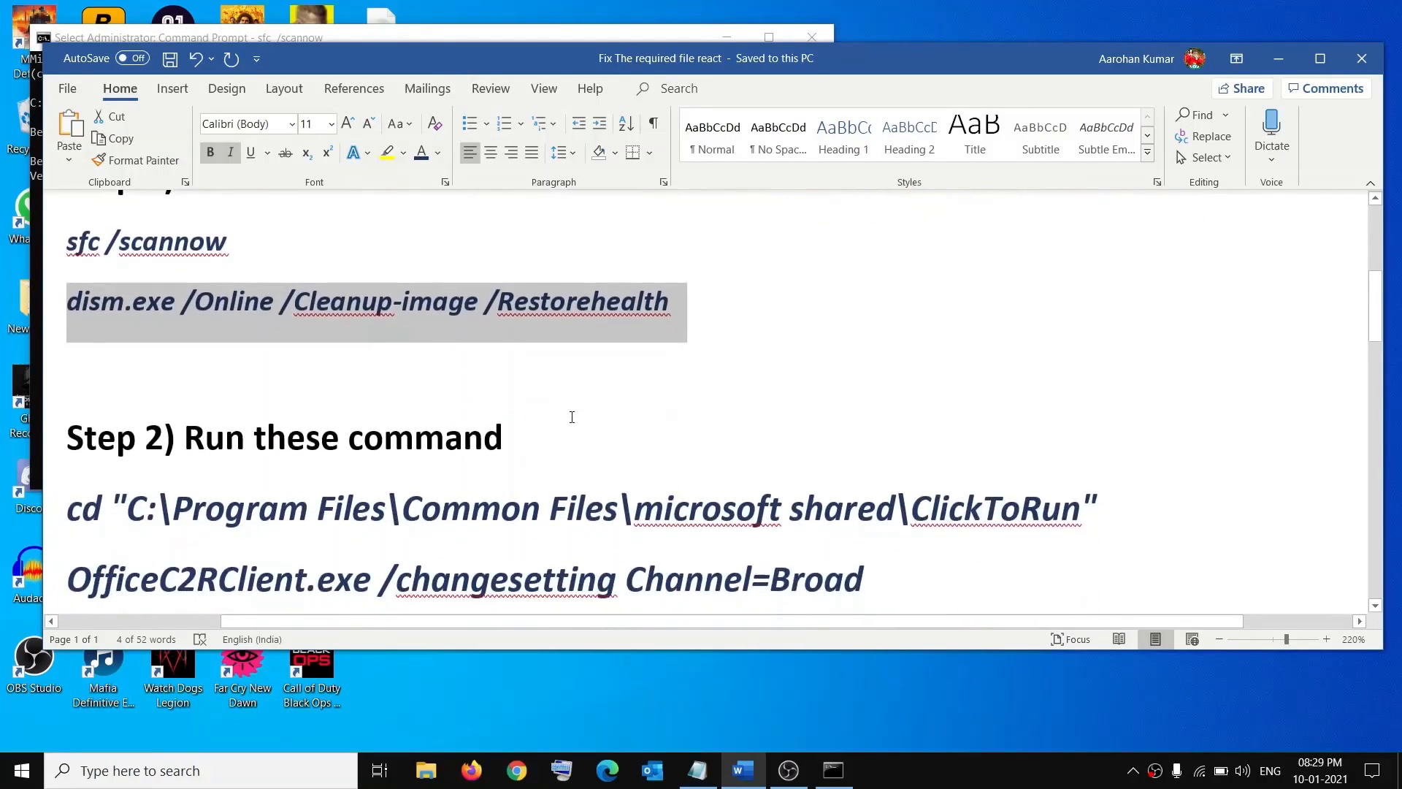
scroll(down, 3)
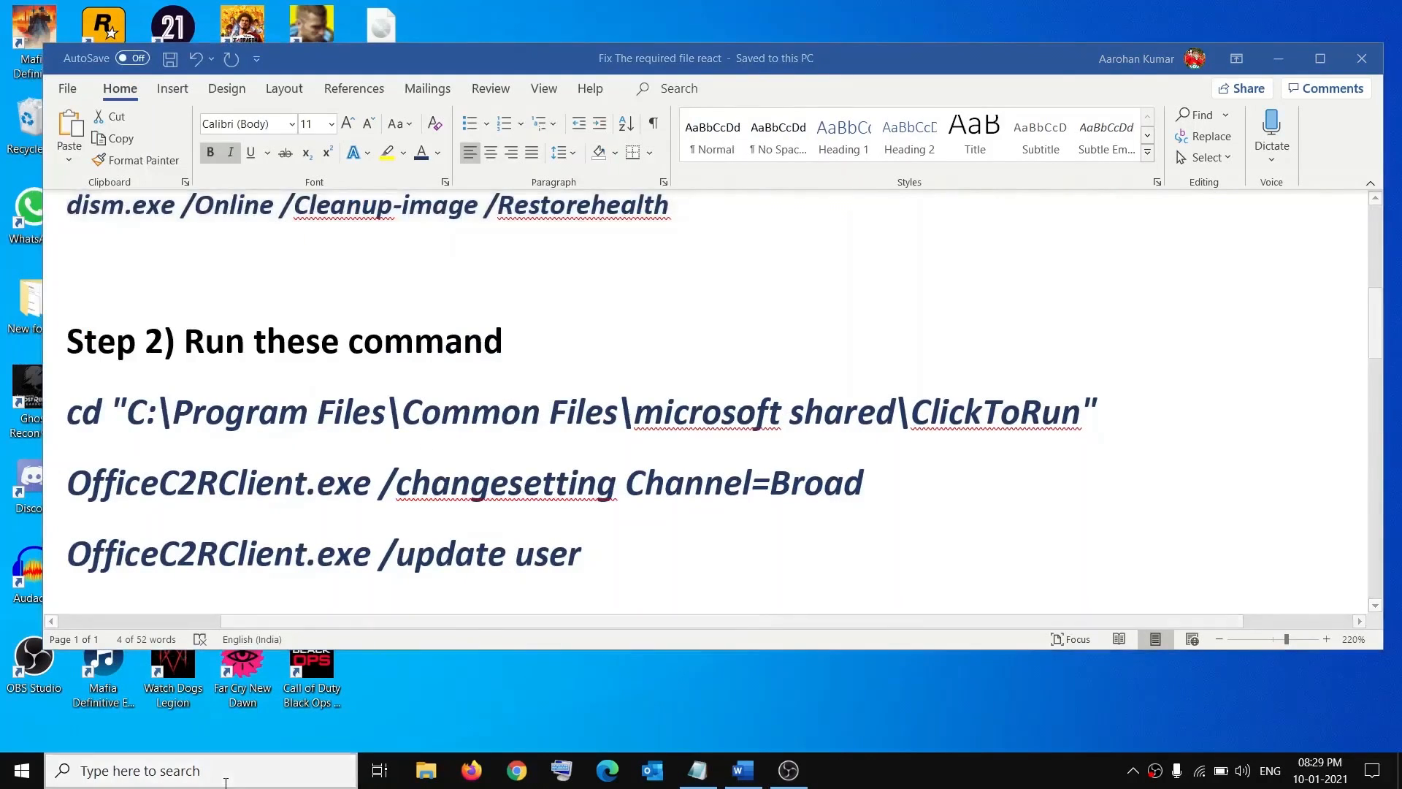
Step: Search Windows for cmd again to bring up Command Prompt
text(cmd)
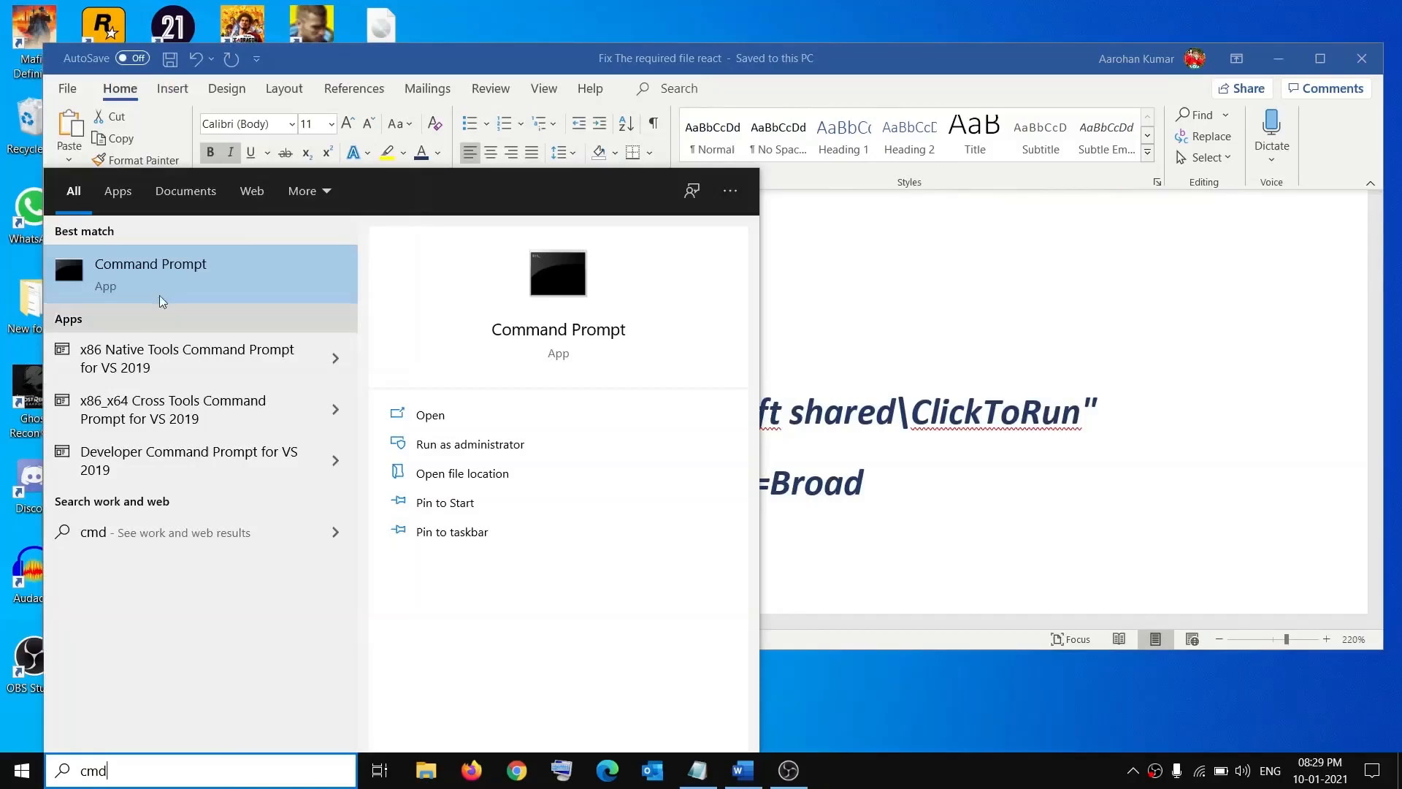
mouse_move(166, 282)
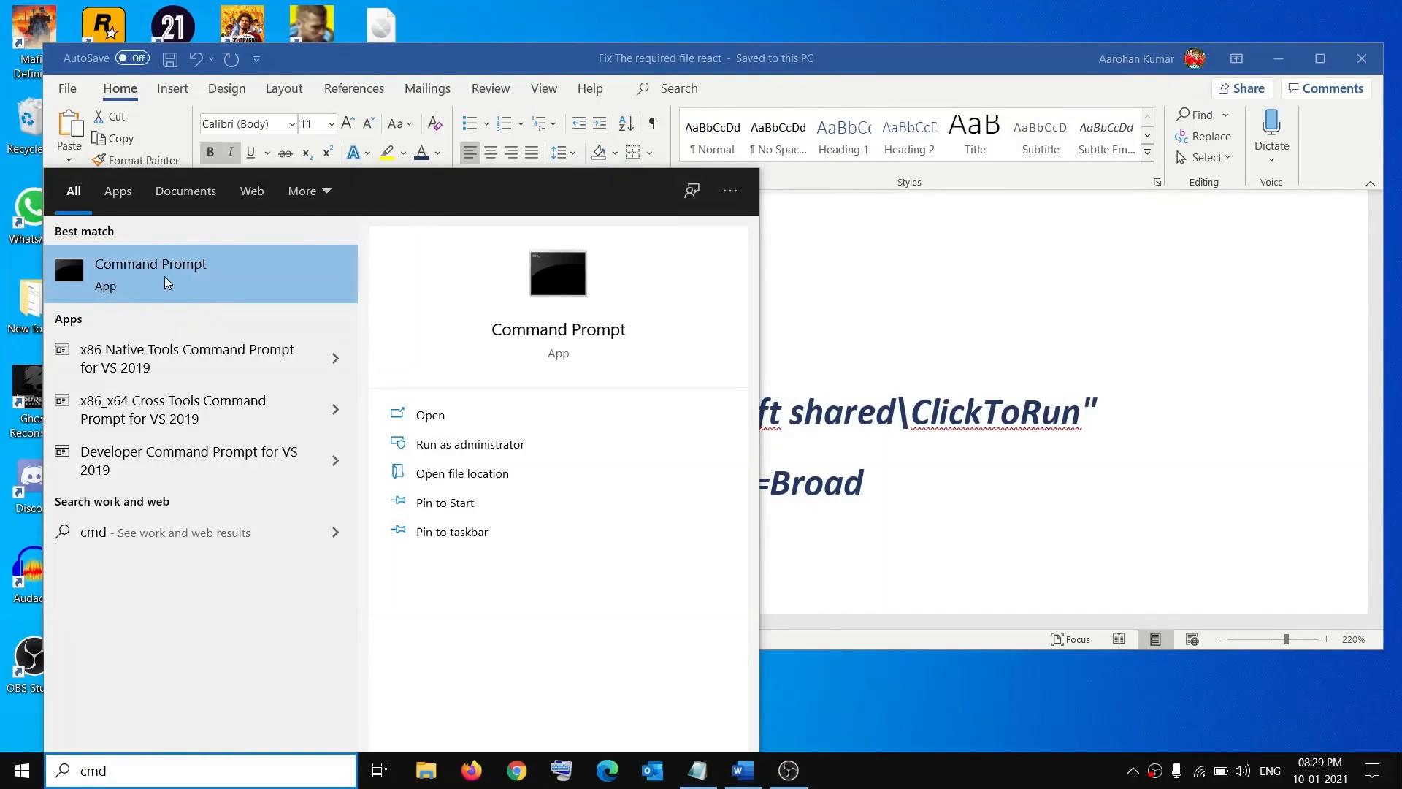
mouse_move(593, 311)
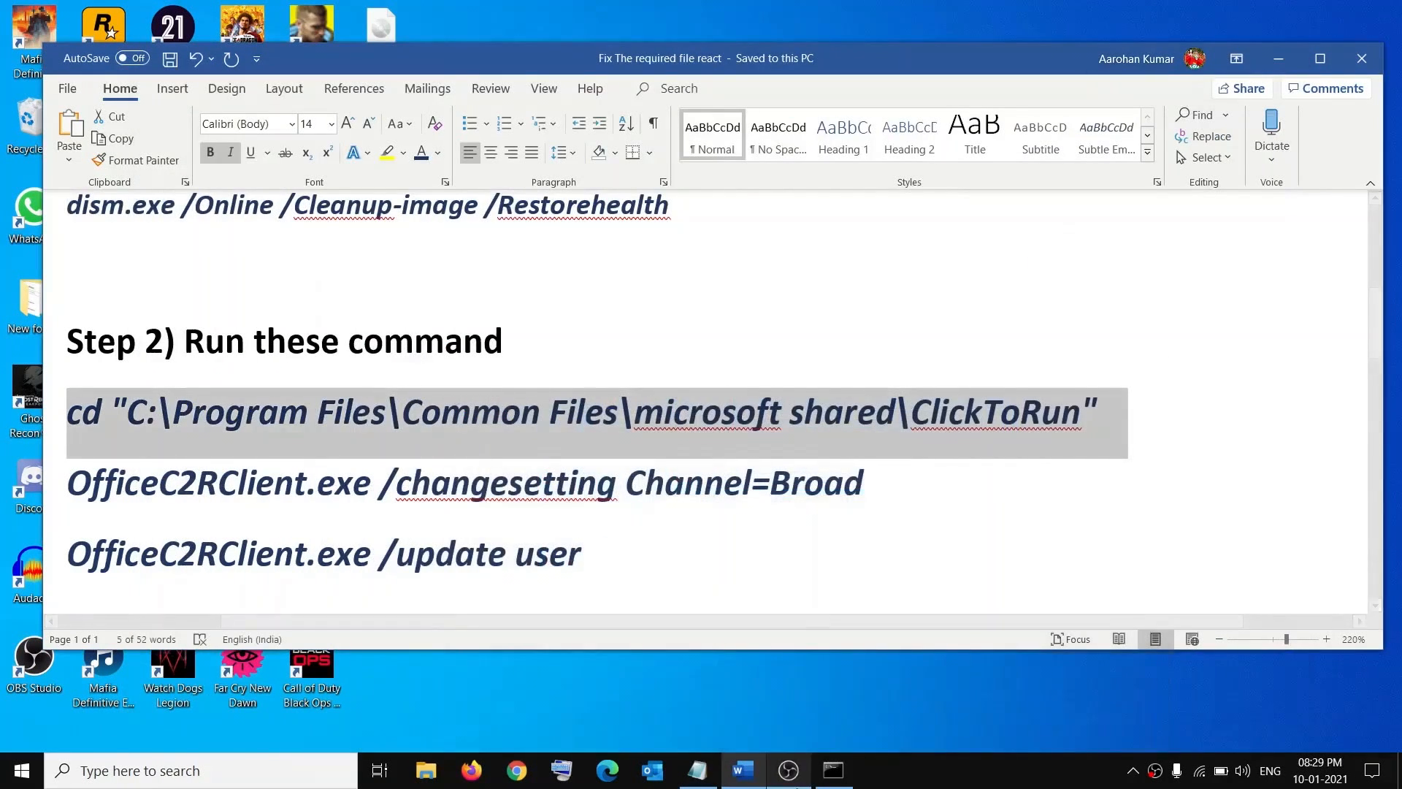
Step: Run the cd ClickToRun and Office /update user commands in the admin prompt
click(833, 769)
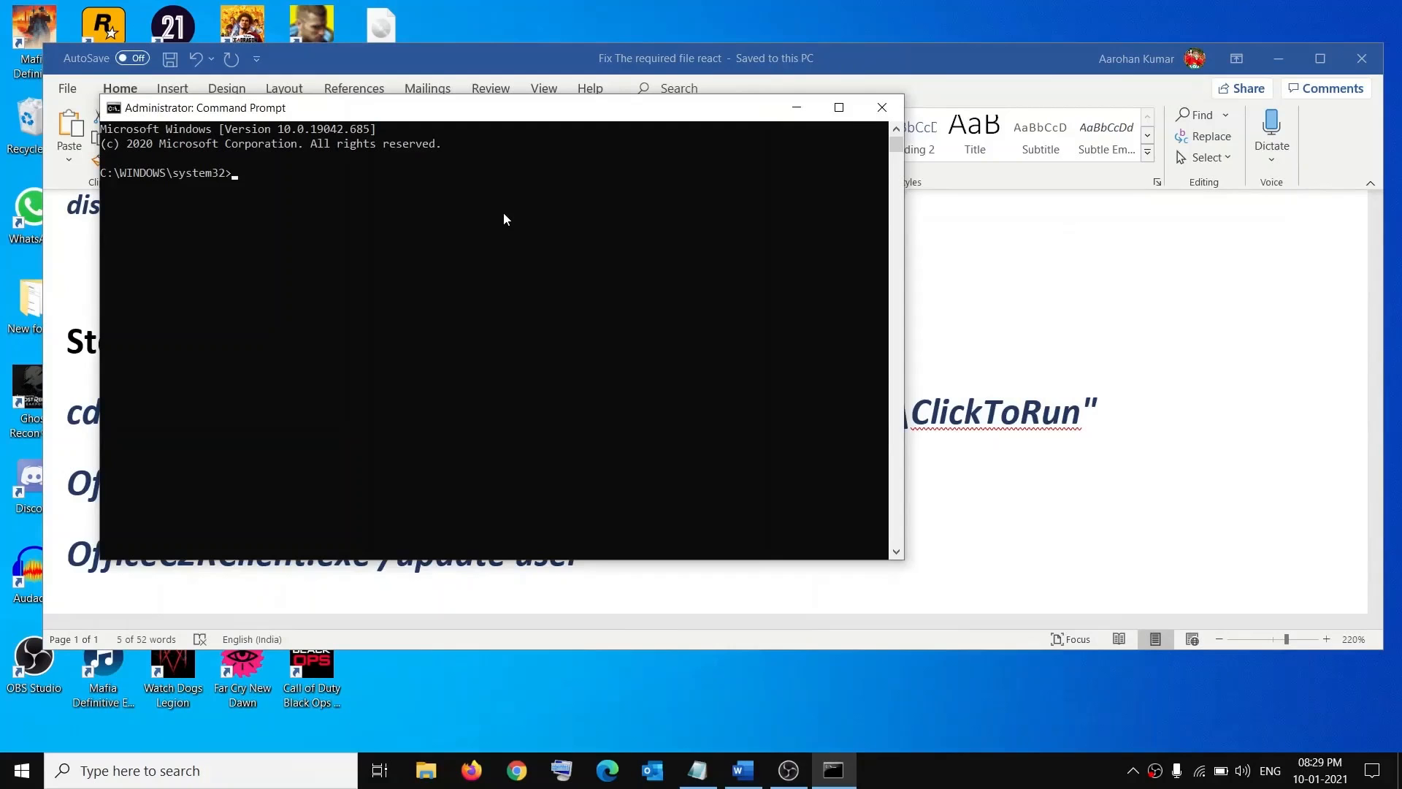
key(Return)
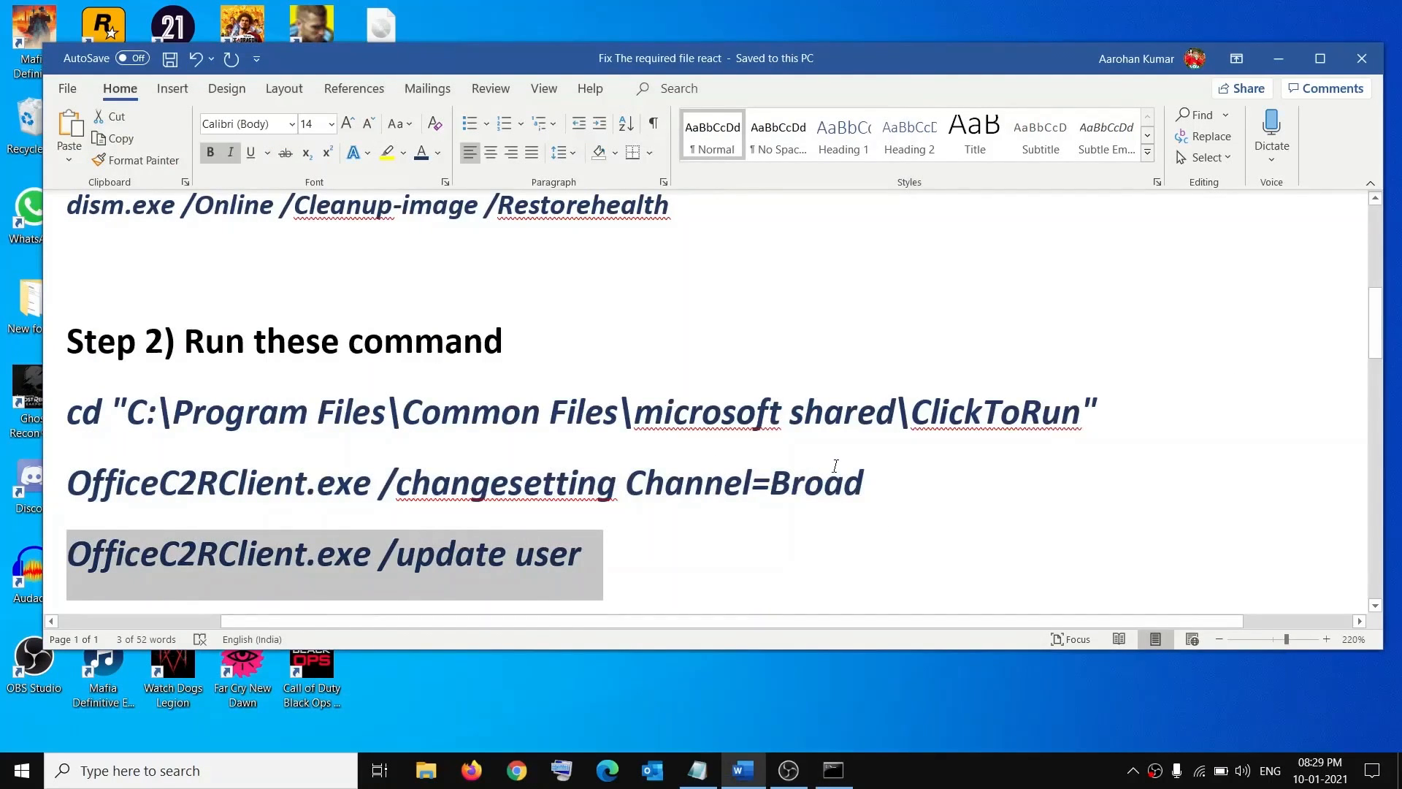
click(831, 770)
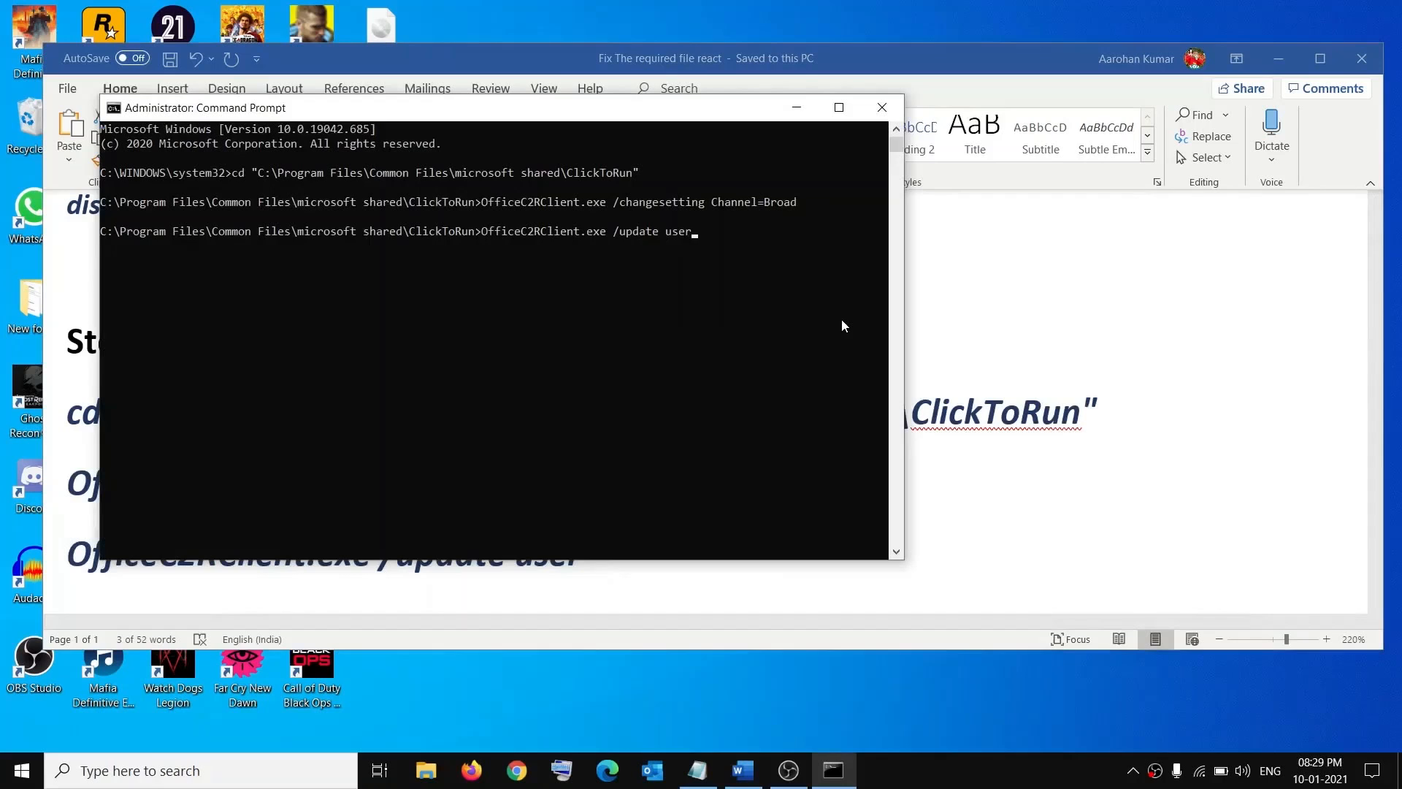
key(Return)
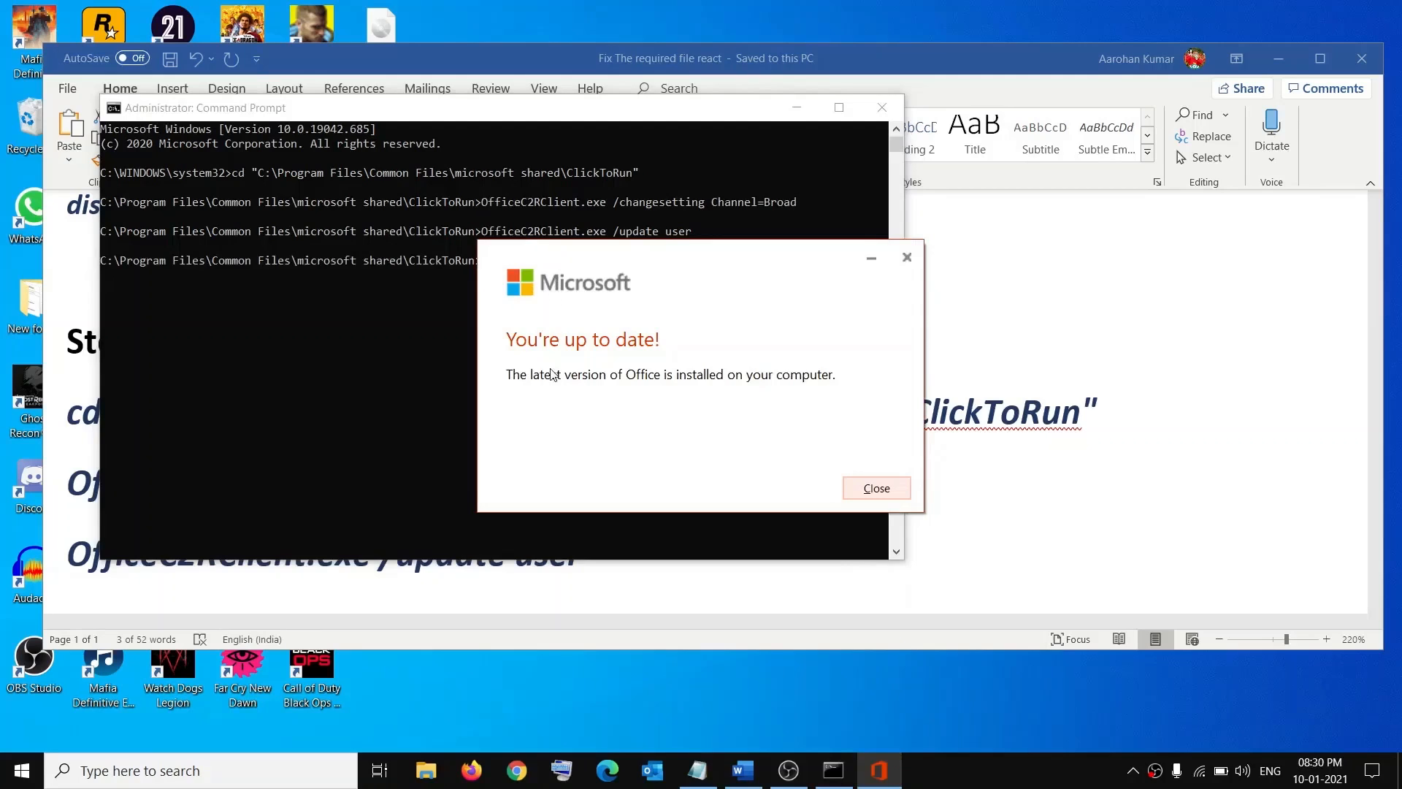
mouse_move(677, 286)
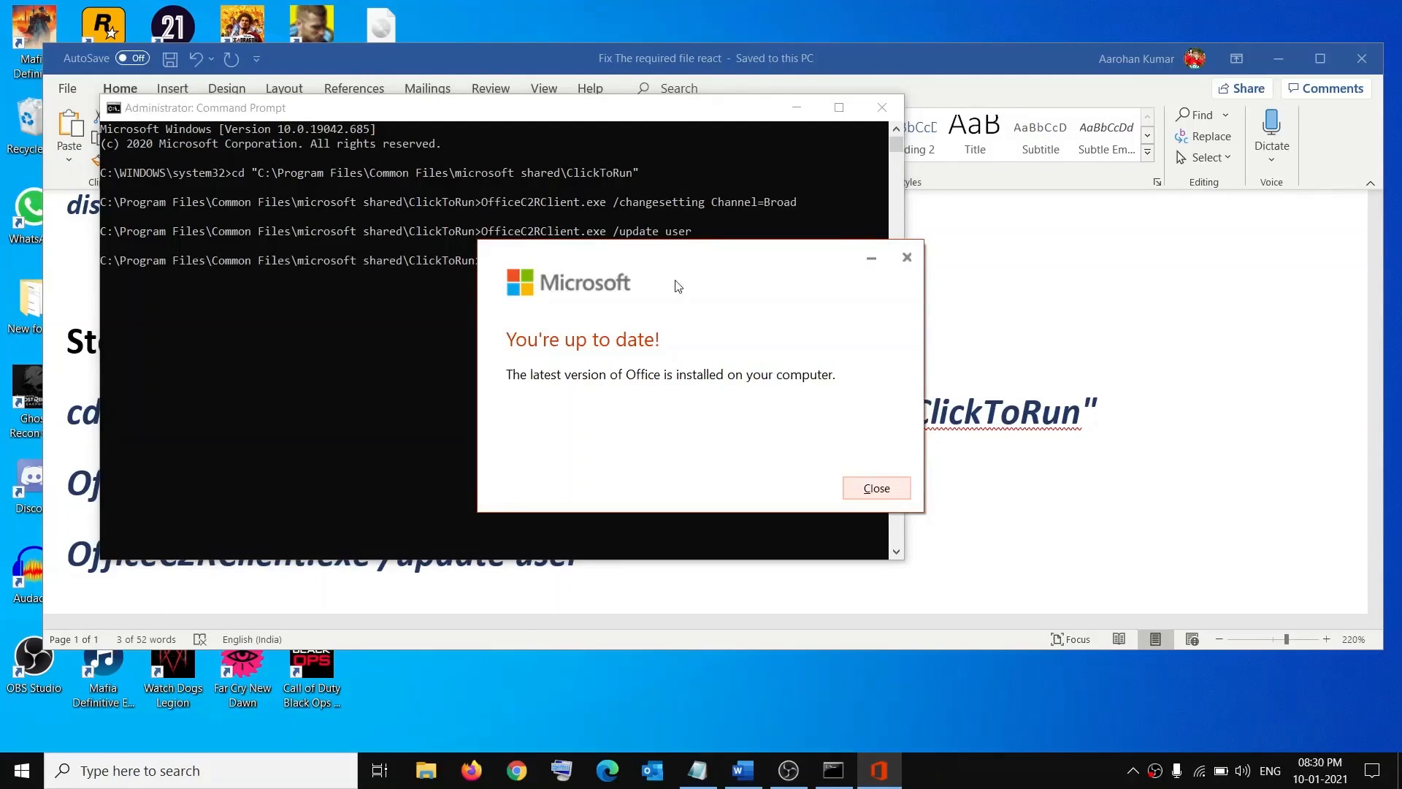
mouse_move(559, 295)
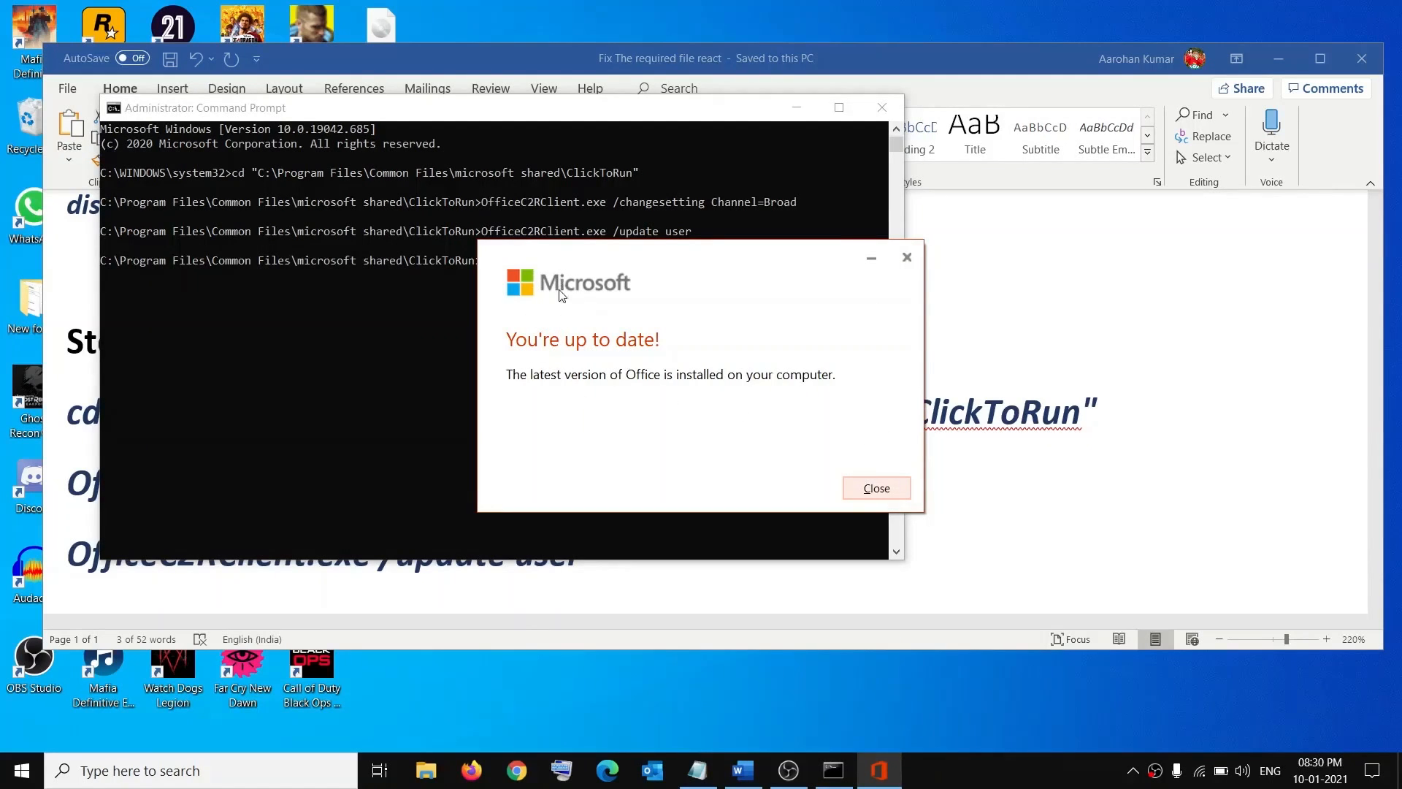
mouse_move(548, 425)
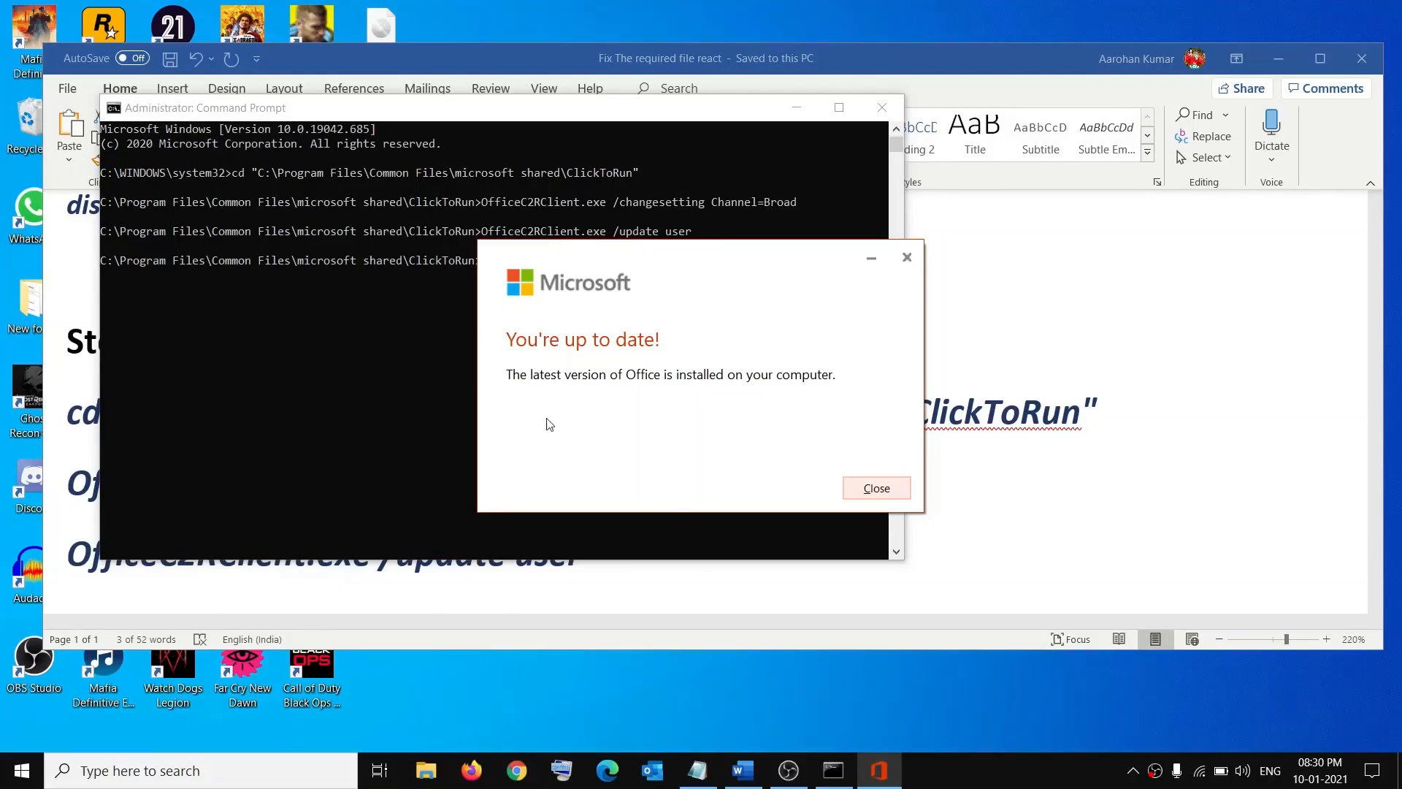
mouse_move(562, 367)
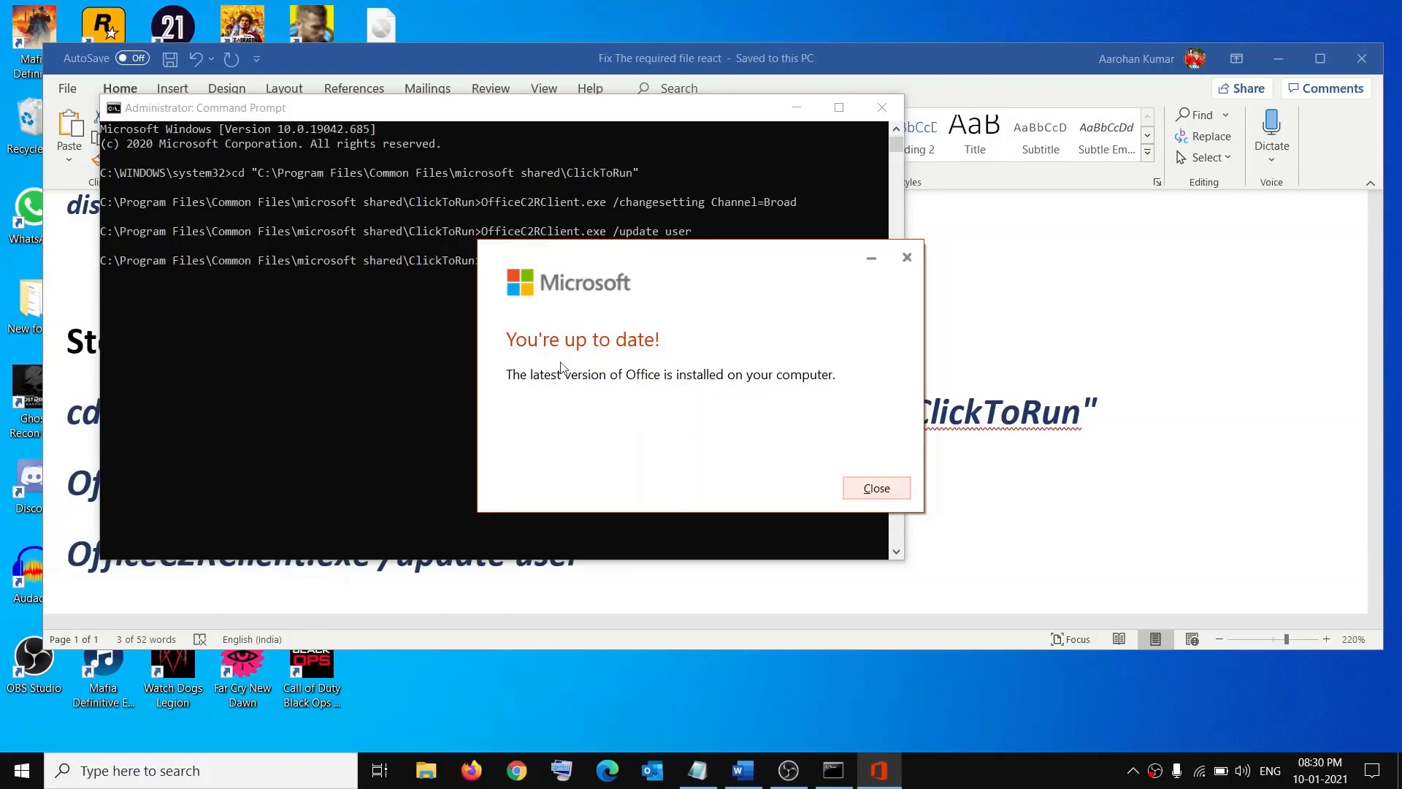
mouse_move(677, 340)
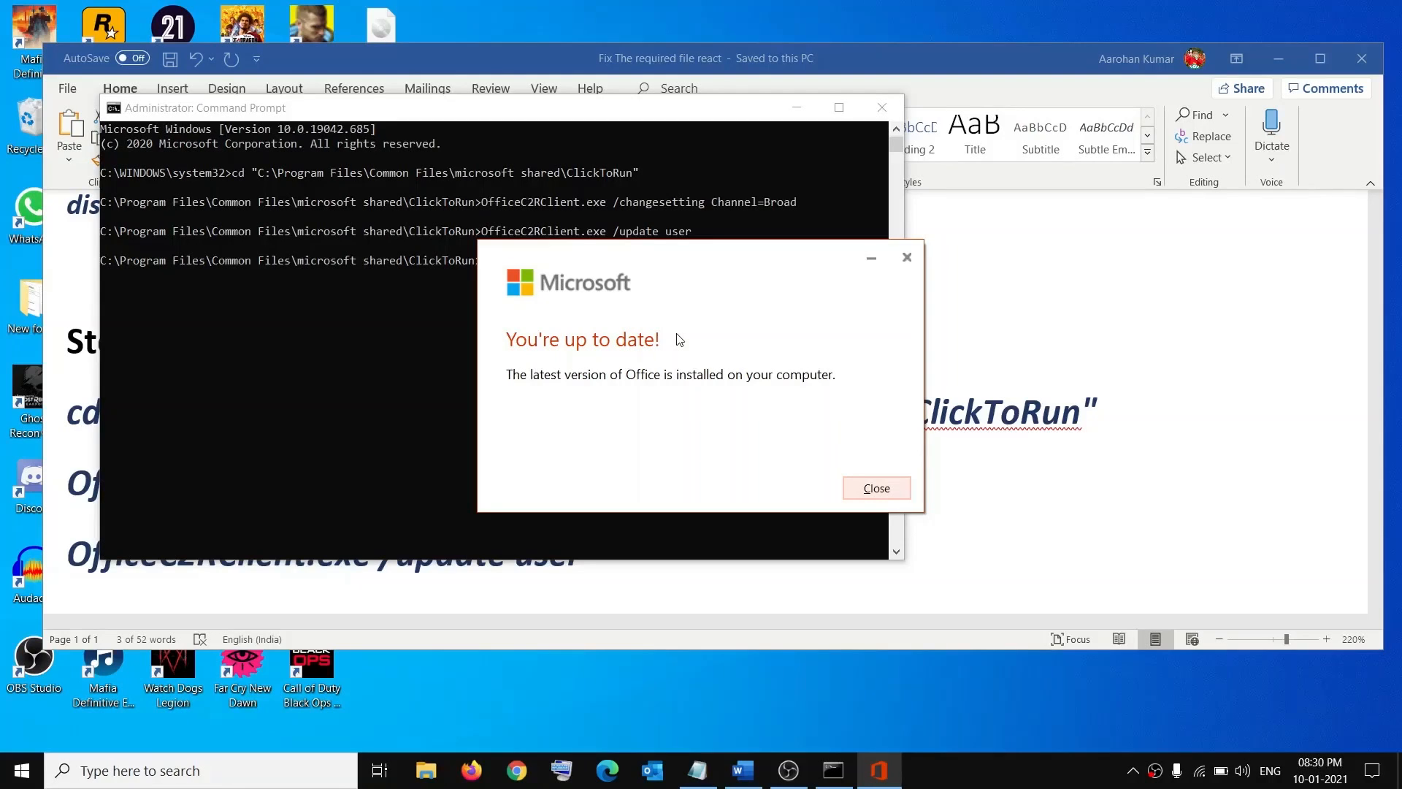
mouse_move(841, 288)
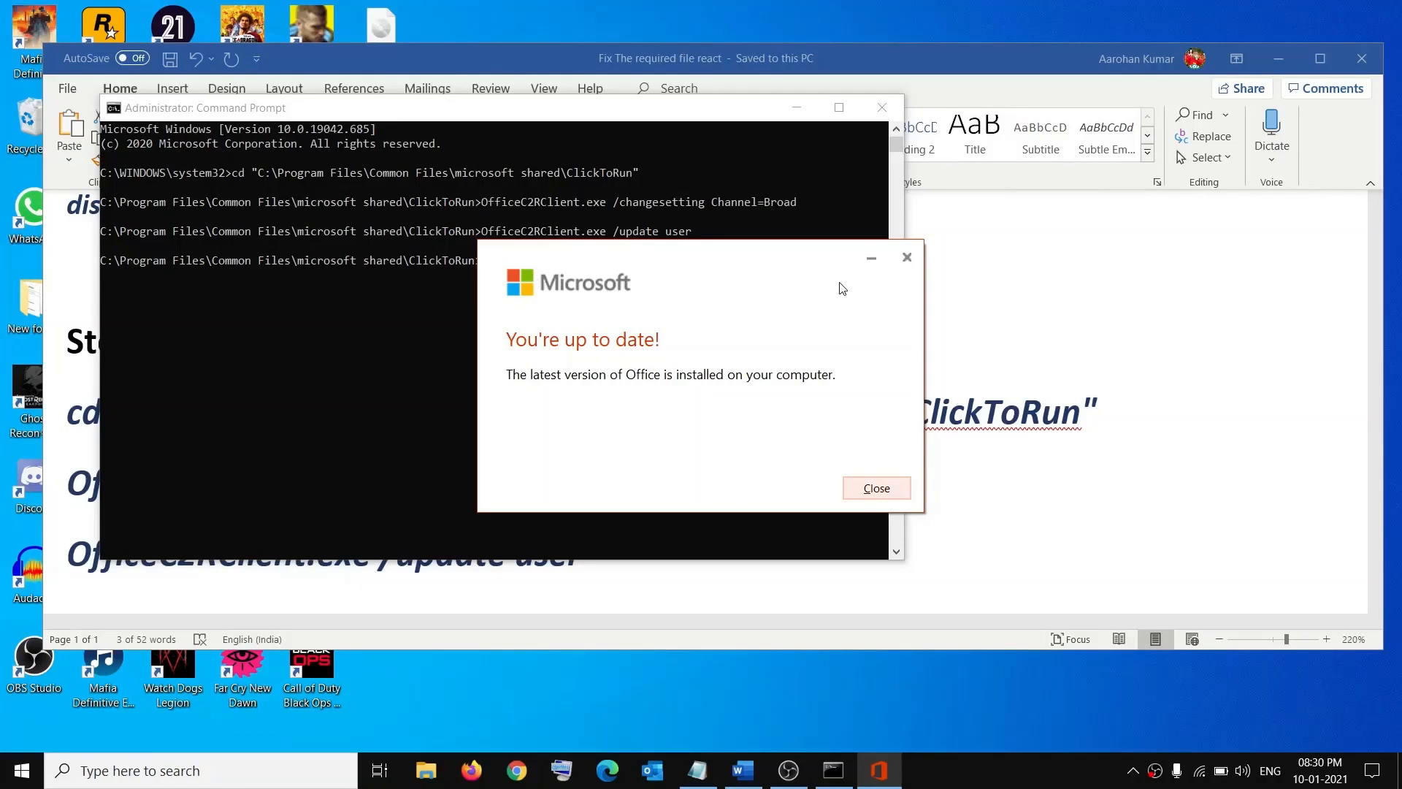
mouse_move(872, 263)
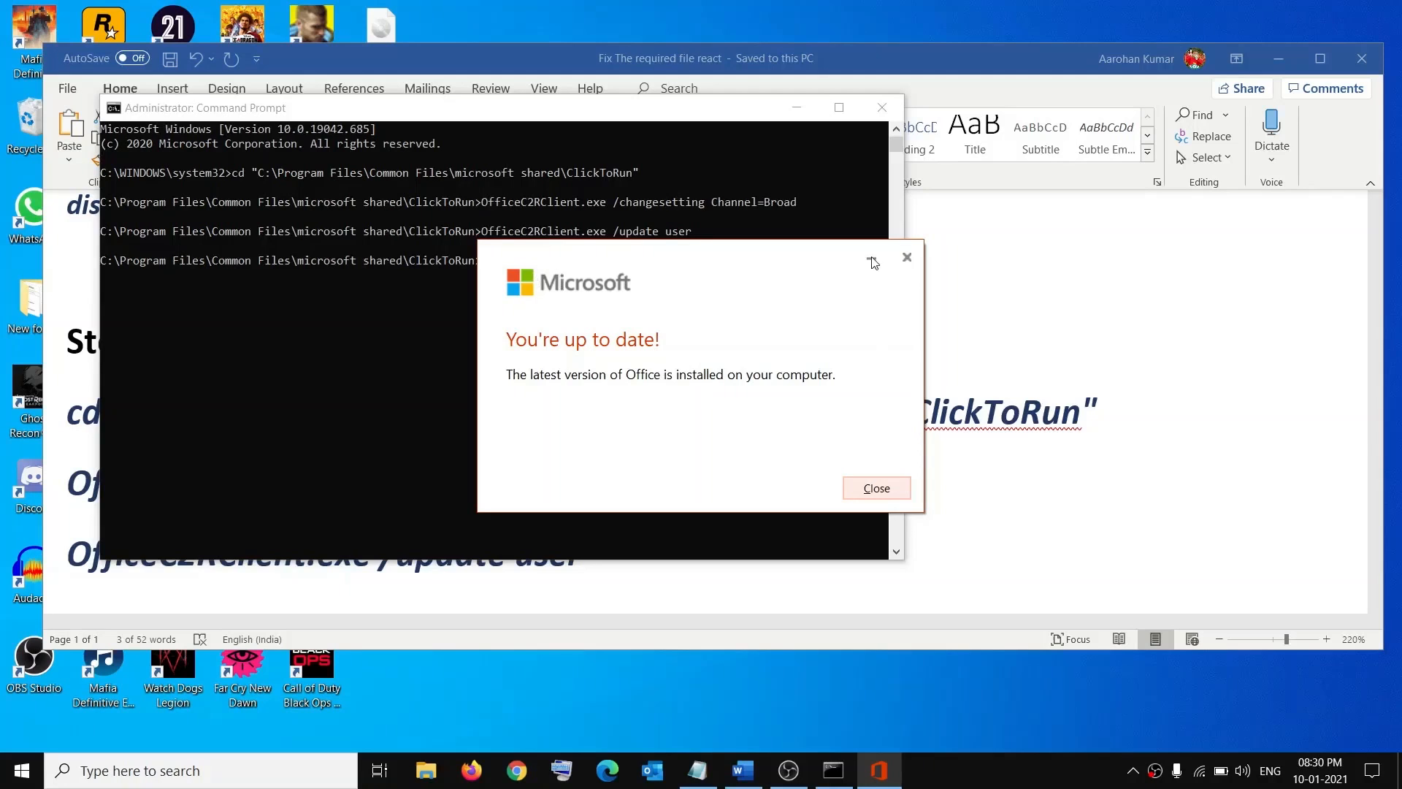
Step: Dismiss the Office 'You're up to date!' notice
click(875, 487)
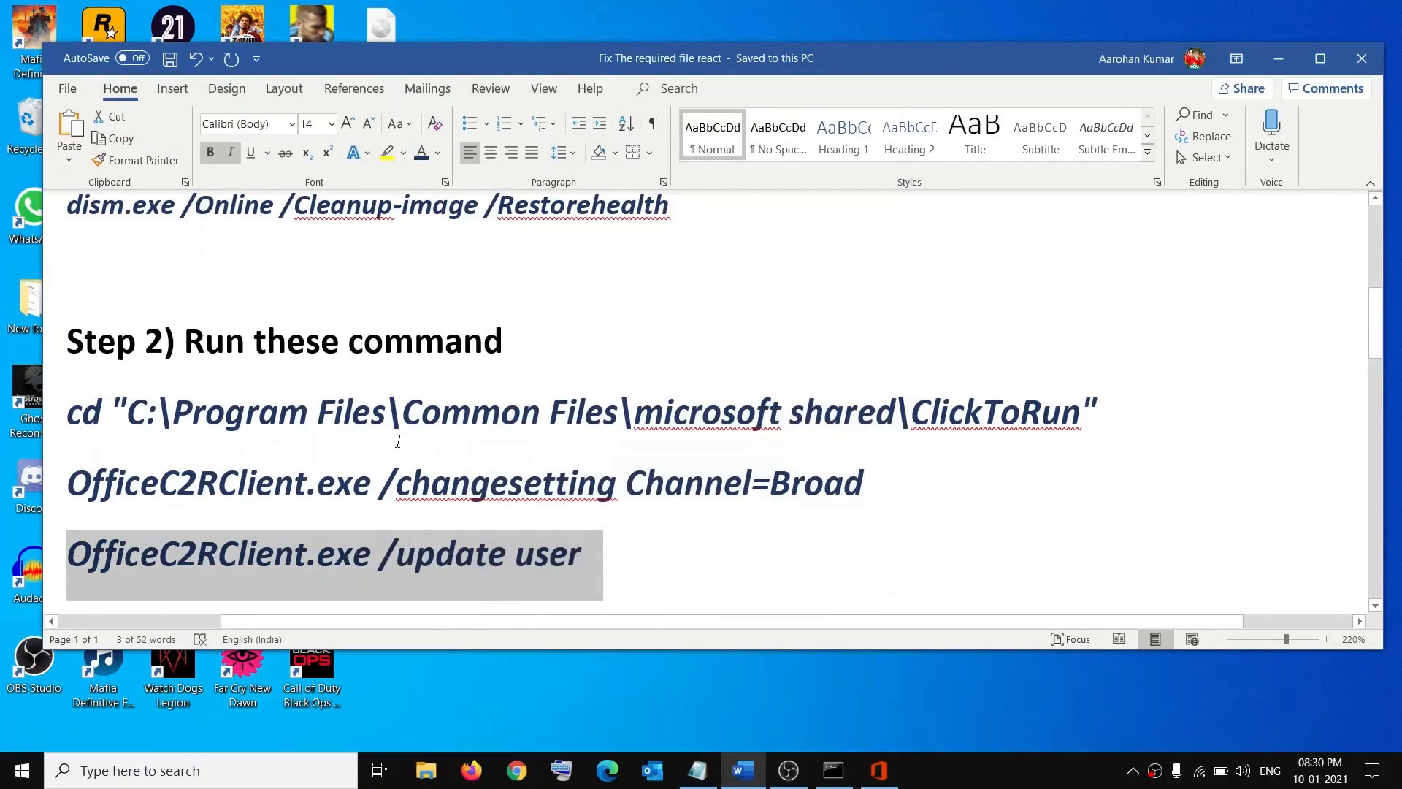
scroll(down, 3)
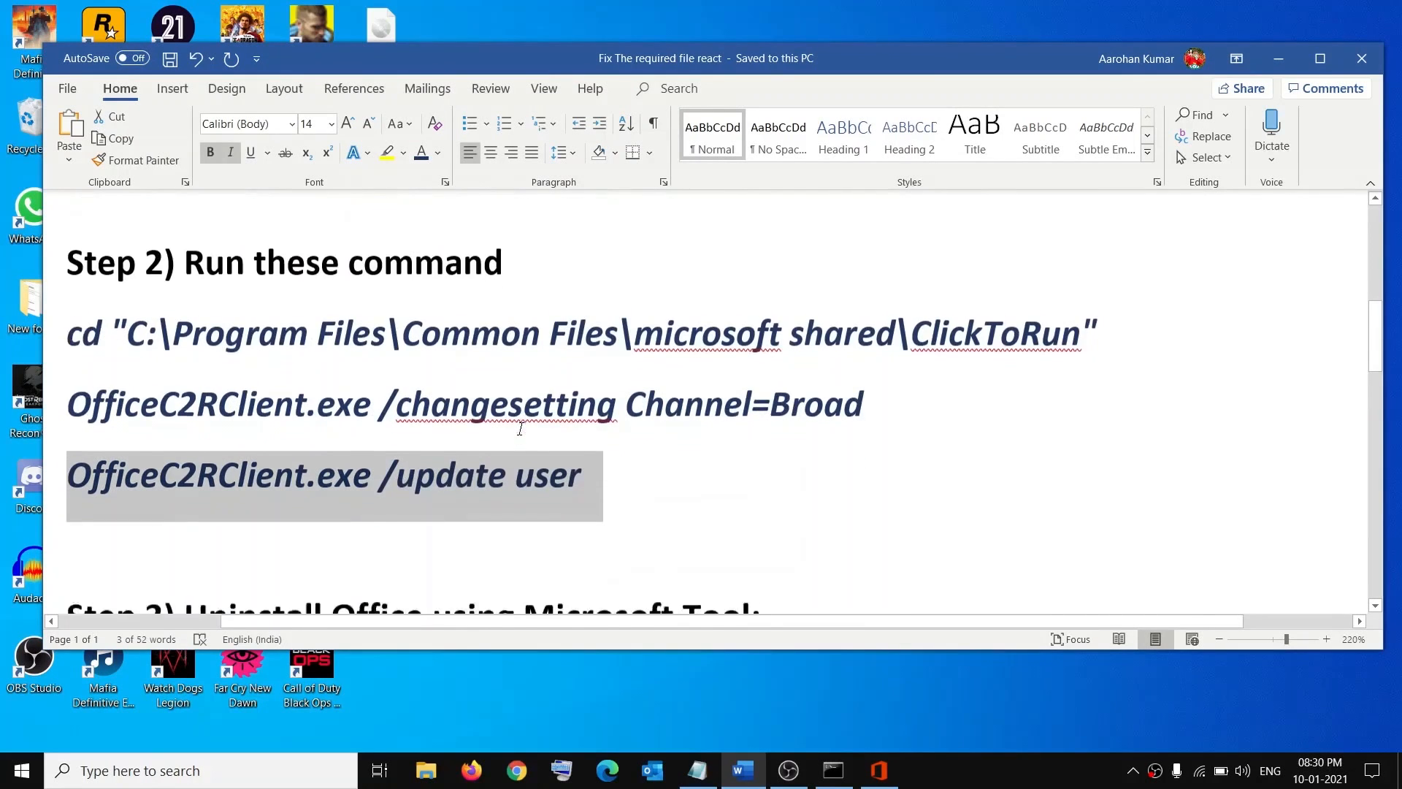
scroll(down, 3)
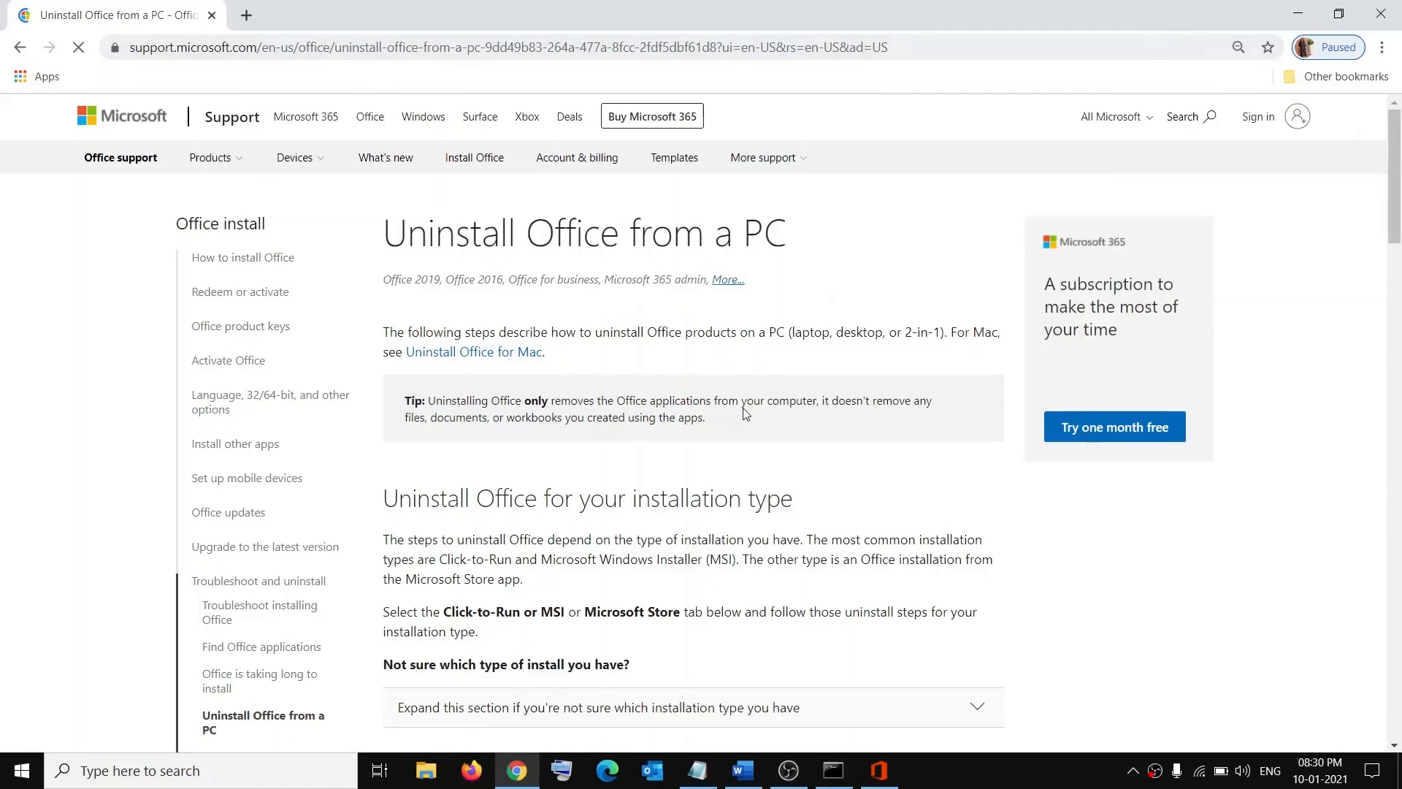
scroll(down, 3)
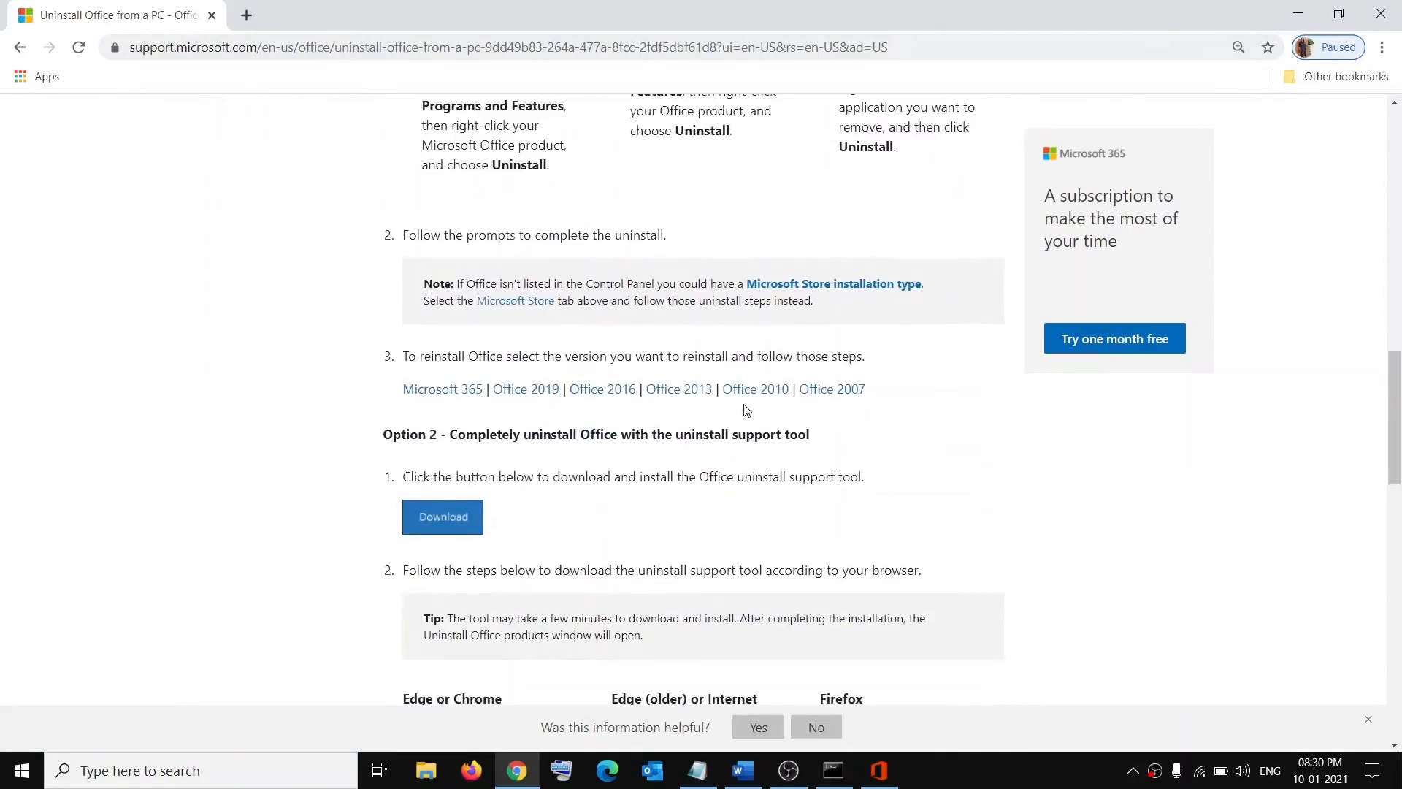
scroll(down, 3)
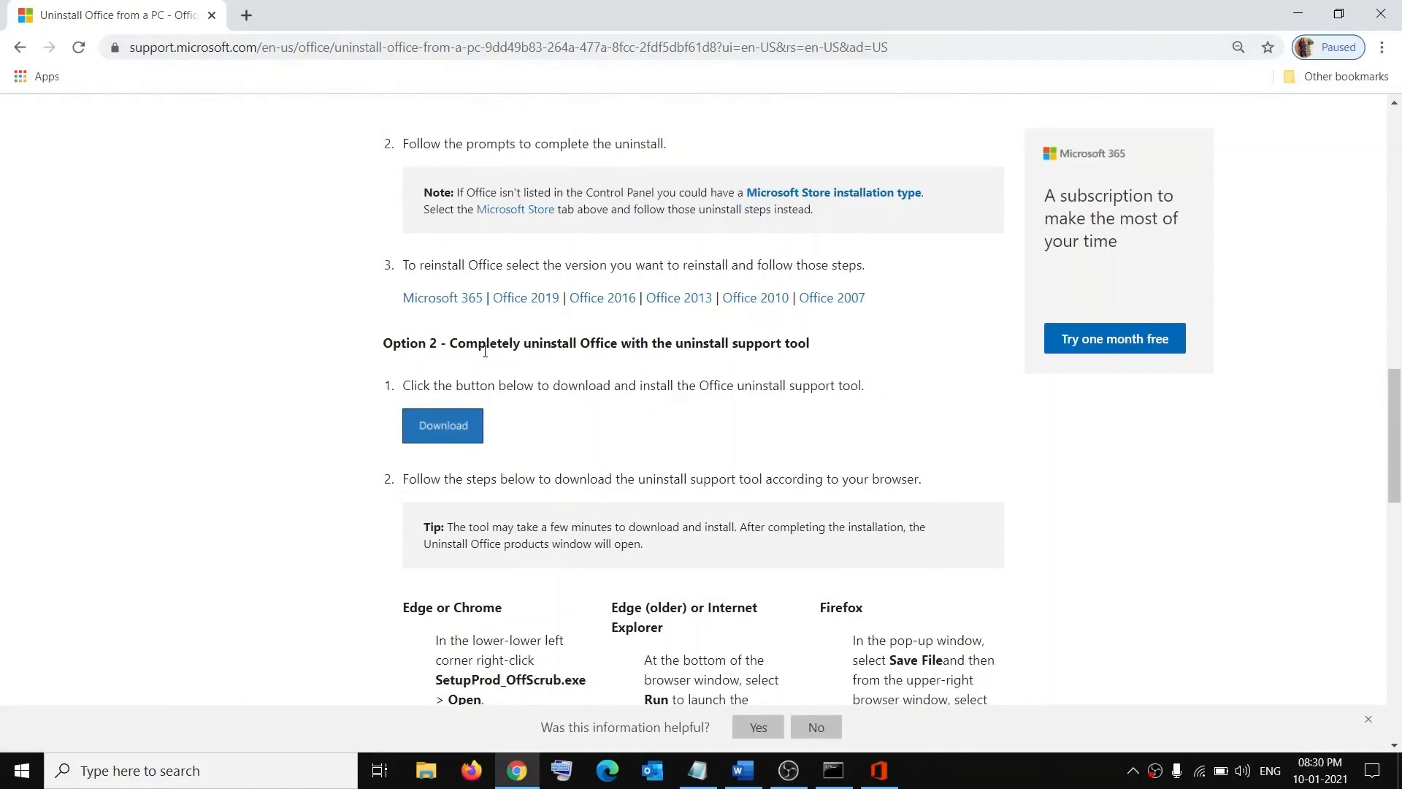
mouse_move(694, 349)
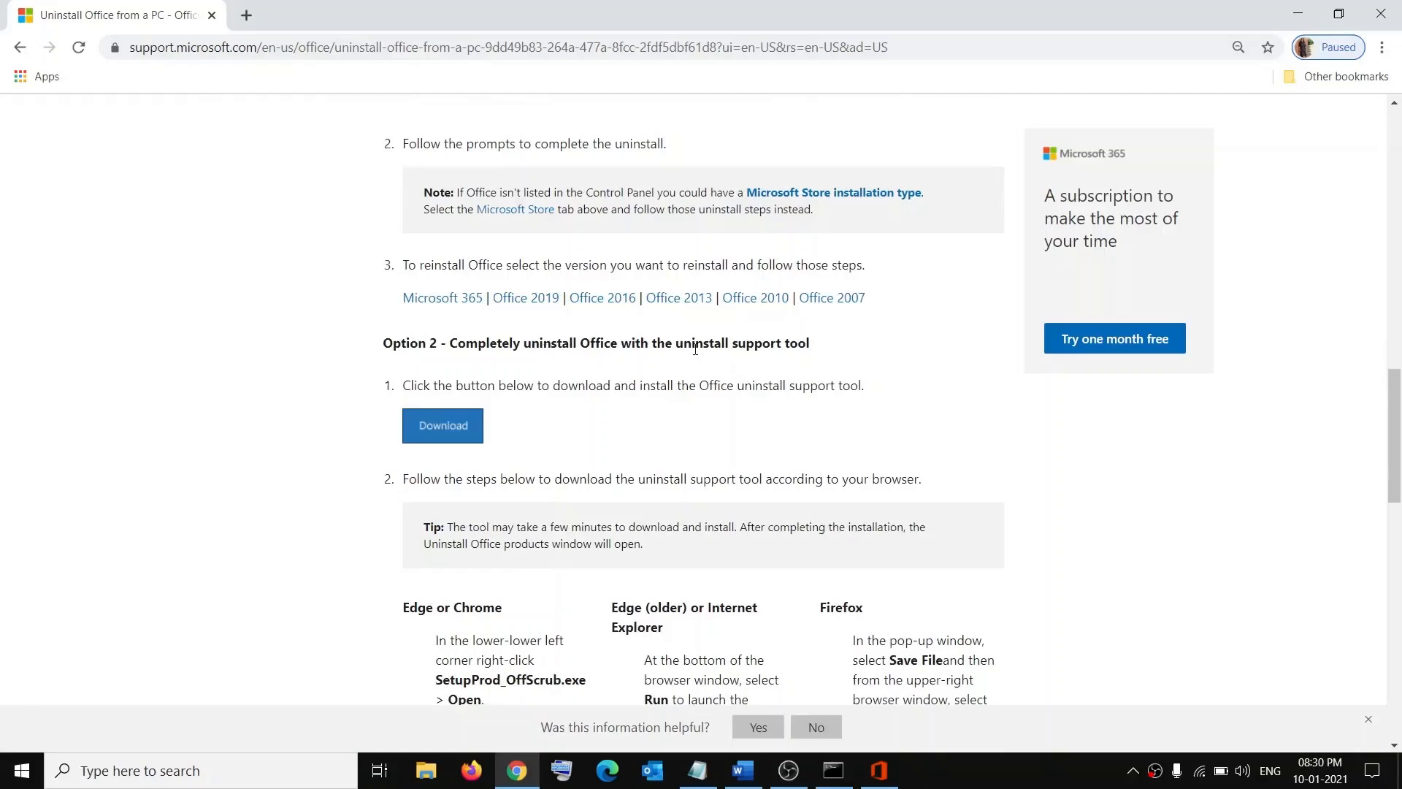
mouse_move(831, 355)
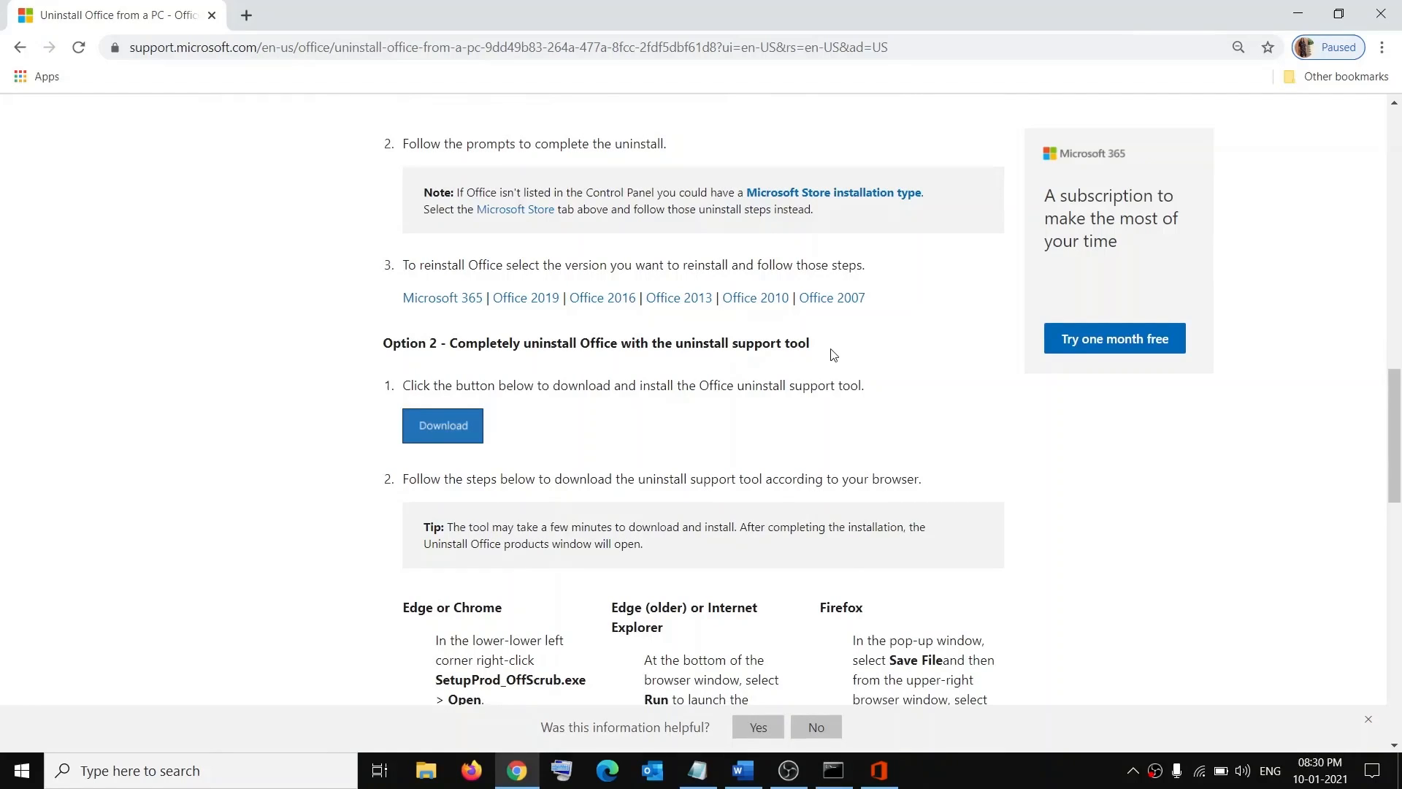
mouse_move(779, 385)
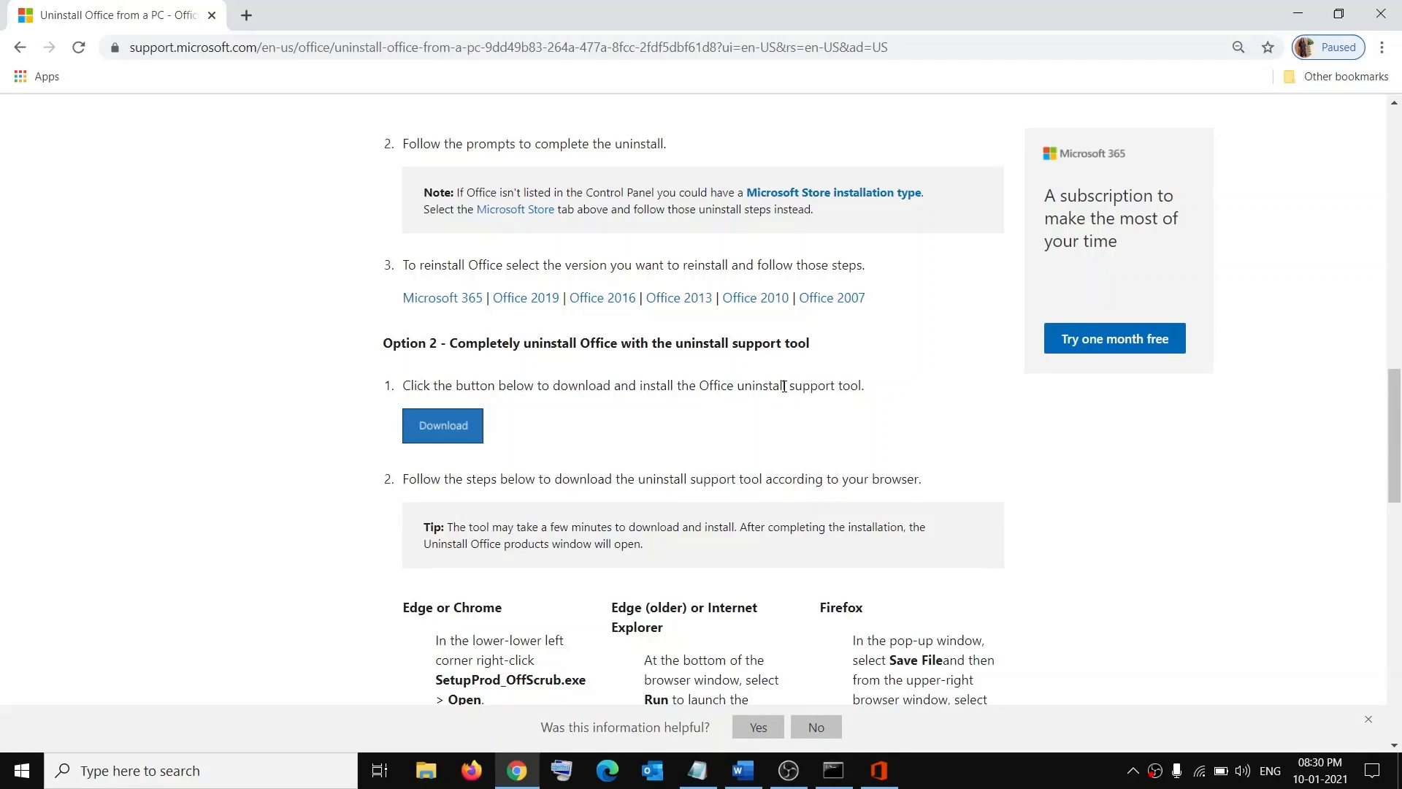
mouse_move(749, 349)
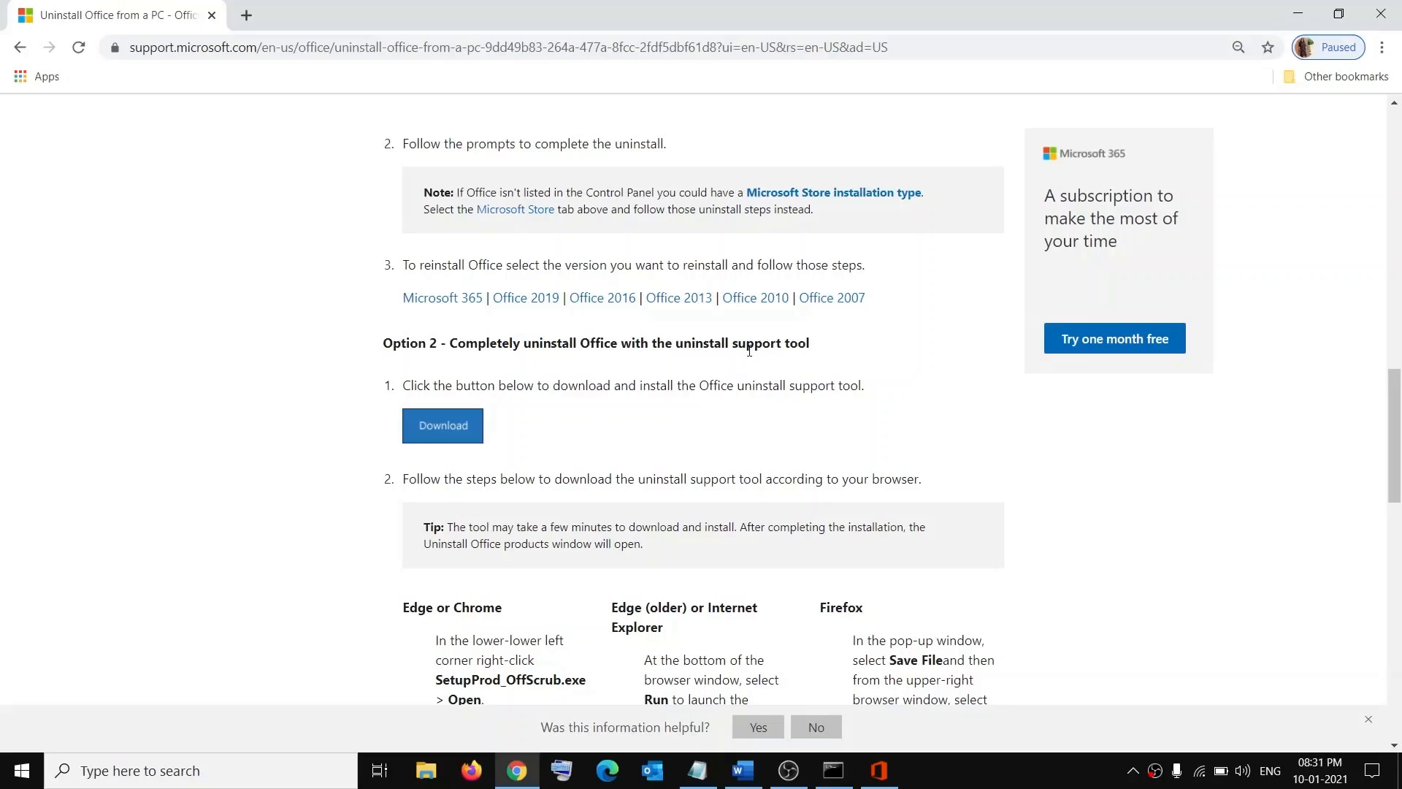
mouse_move(816, 360)
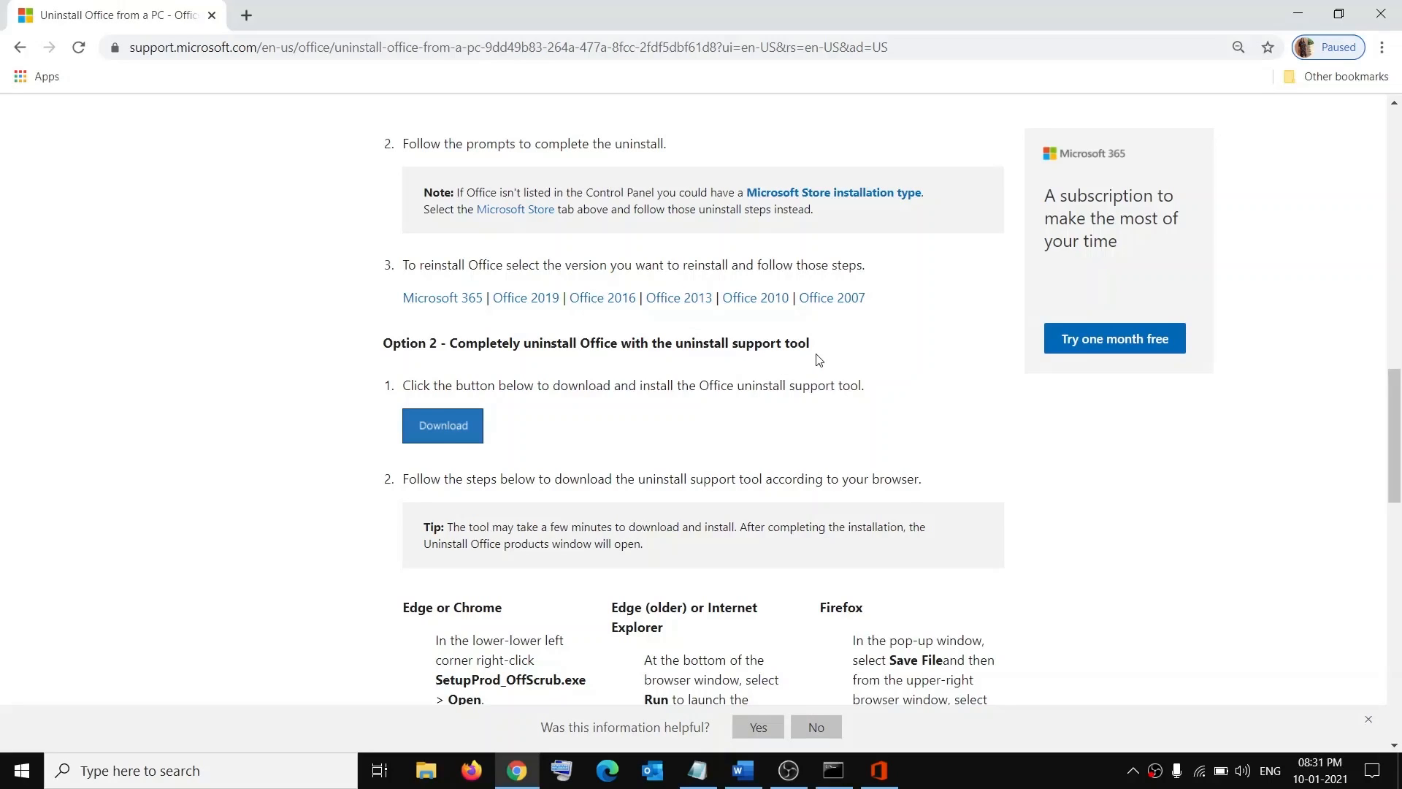
mouse_move(759, 363)
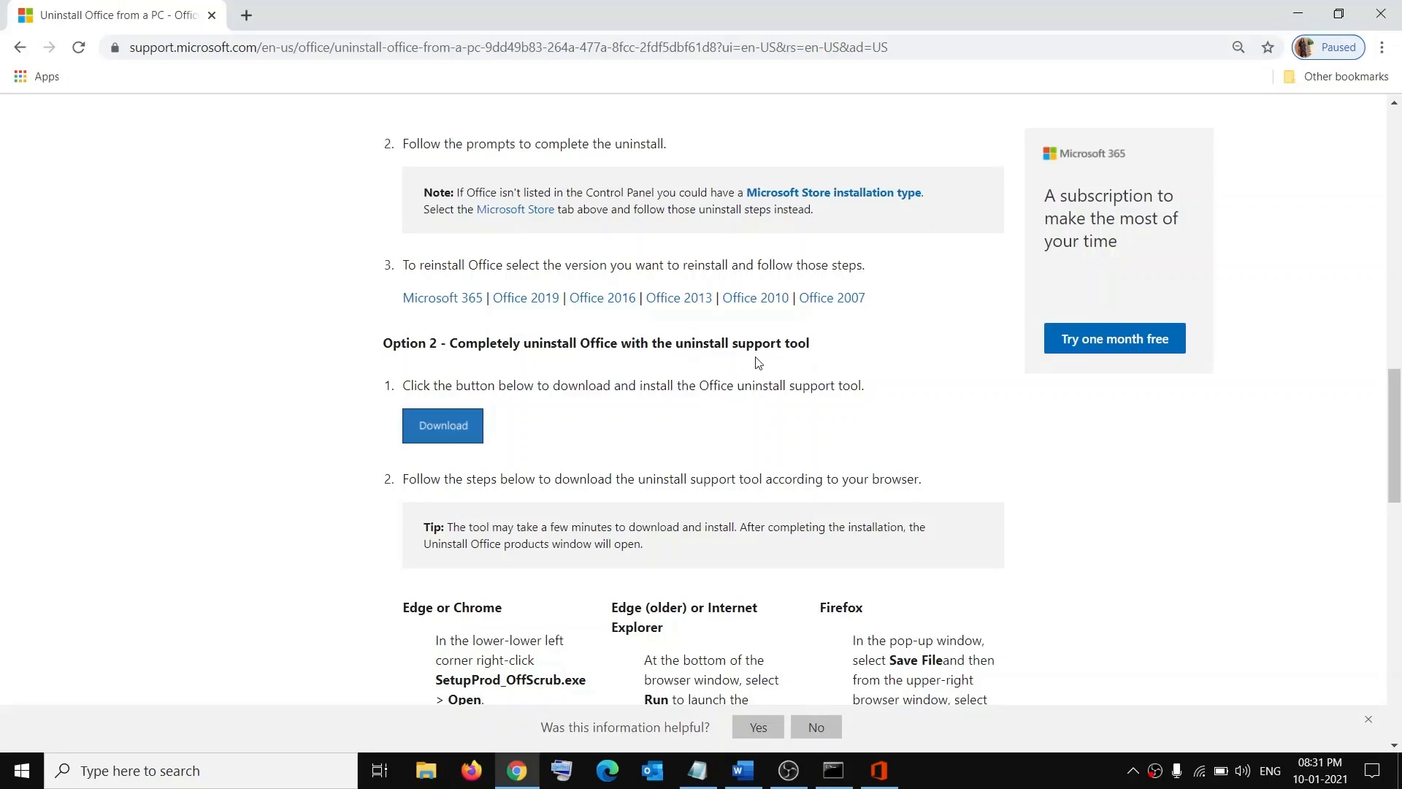
Step: Download SetupProd_OffScrub.exe from Option 2 and launch it from Chrome's download bar
click(443, 425)
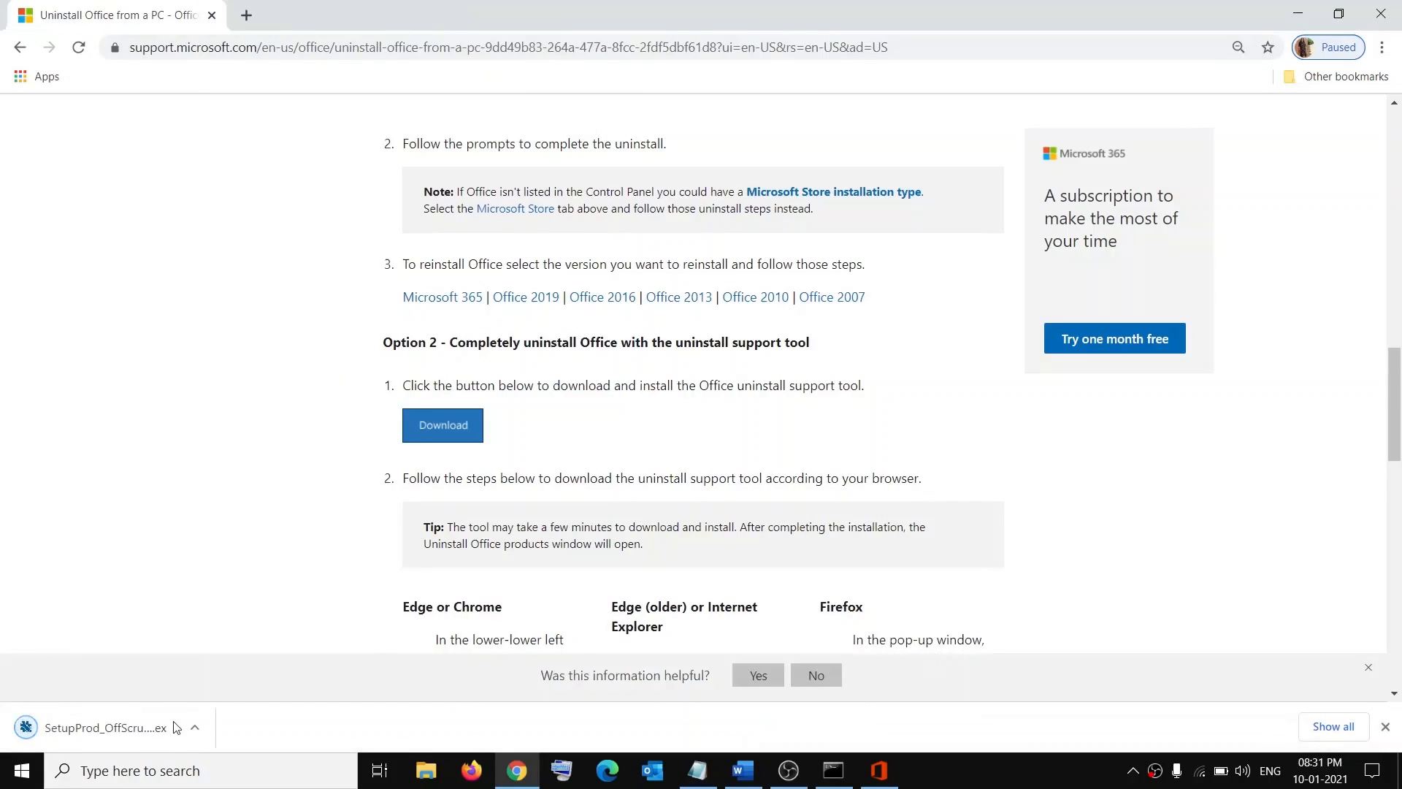
click(103, 727)
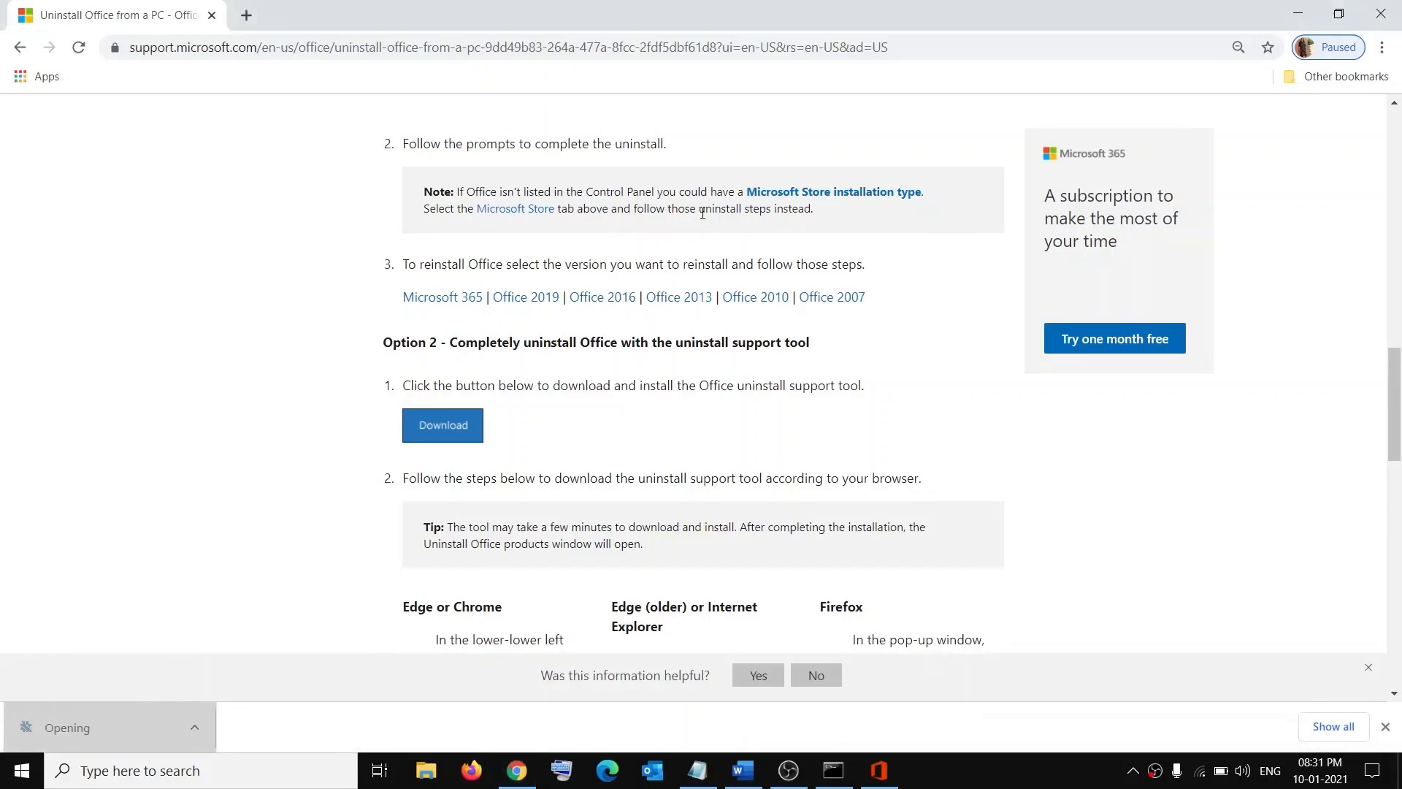
click(442, 423)
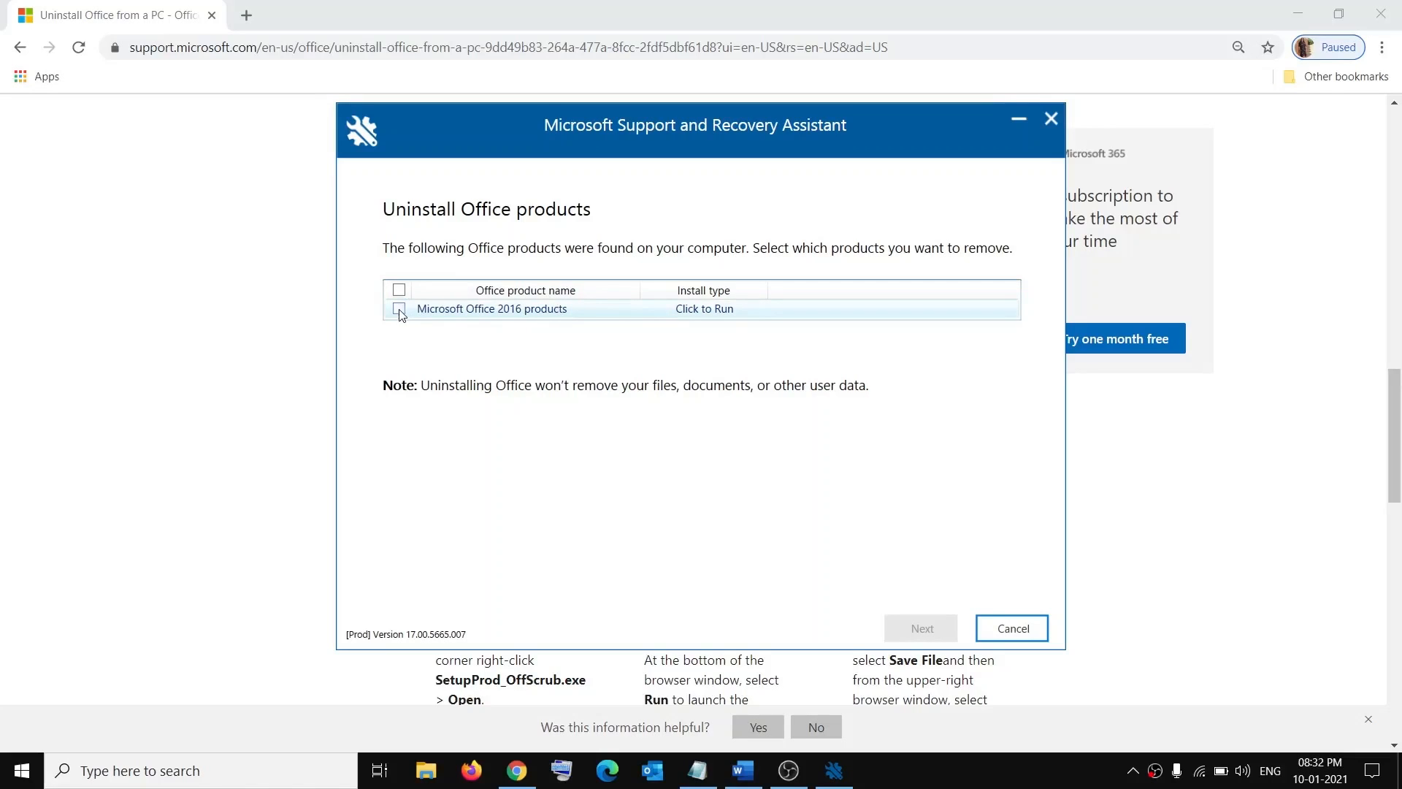
Step: Uninstall Microsoft Office 2016 products, confirming work is saved, then restart the computer
click(399, 308)
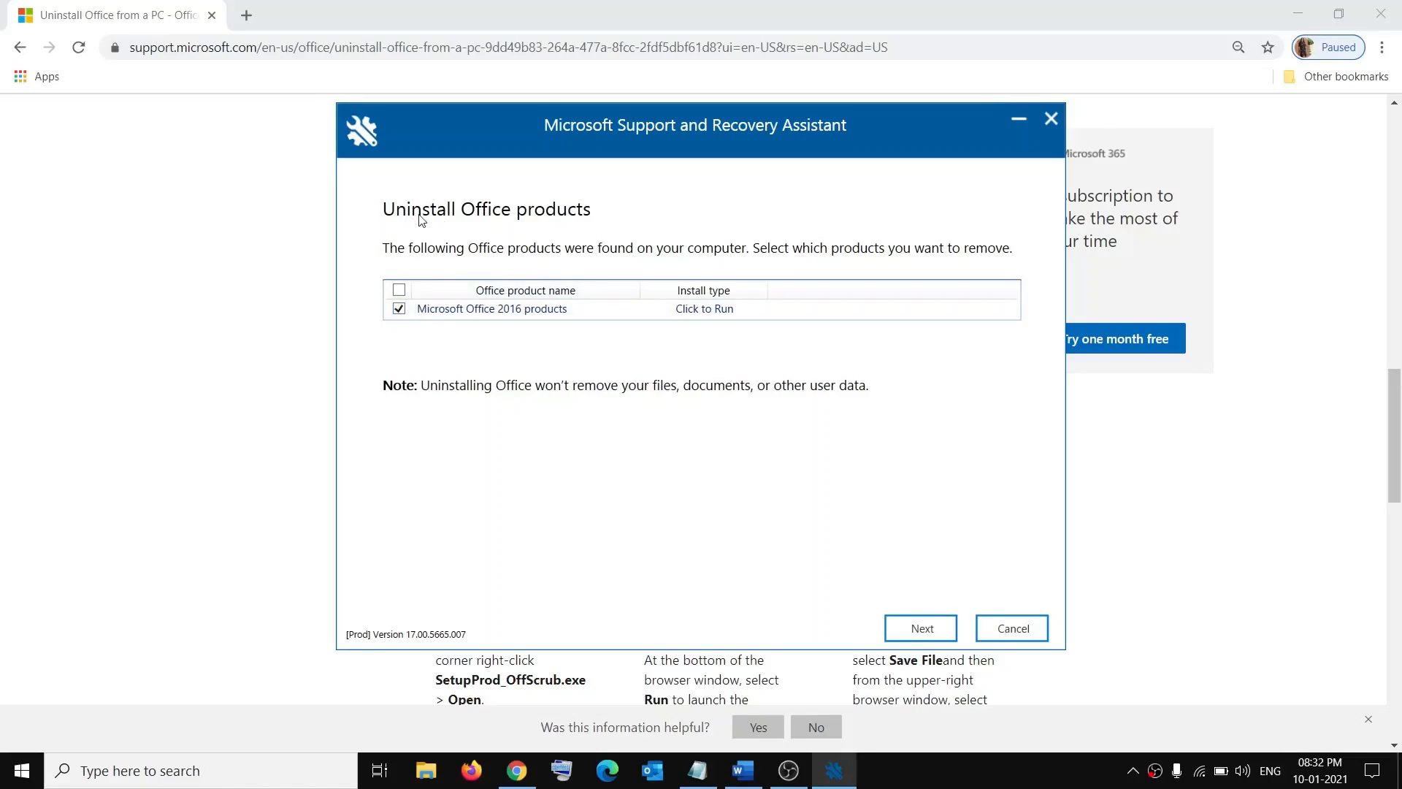
mouse_move(920, 628)
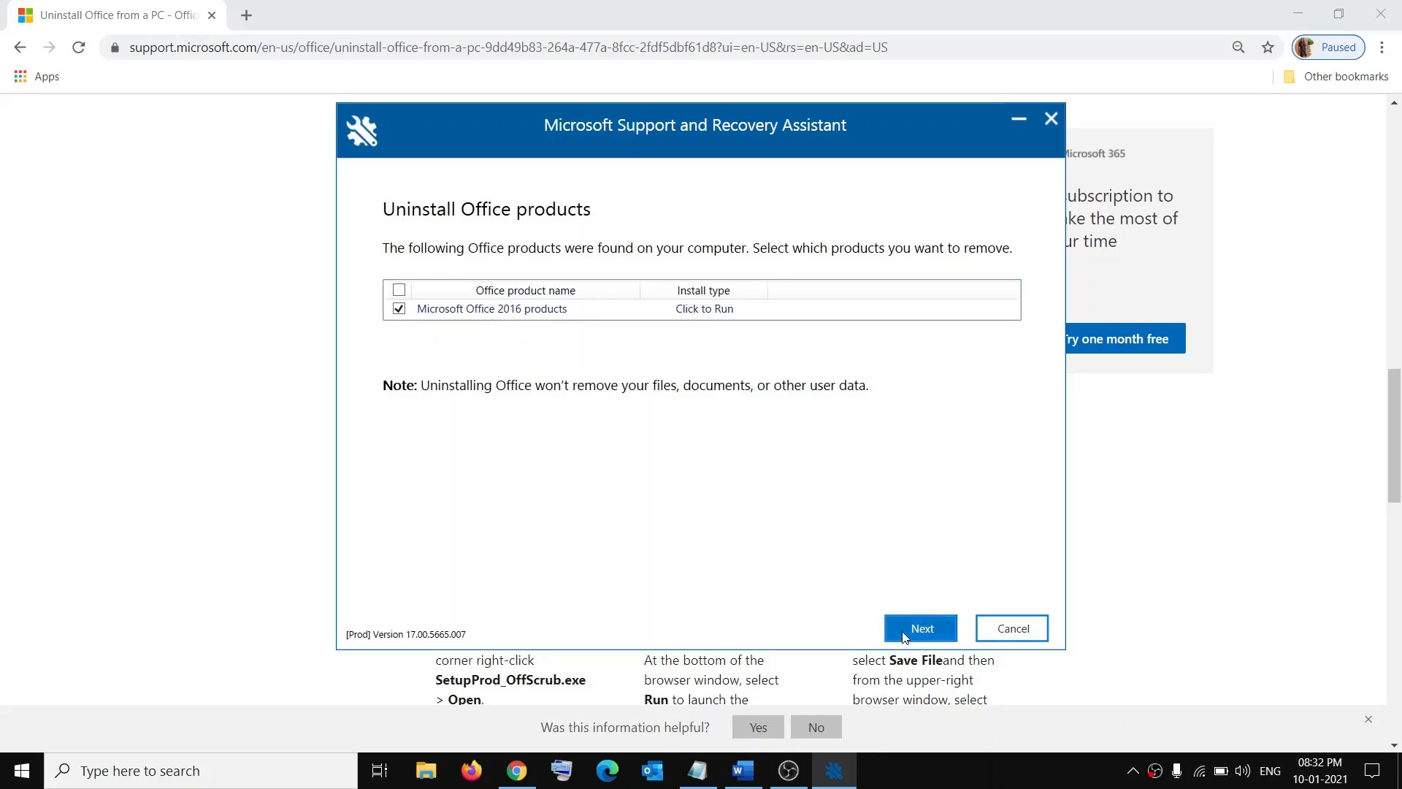
click(920, 628)
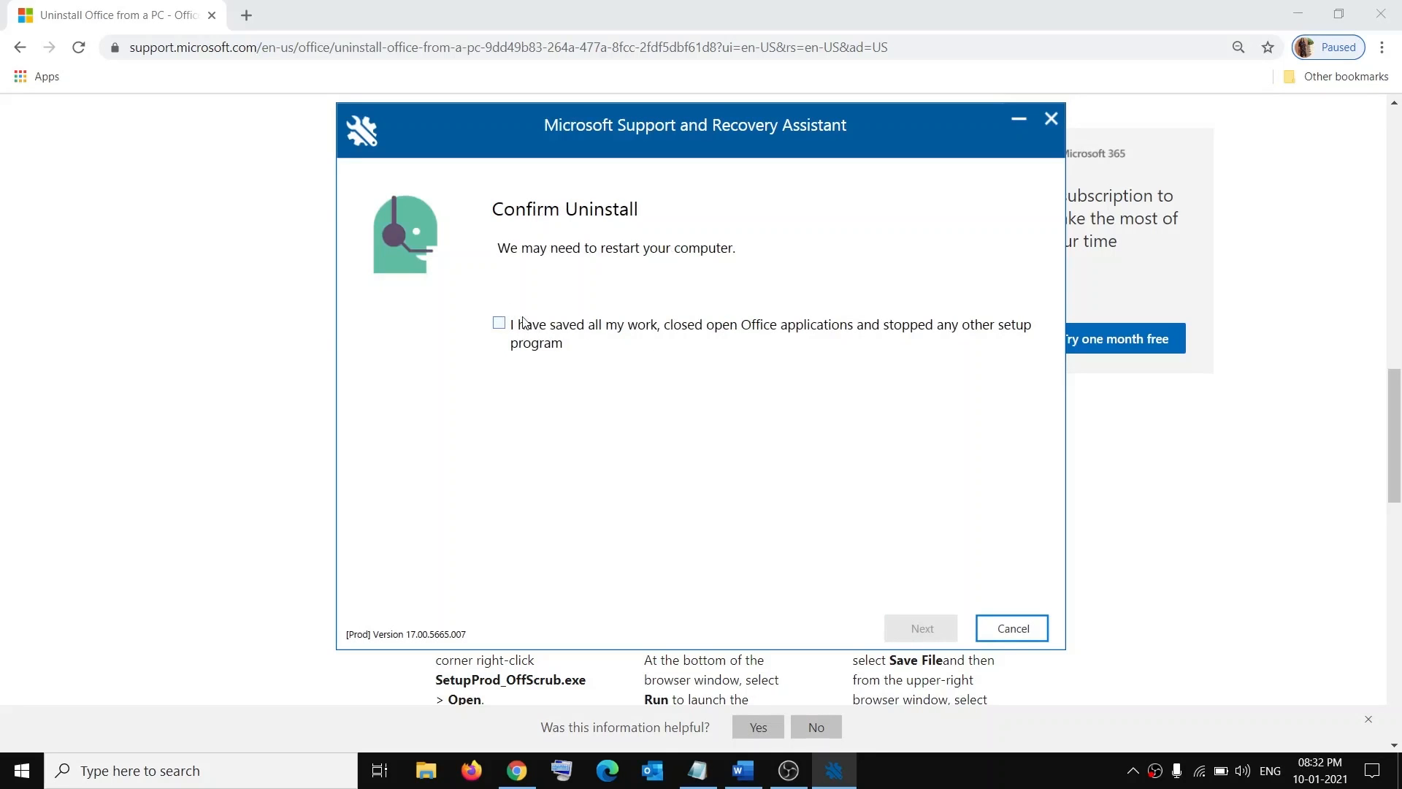
click(499, 322)
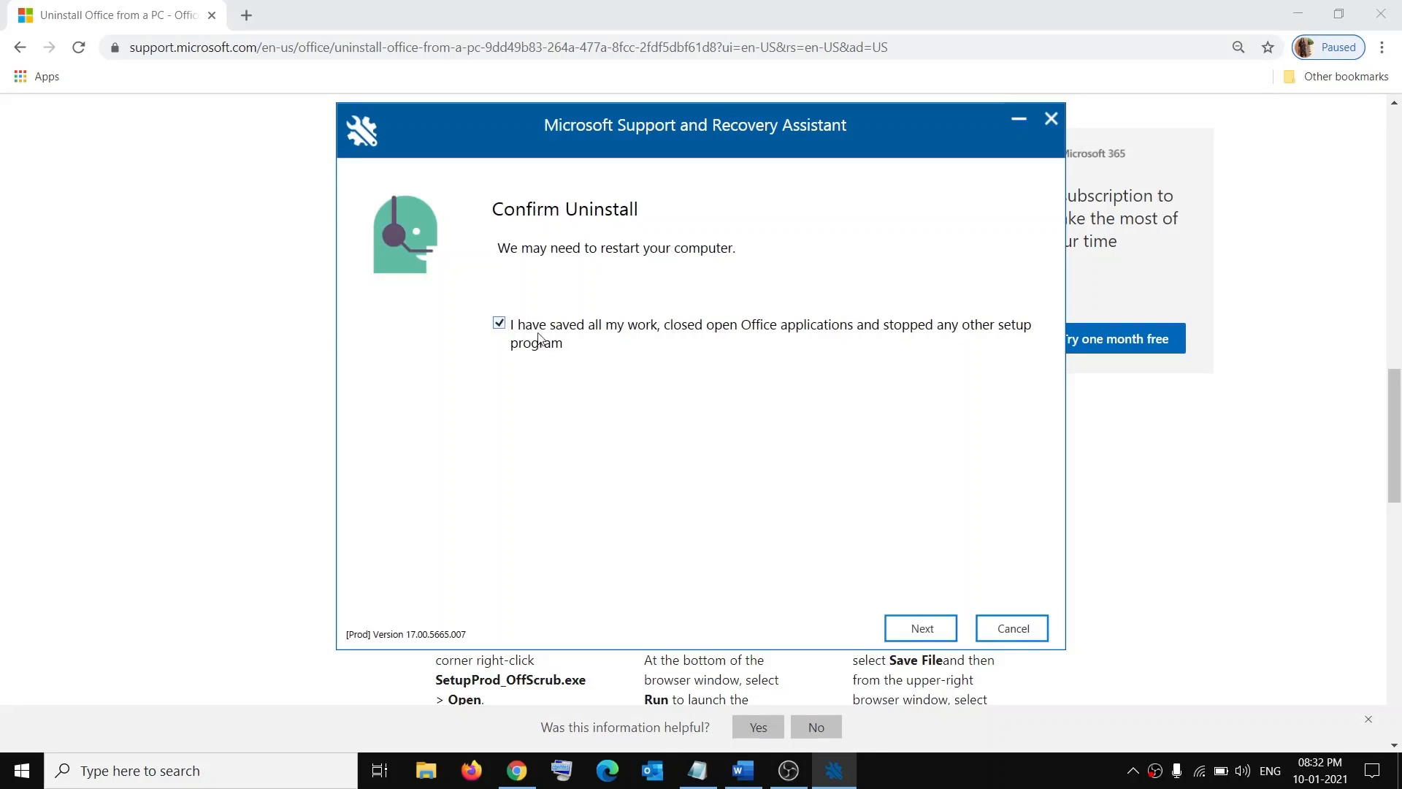
click(919, 627)
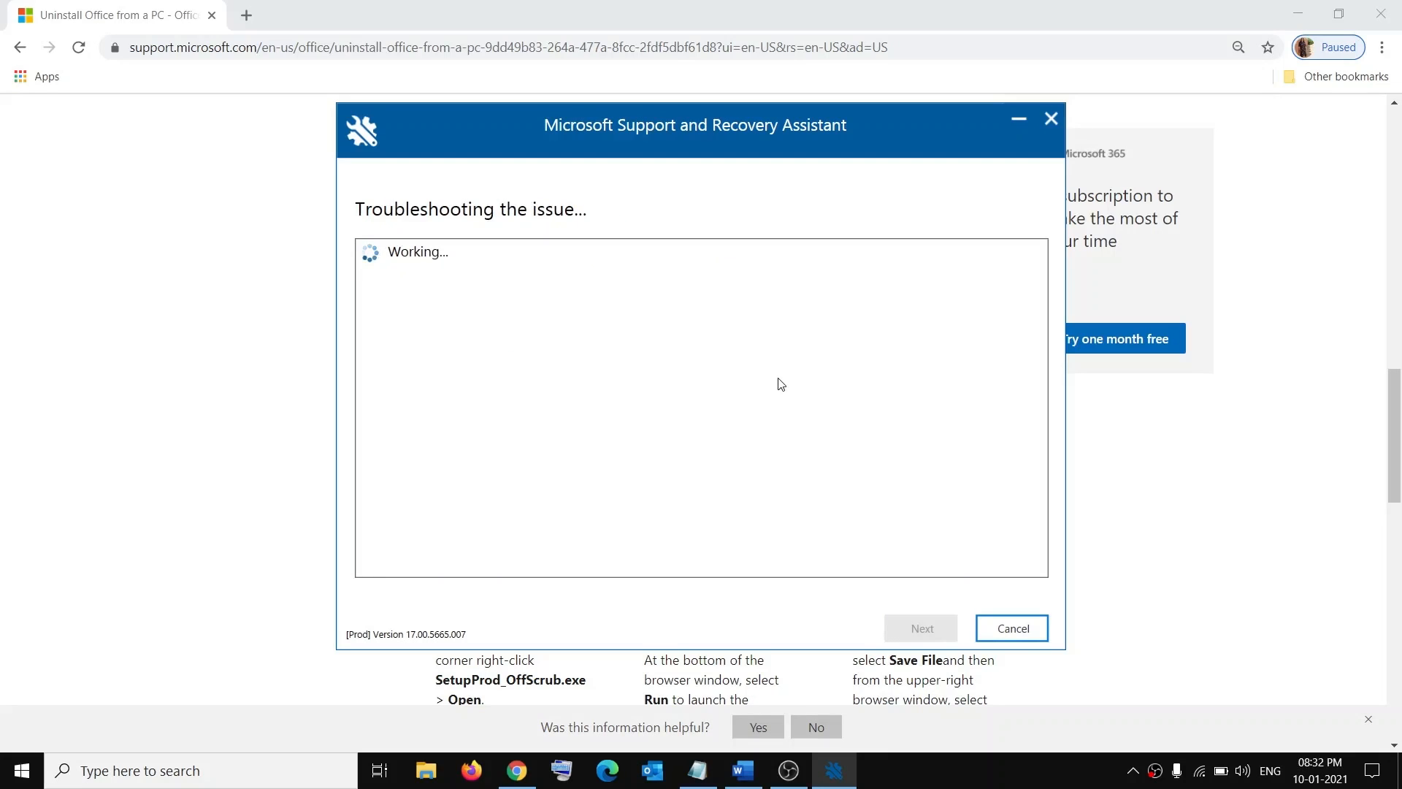
mouse_move(818, 405)
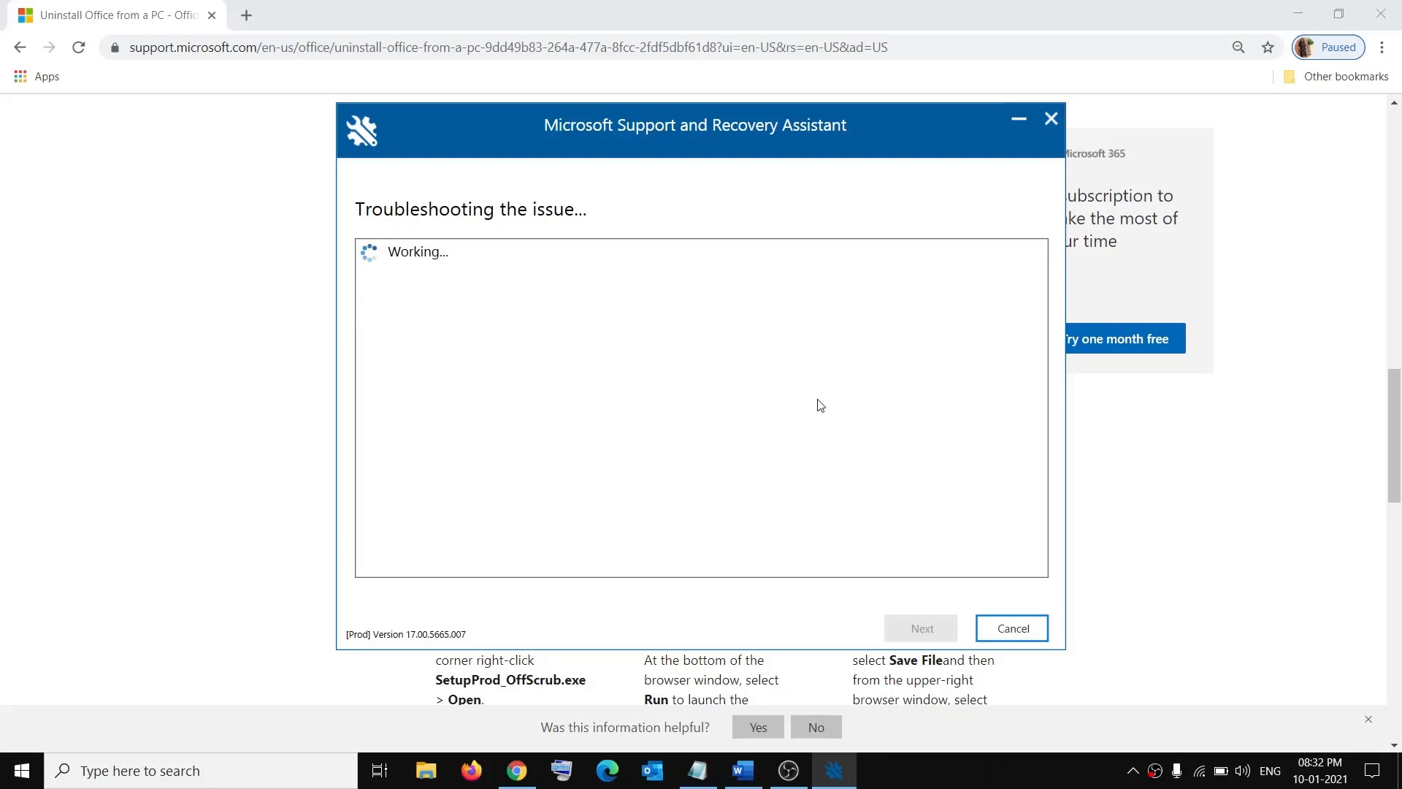
mouse_move(927, 771)
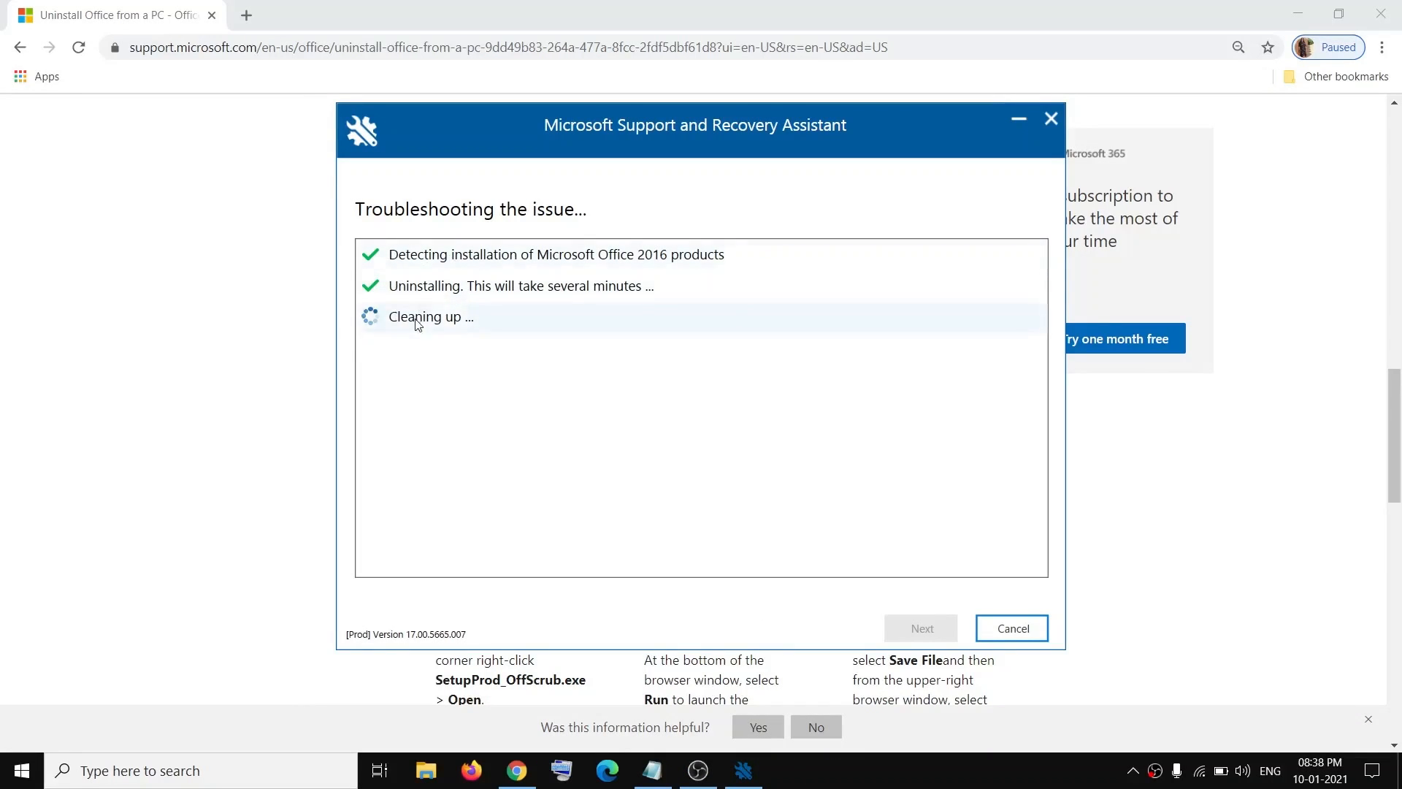
mouse_move(700, 358)
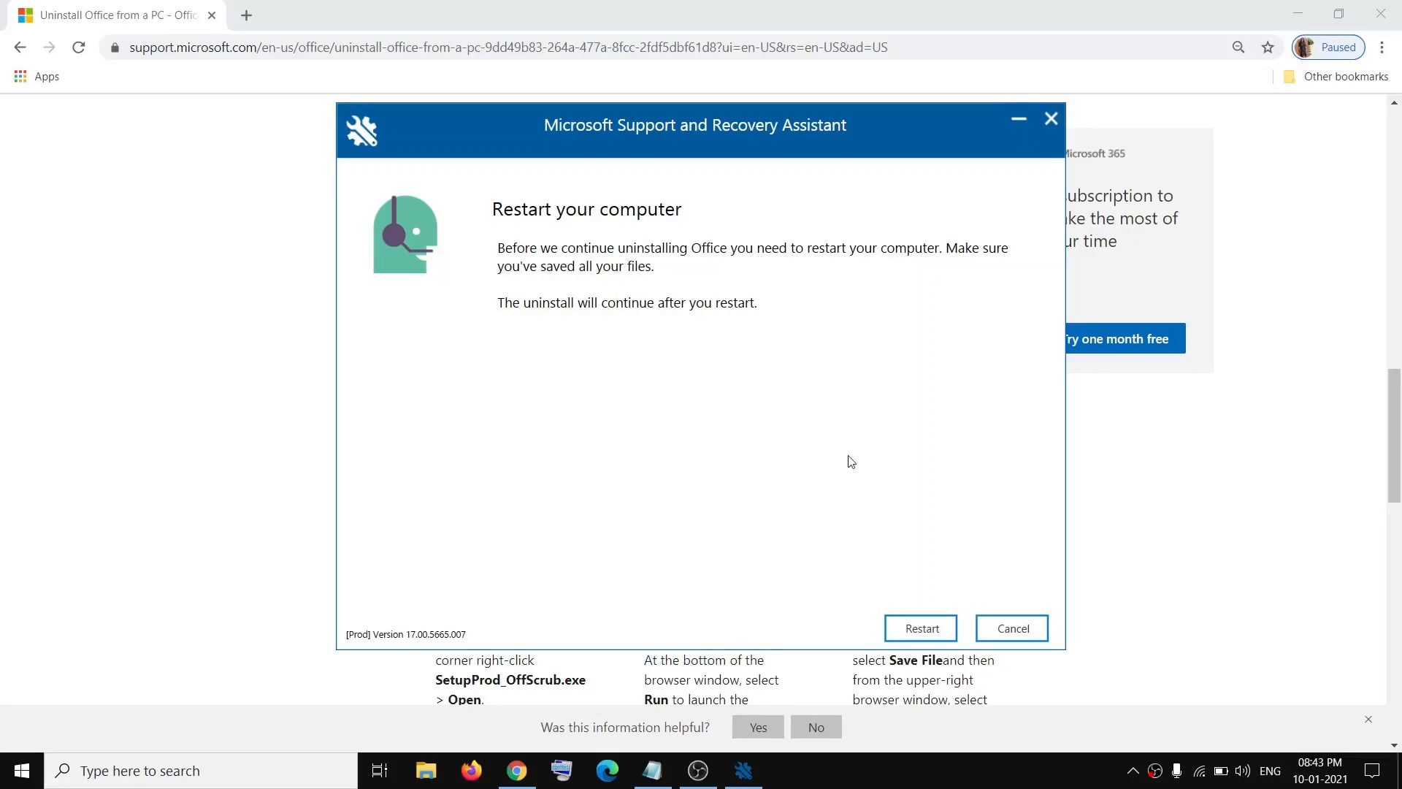
mouse_move(920, 628)
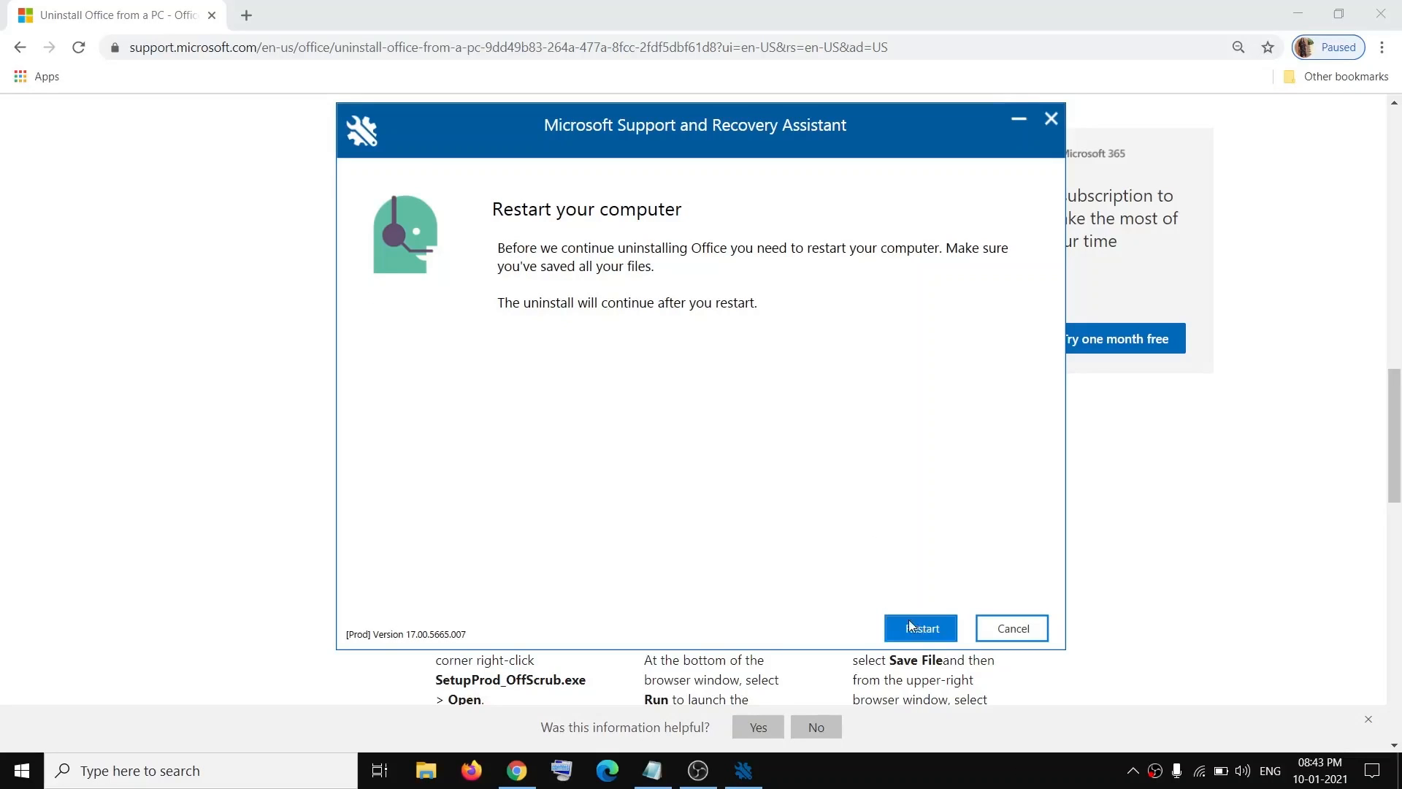
click(919, 628)
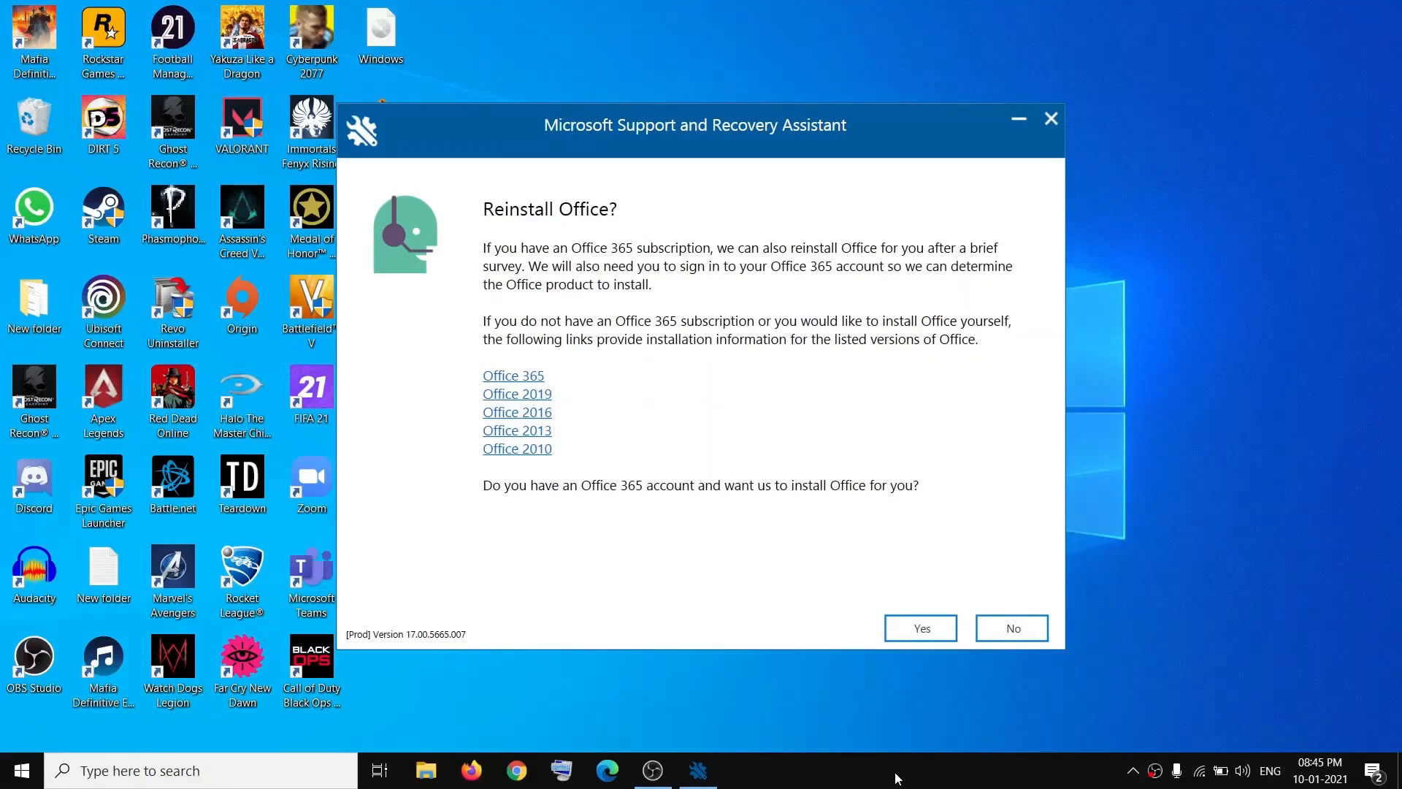
mouse_move(883, 756)
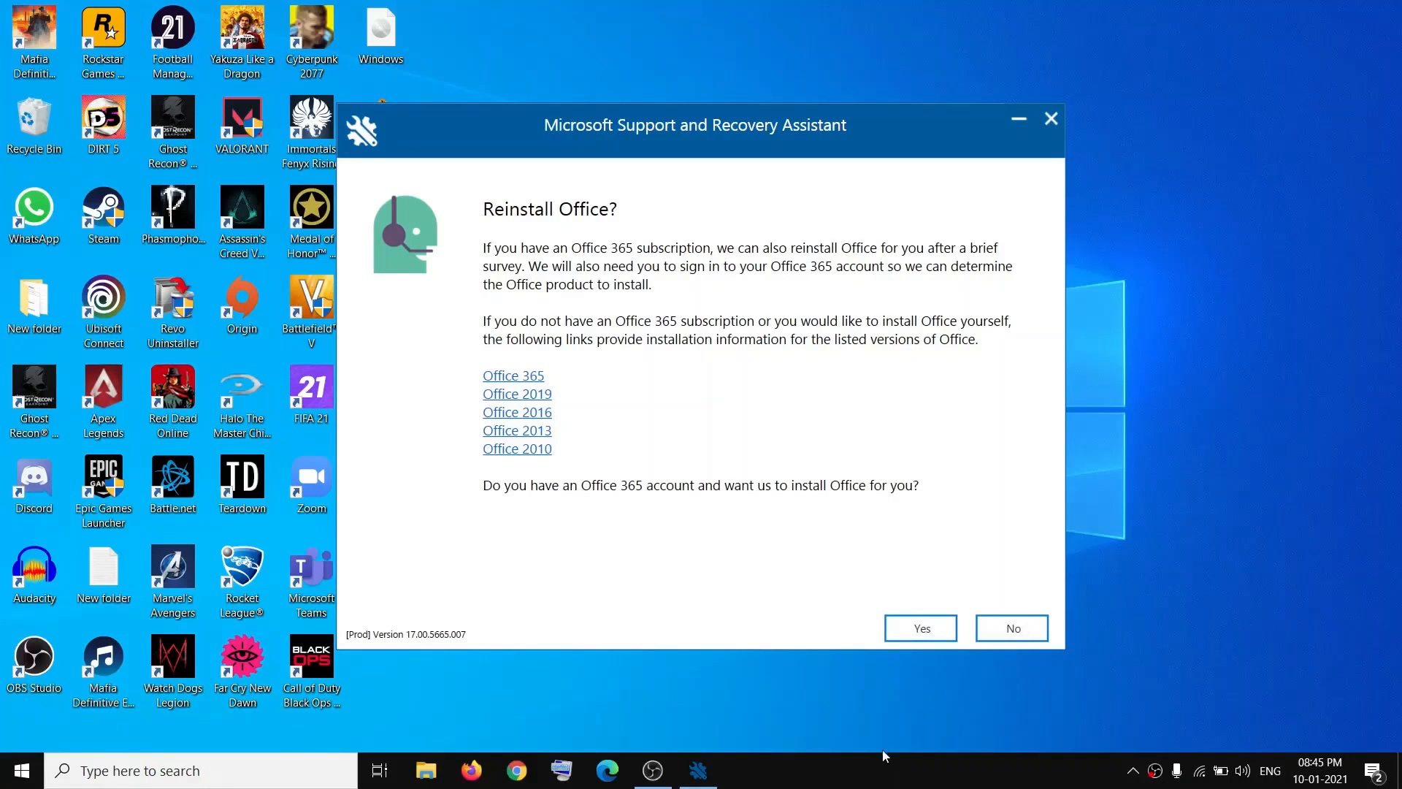
mouse_move(915, 135)
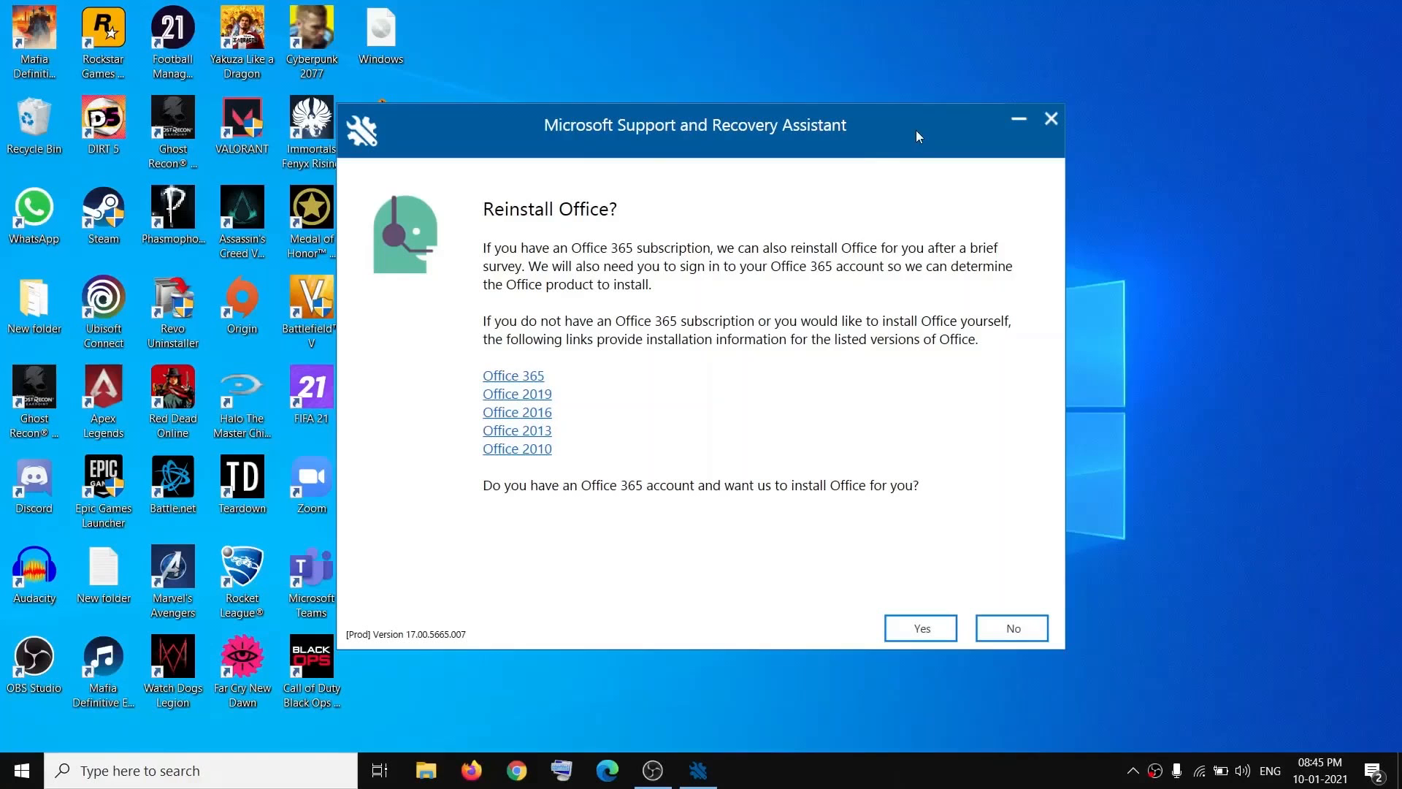
mouse_move(621, 224)
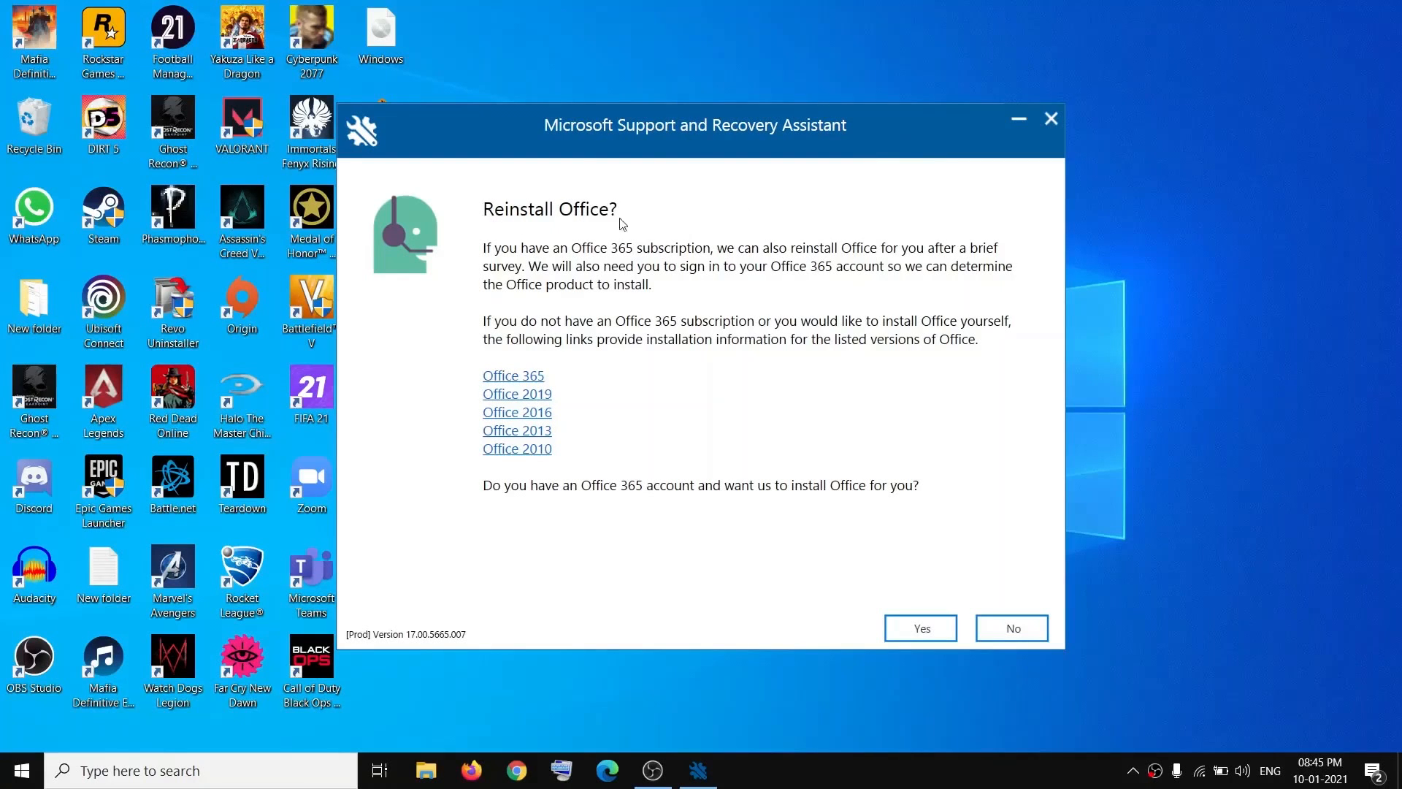
Step: Answer Yes that the problem was solved and submit to reach the Office sign-in page
click(1011, 628)
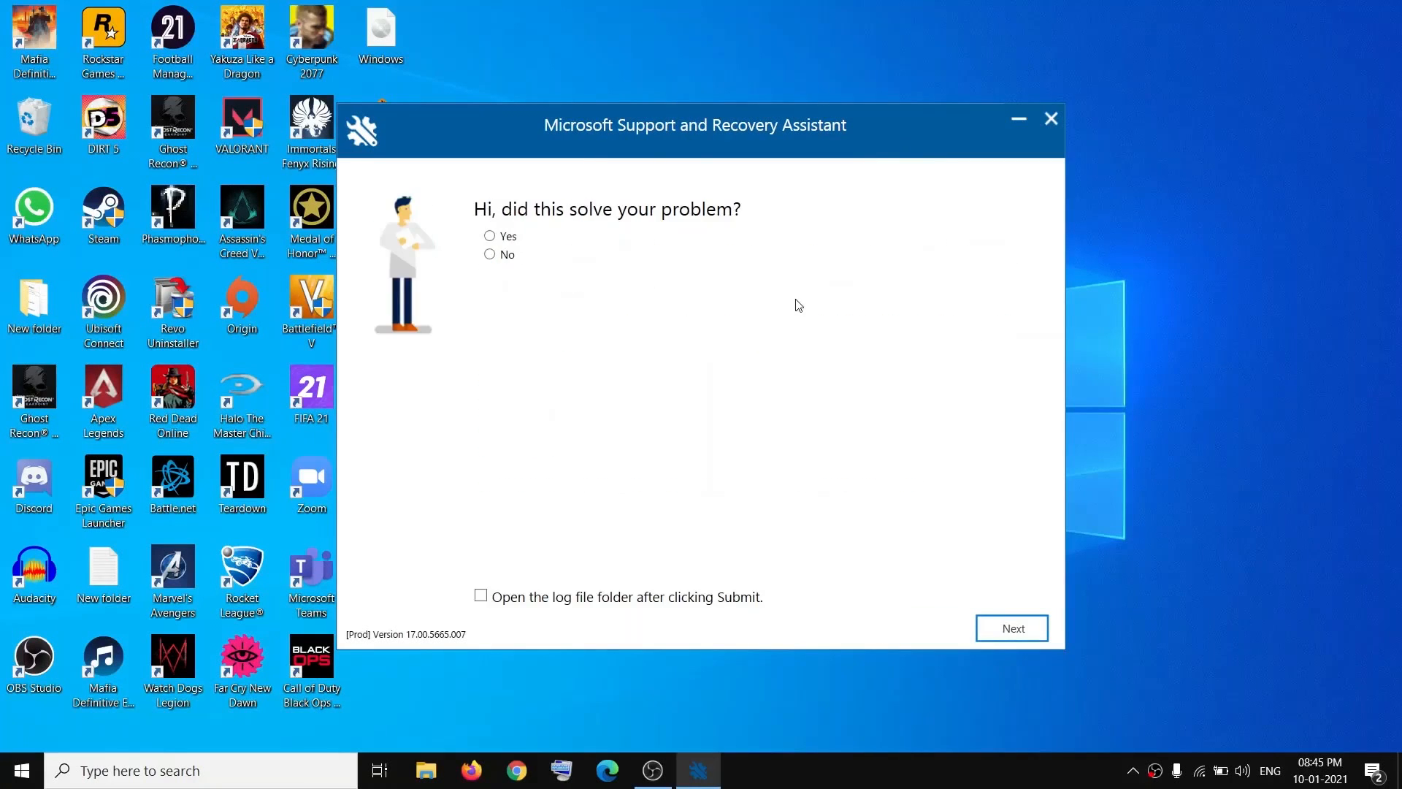
mouse_move(914, 555)
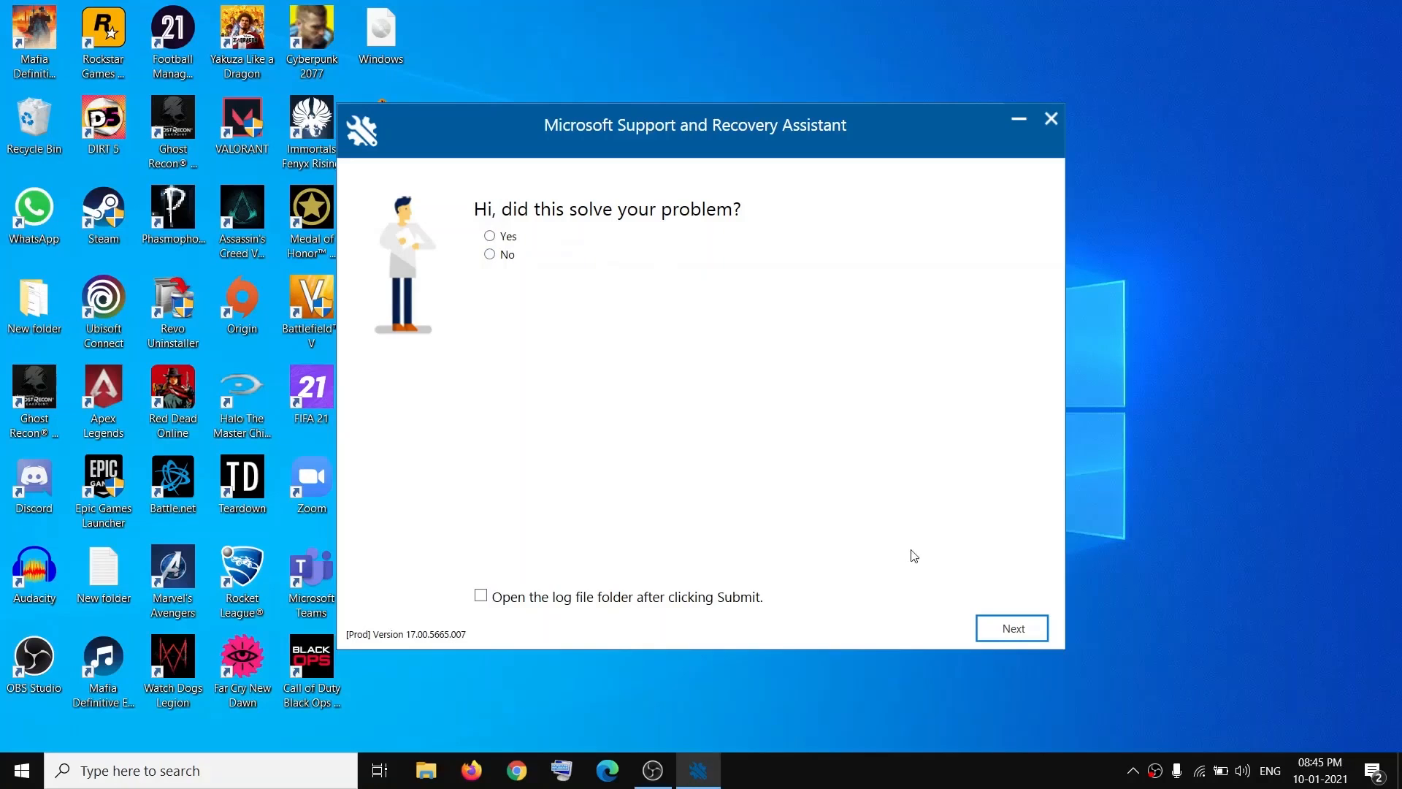
mouse_move(545, 221)
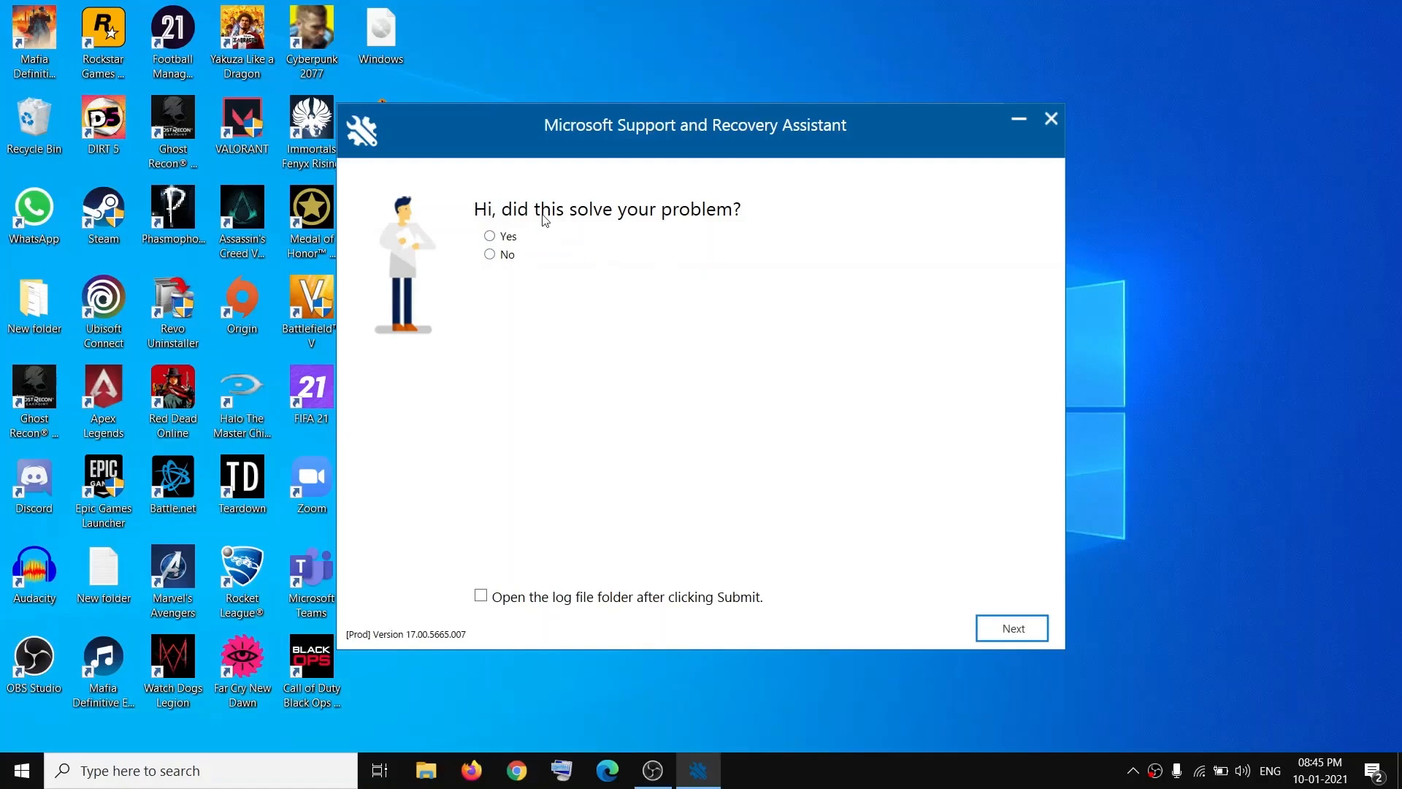
mouse_move(627, 319)
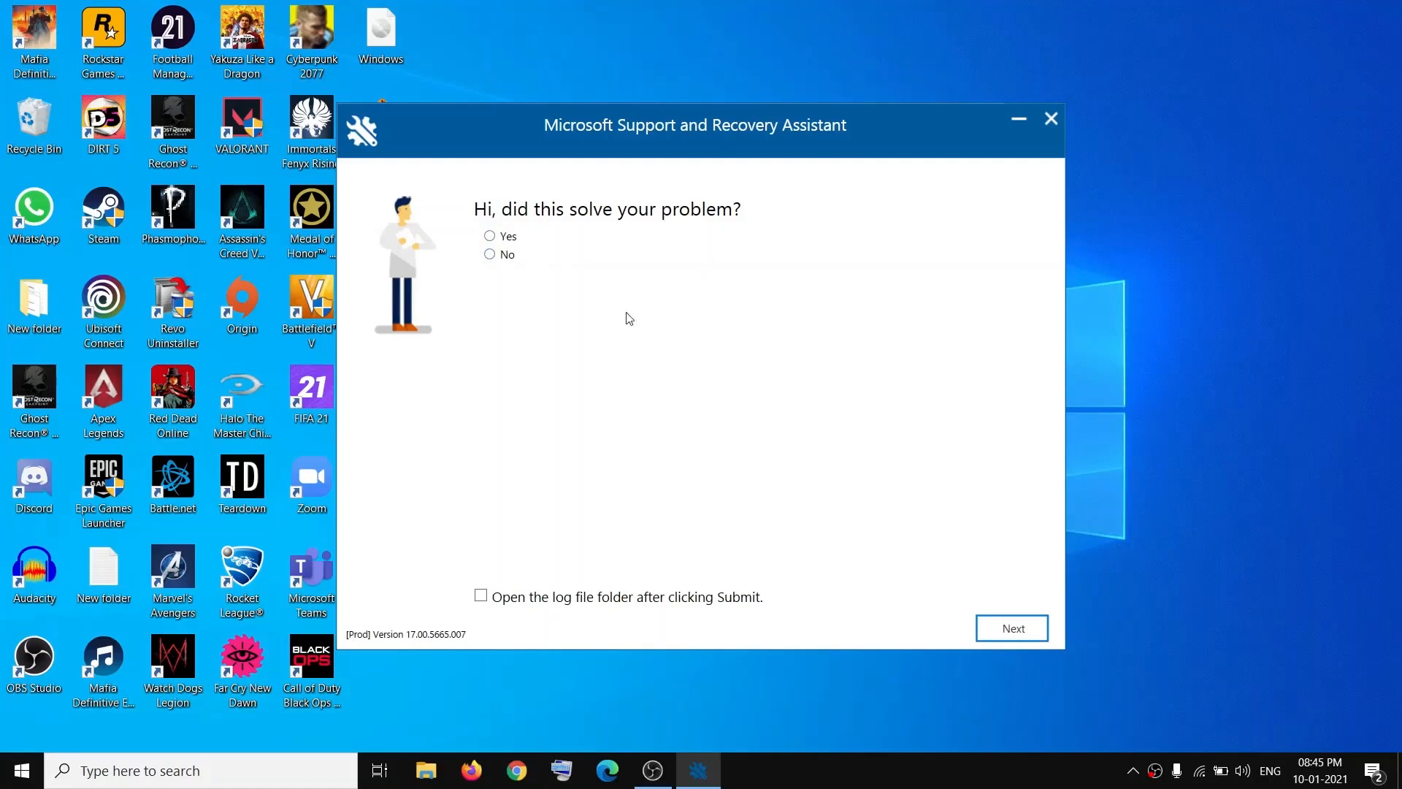
click(1012, 628)
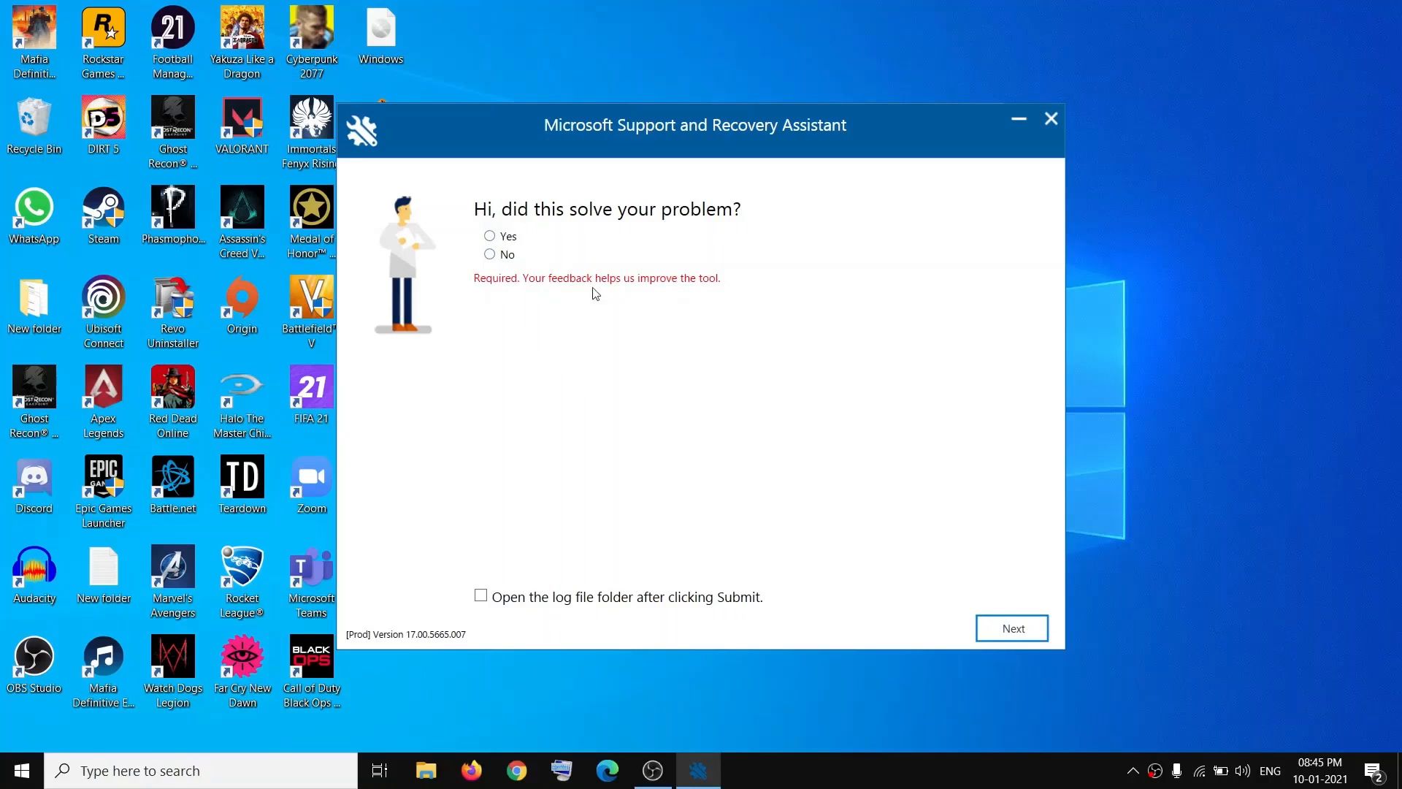
click(490, 236)
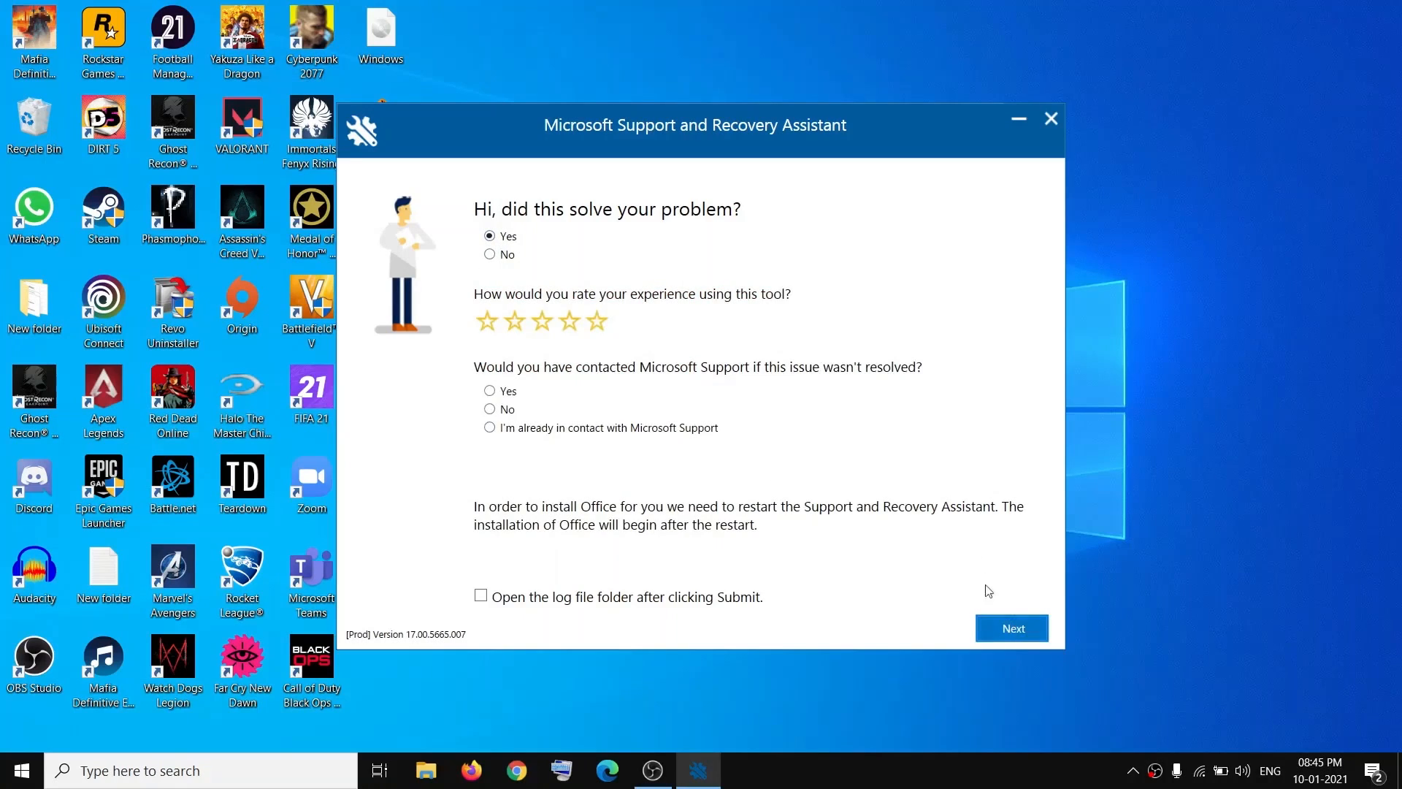
mouse_move(581, 411)
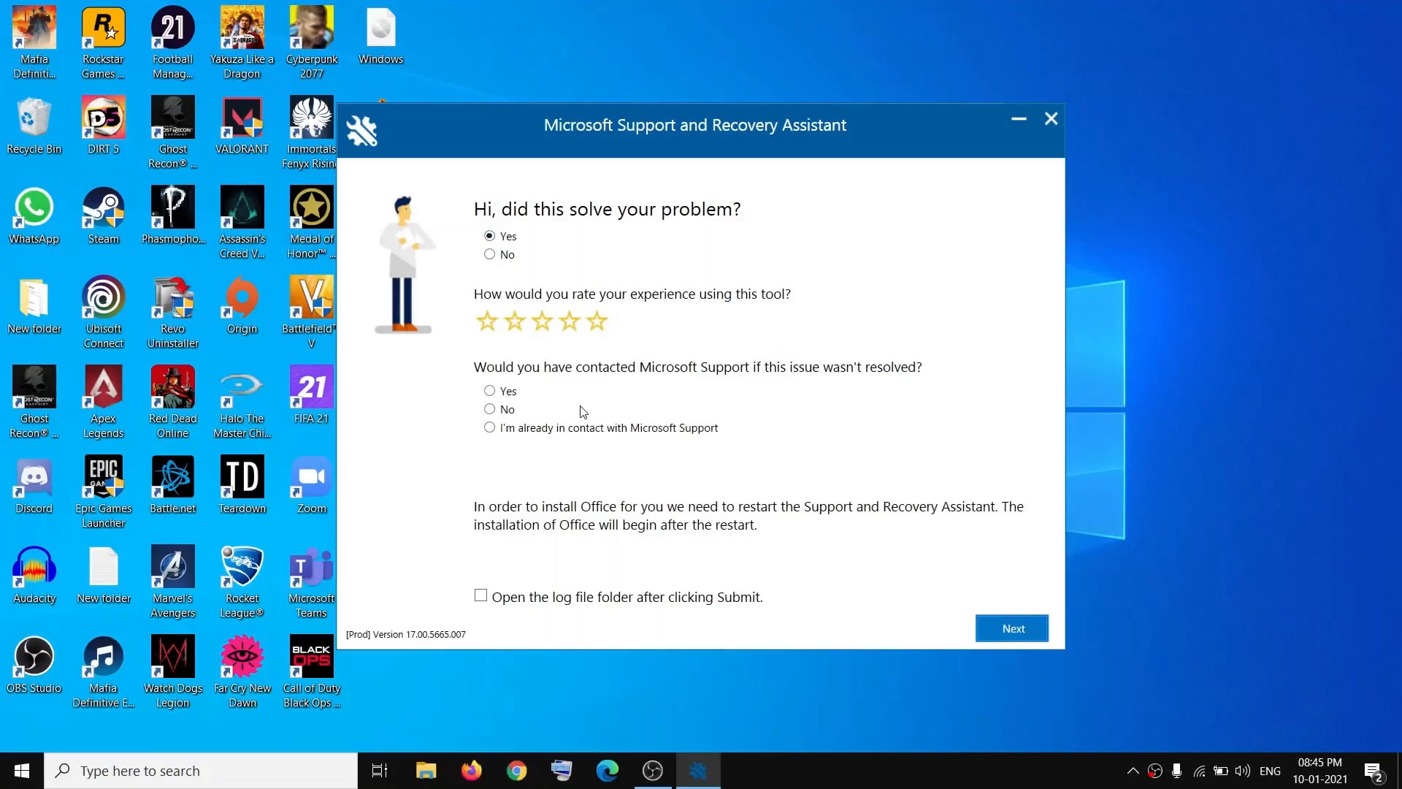
click(1011, 628)
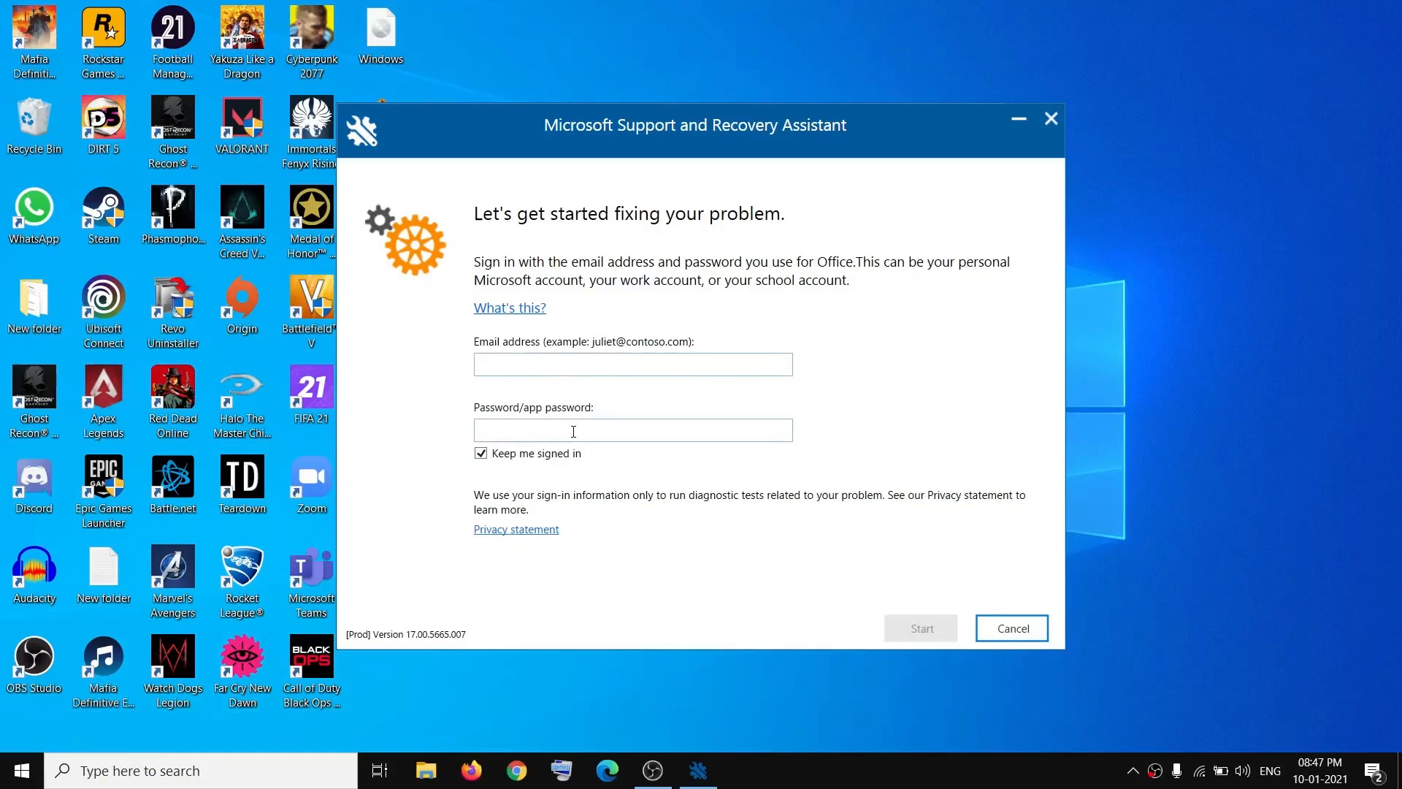
Step: Enter the account email and password and sign in to the Microsoft account
click(632, 364)
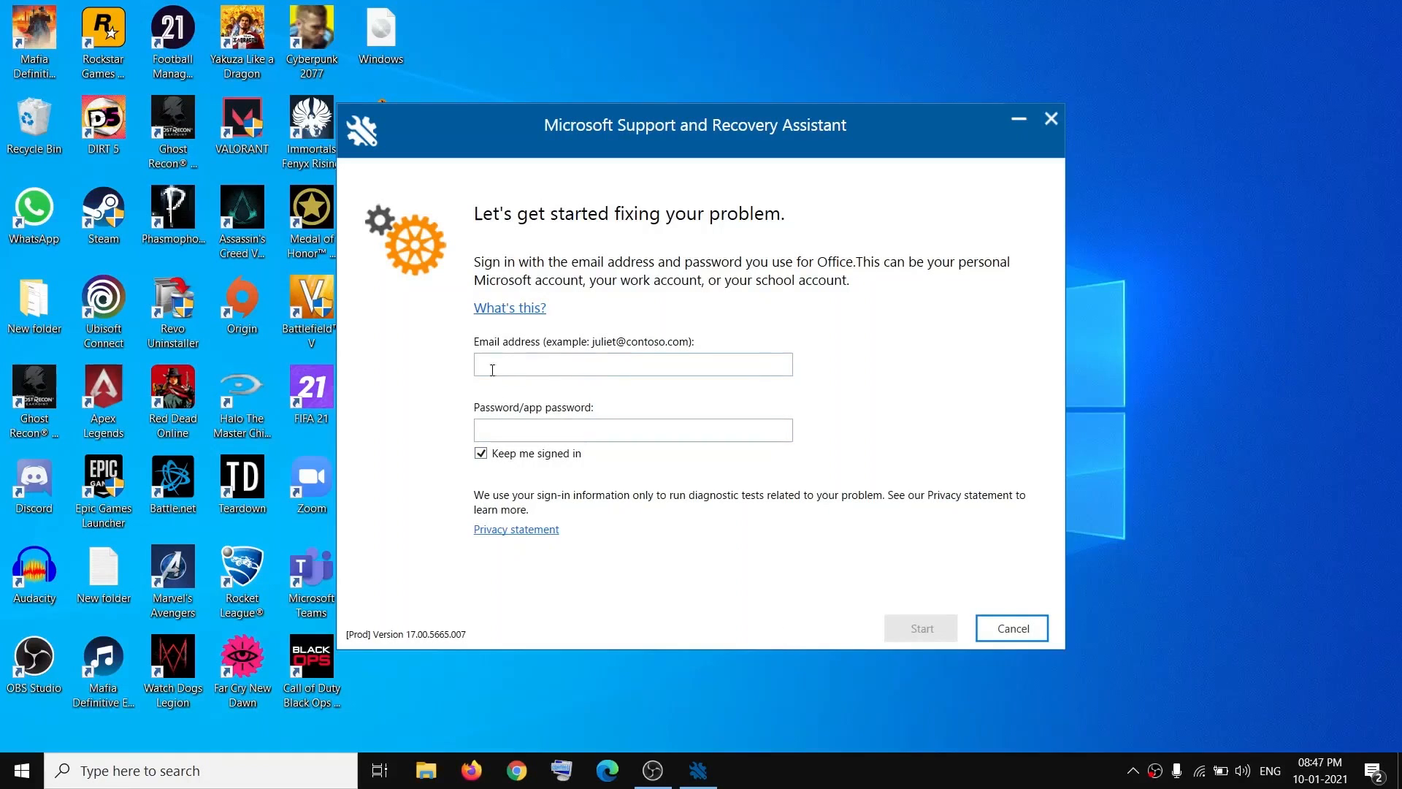
click(633, 430)
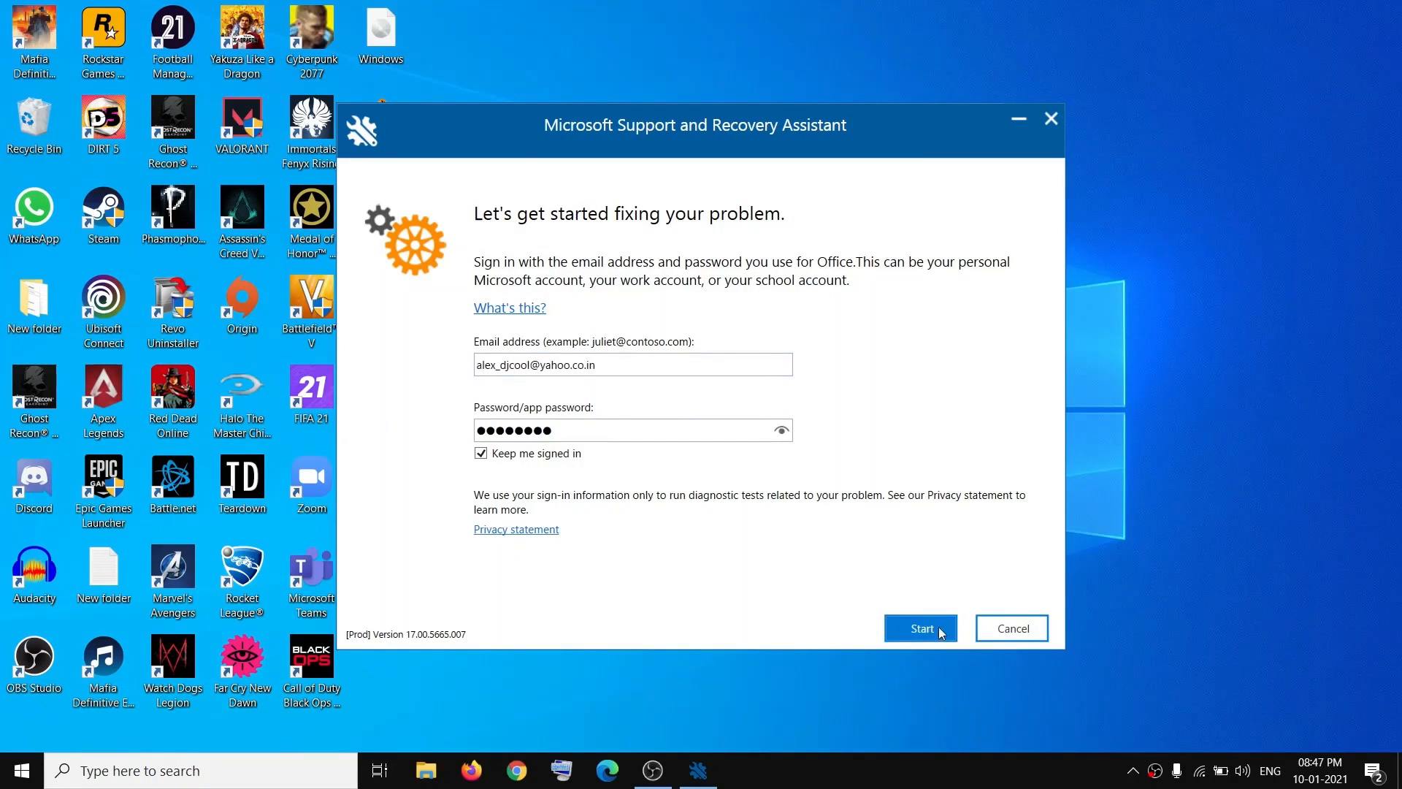
click(919, 628)
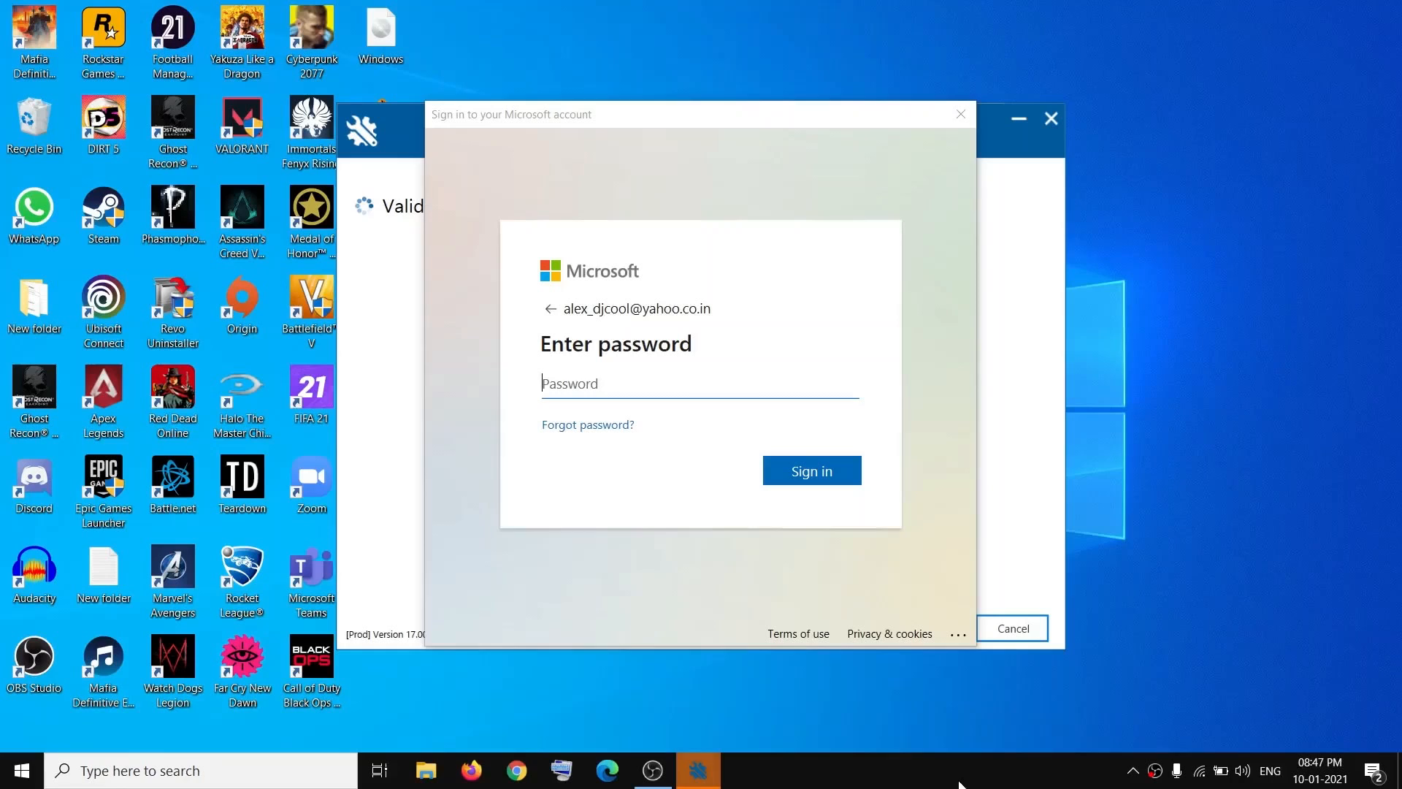
text(•)
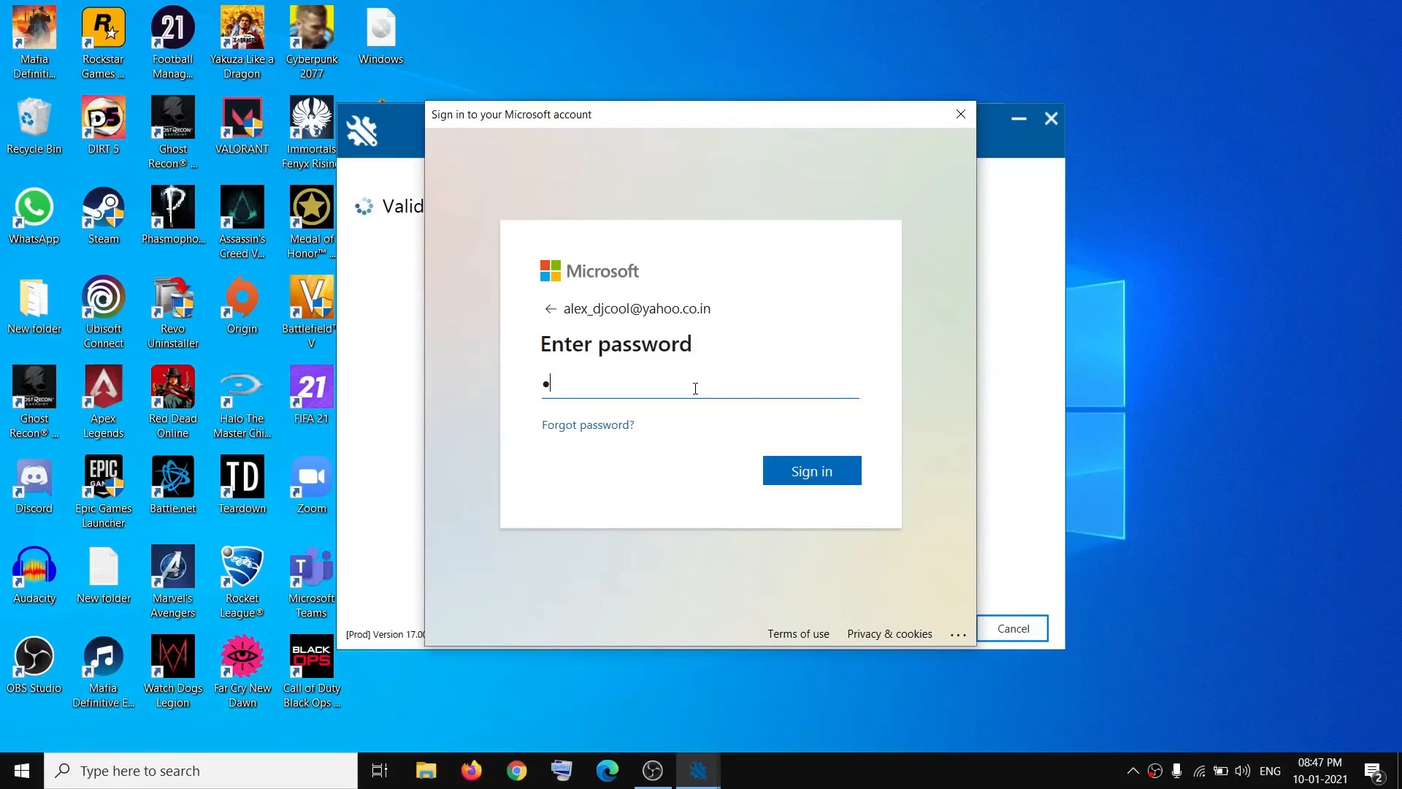
text(password)
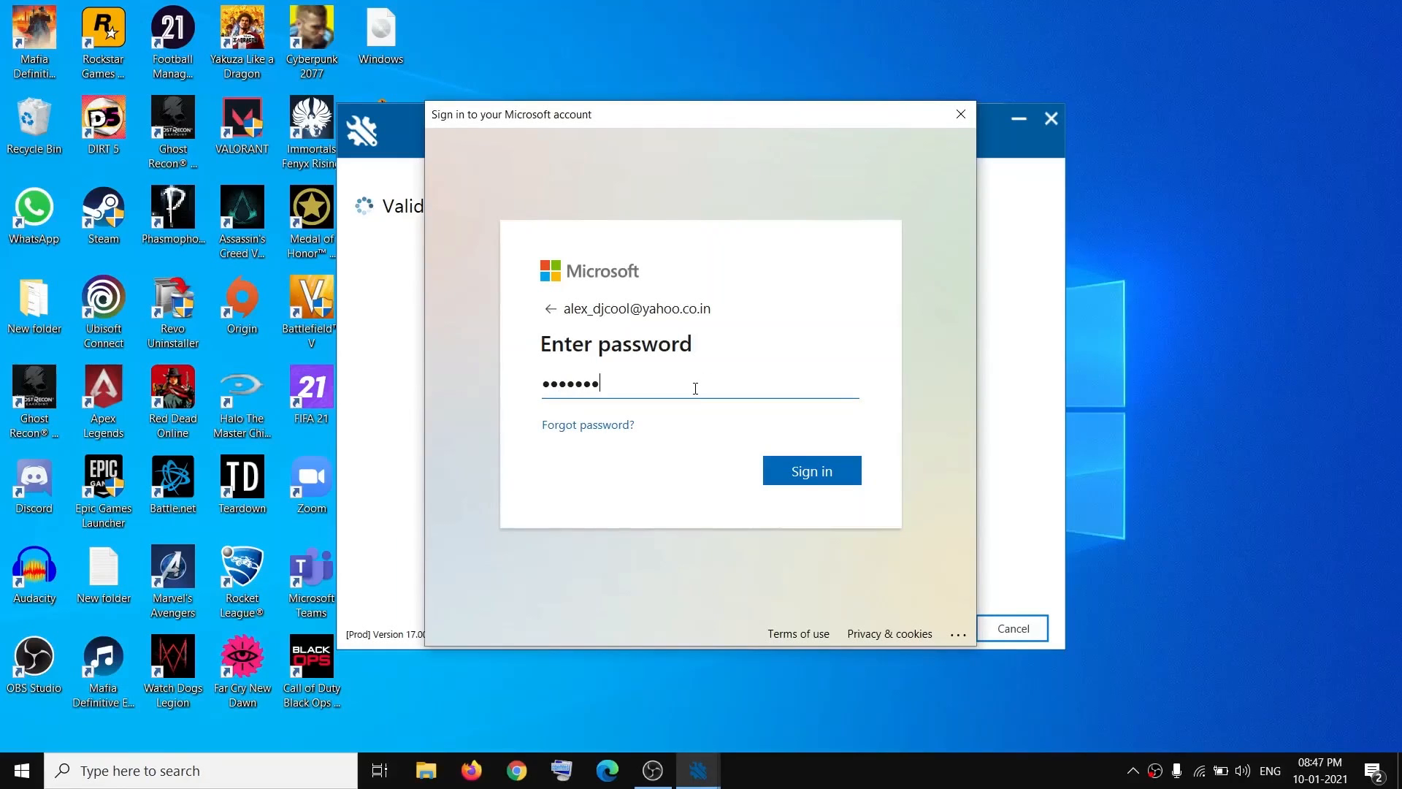
click(810, 471)
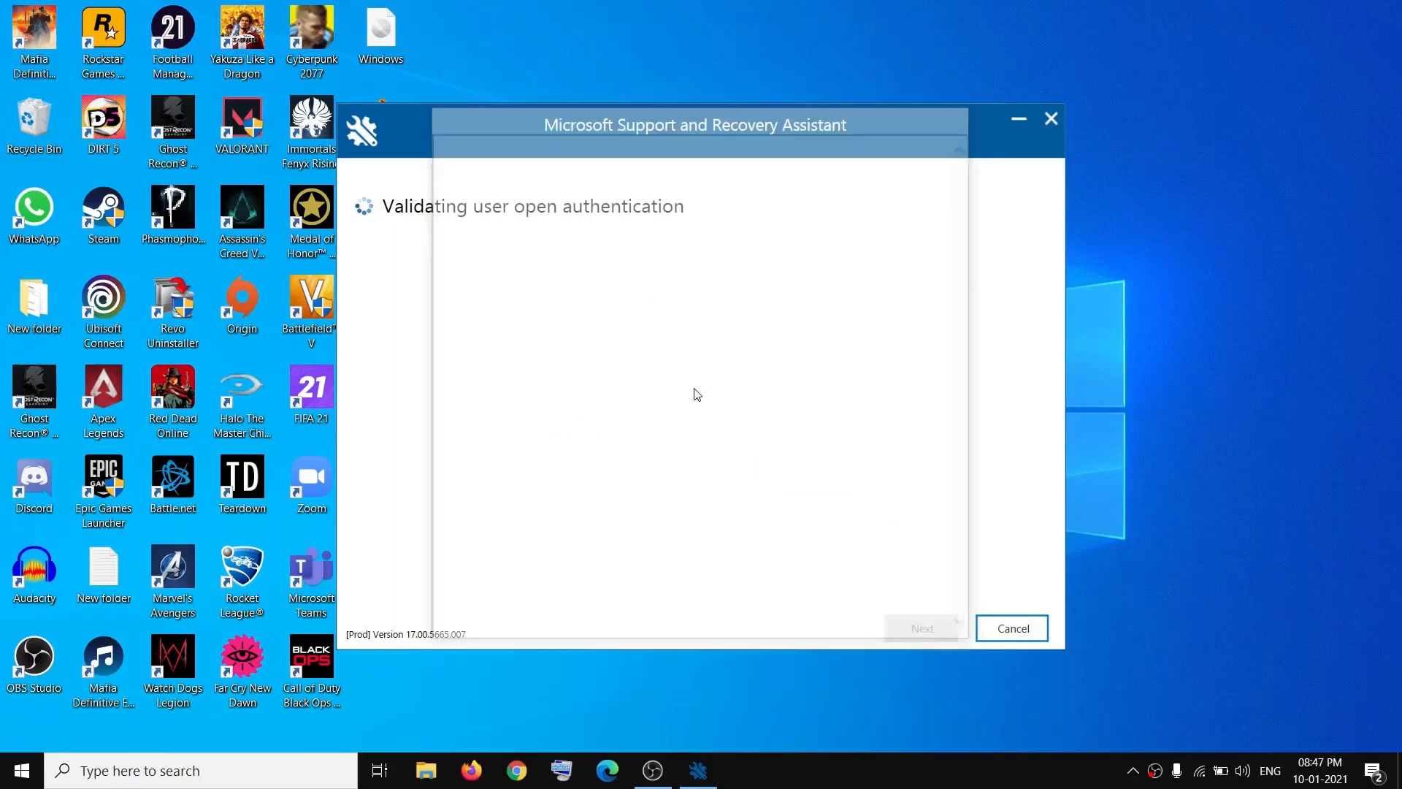
mouse_move(991, 758)
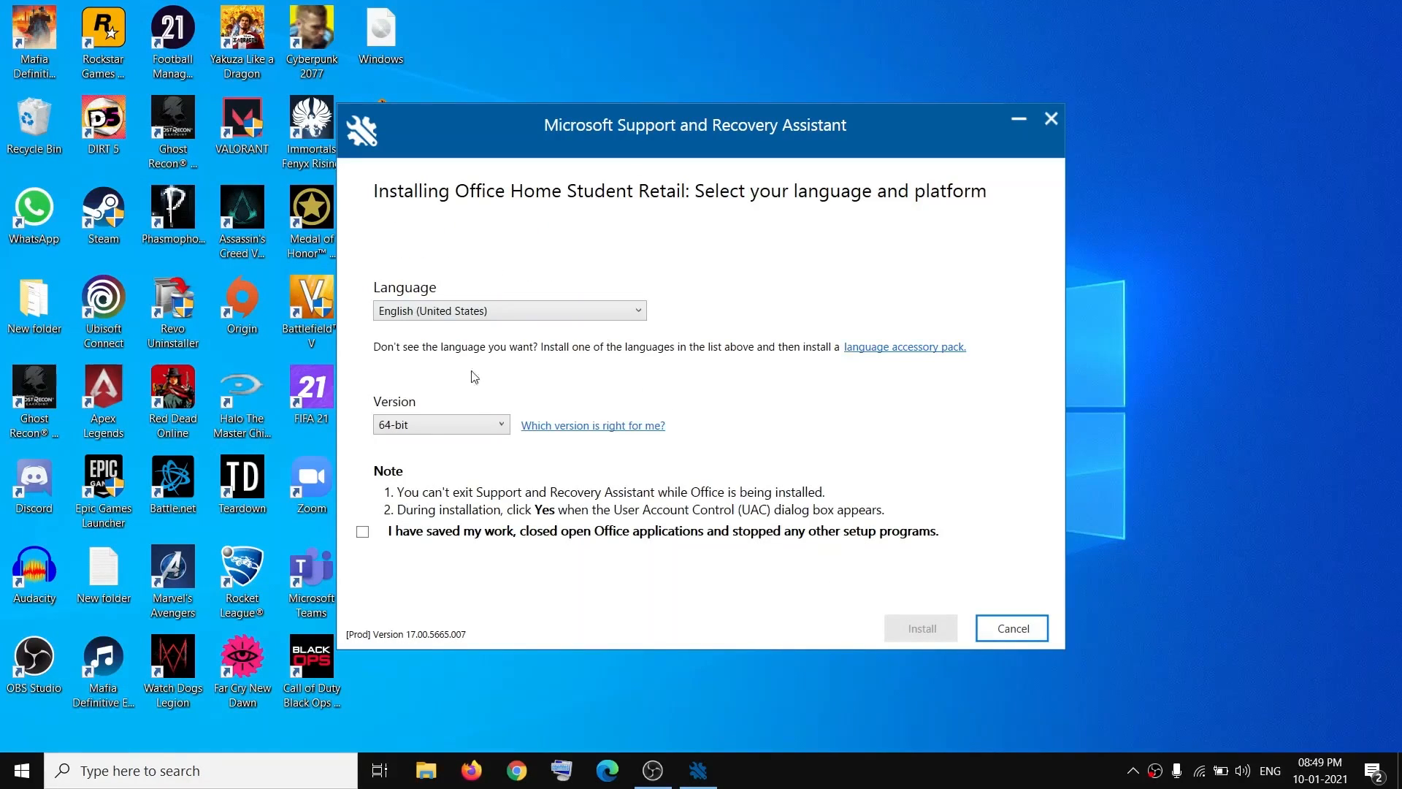
mouse_move(380, 530)
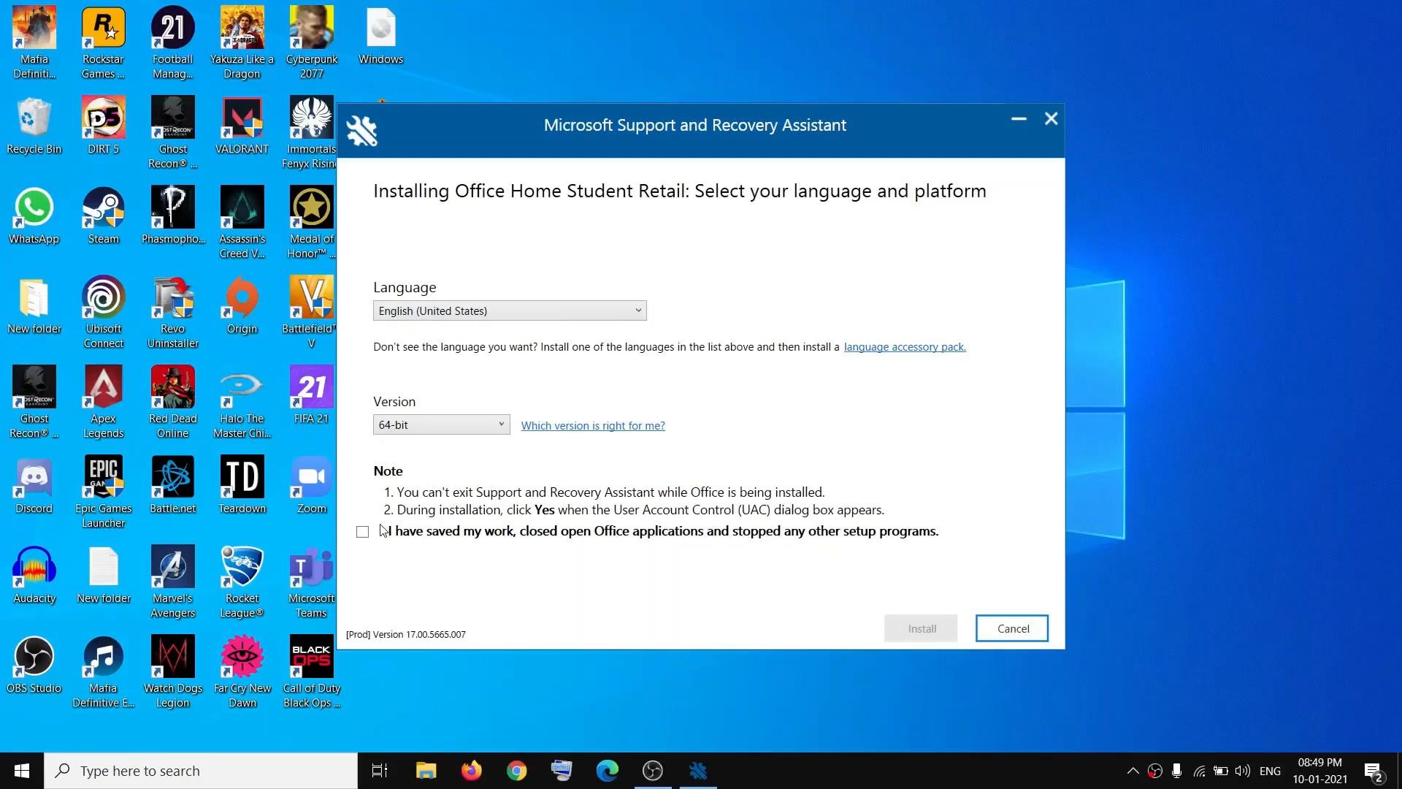
Step: Confirm work is saved and start the Office 365 installation
click(362, 531)
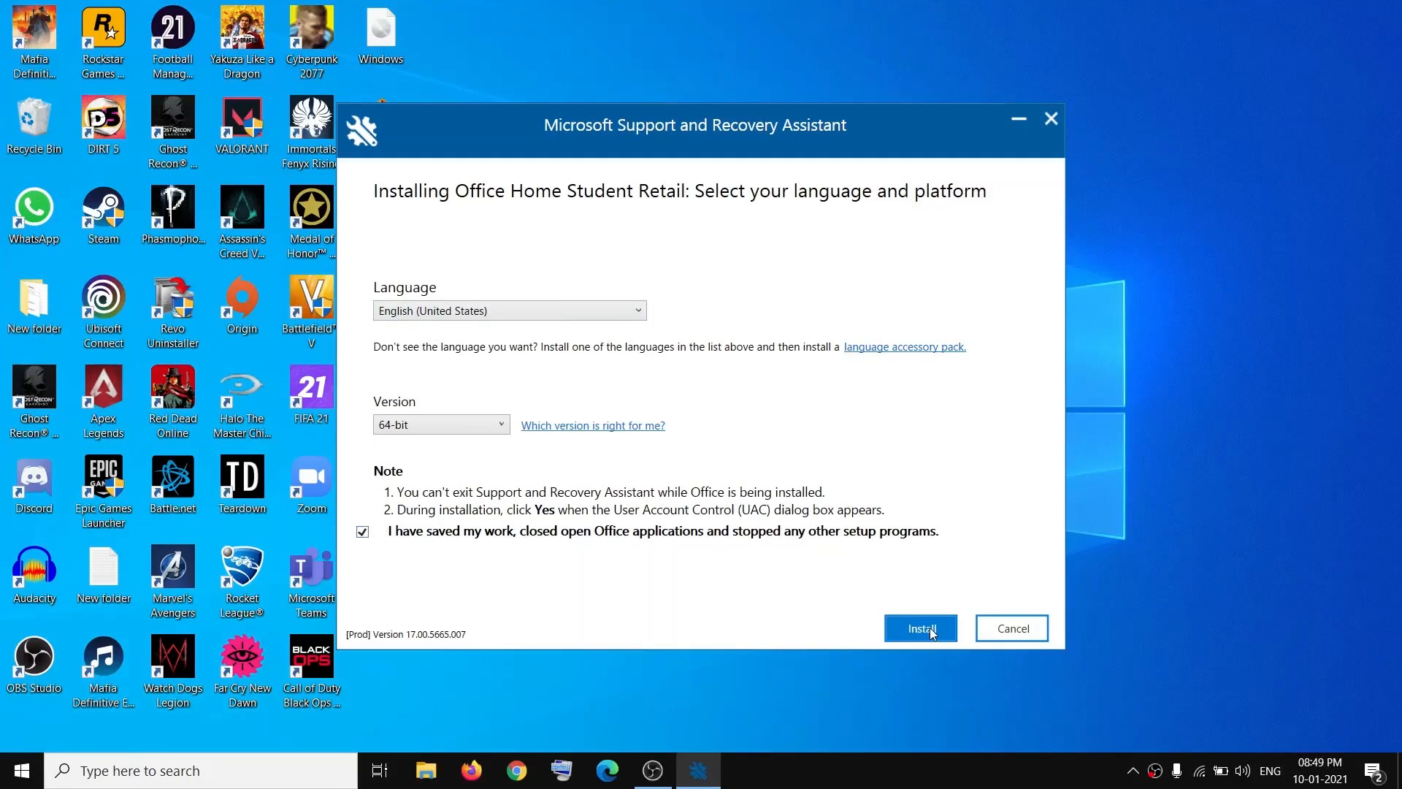
click(920, 628)
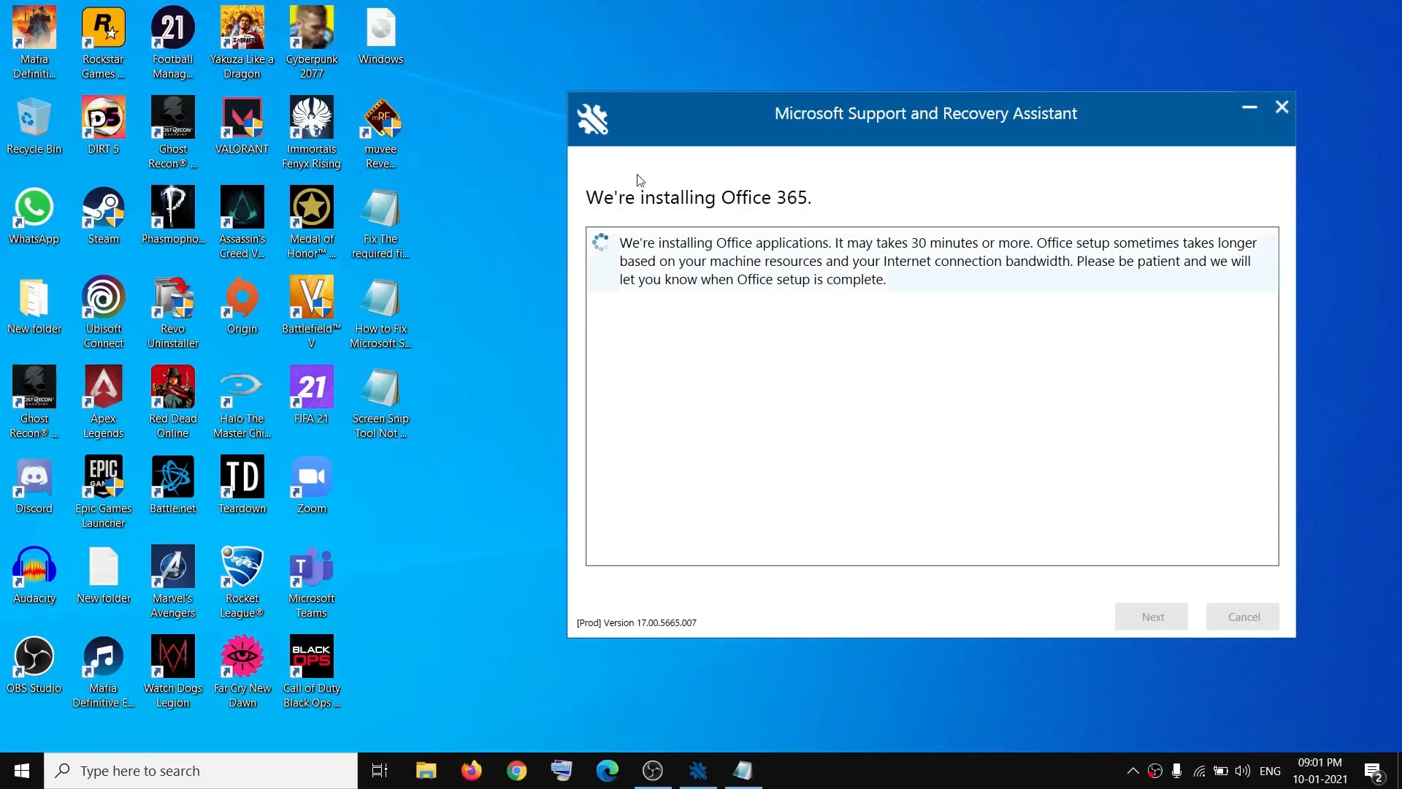
mouse_move(826, 310)
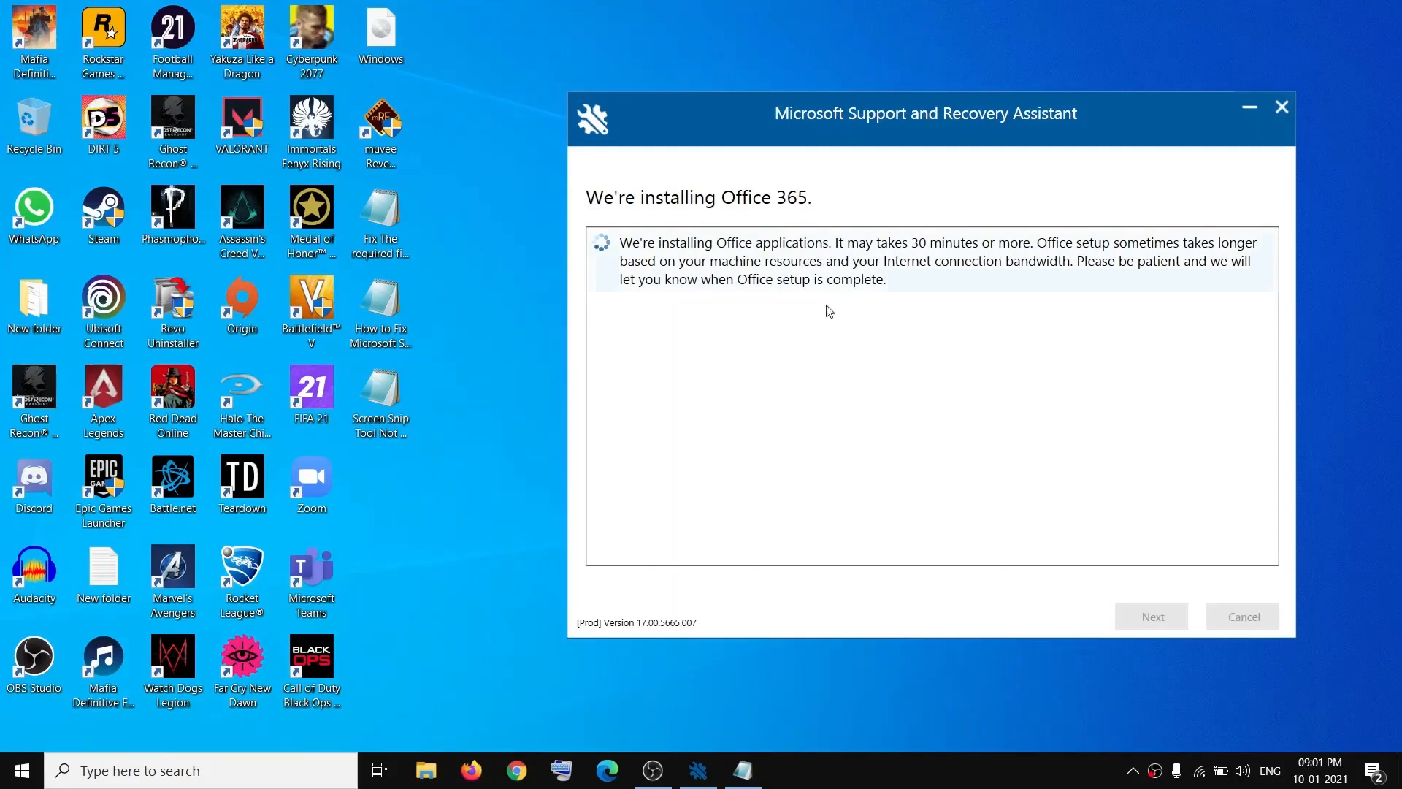
mouse_move(1126, 127)
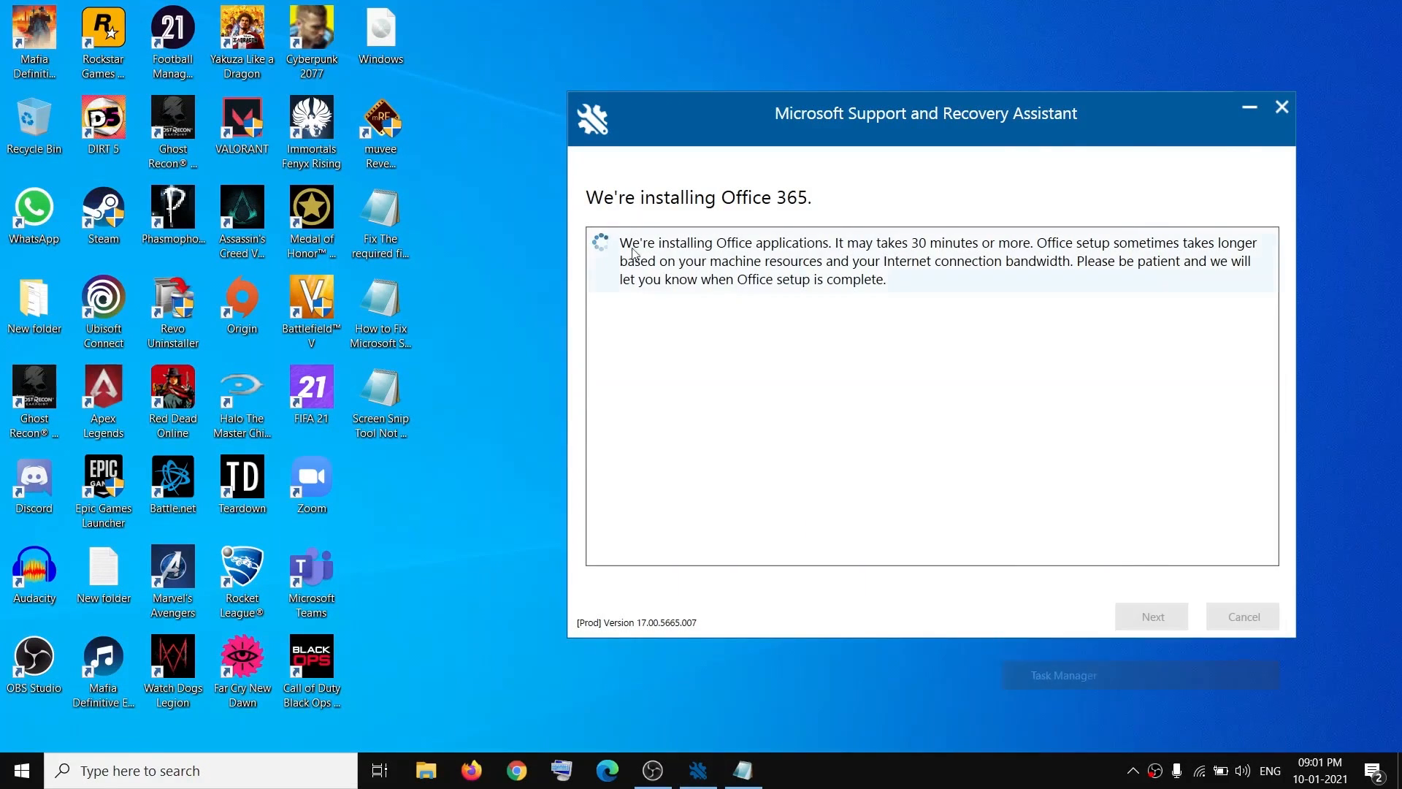
click(1060, 674)
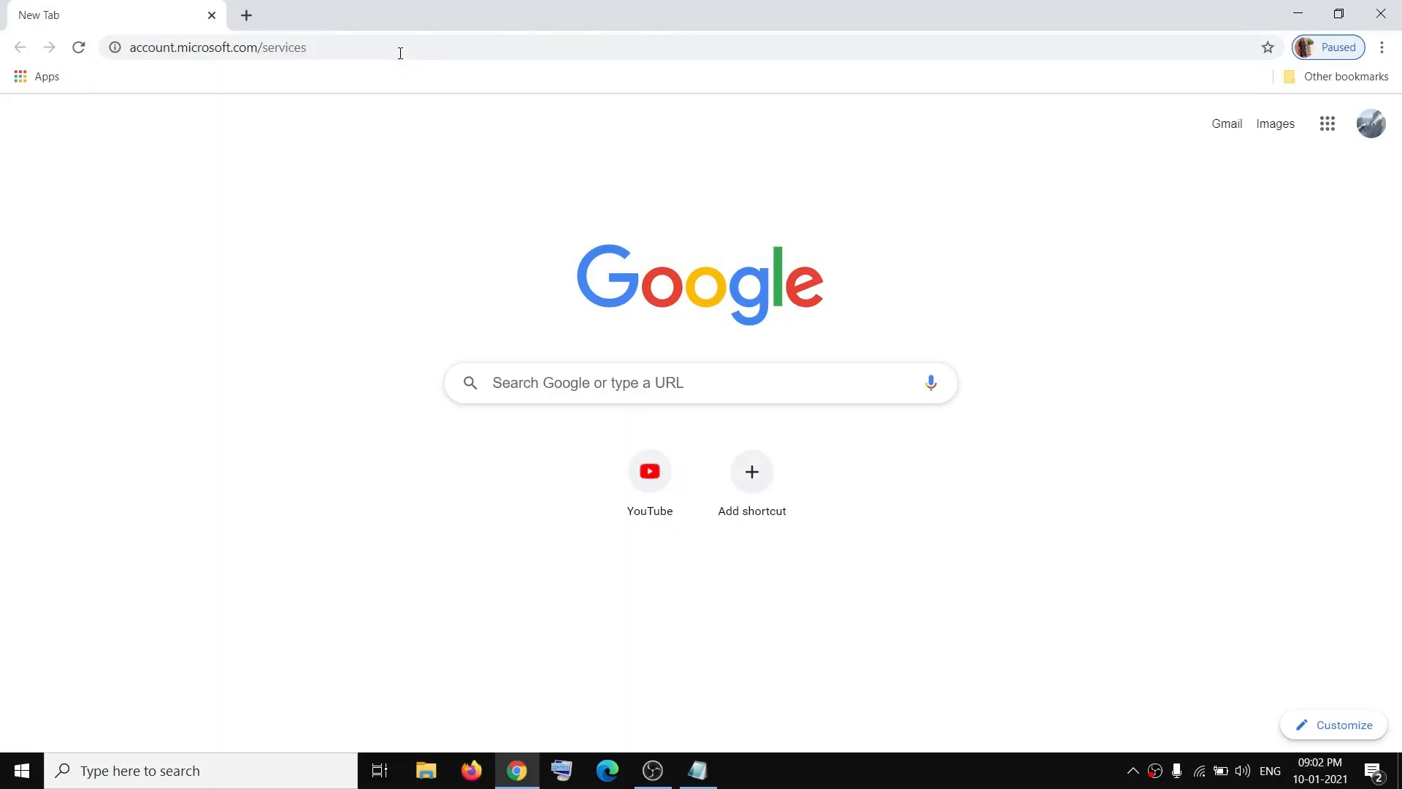
mouse_move(996, 773)
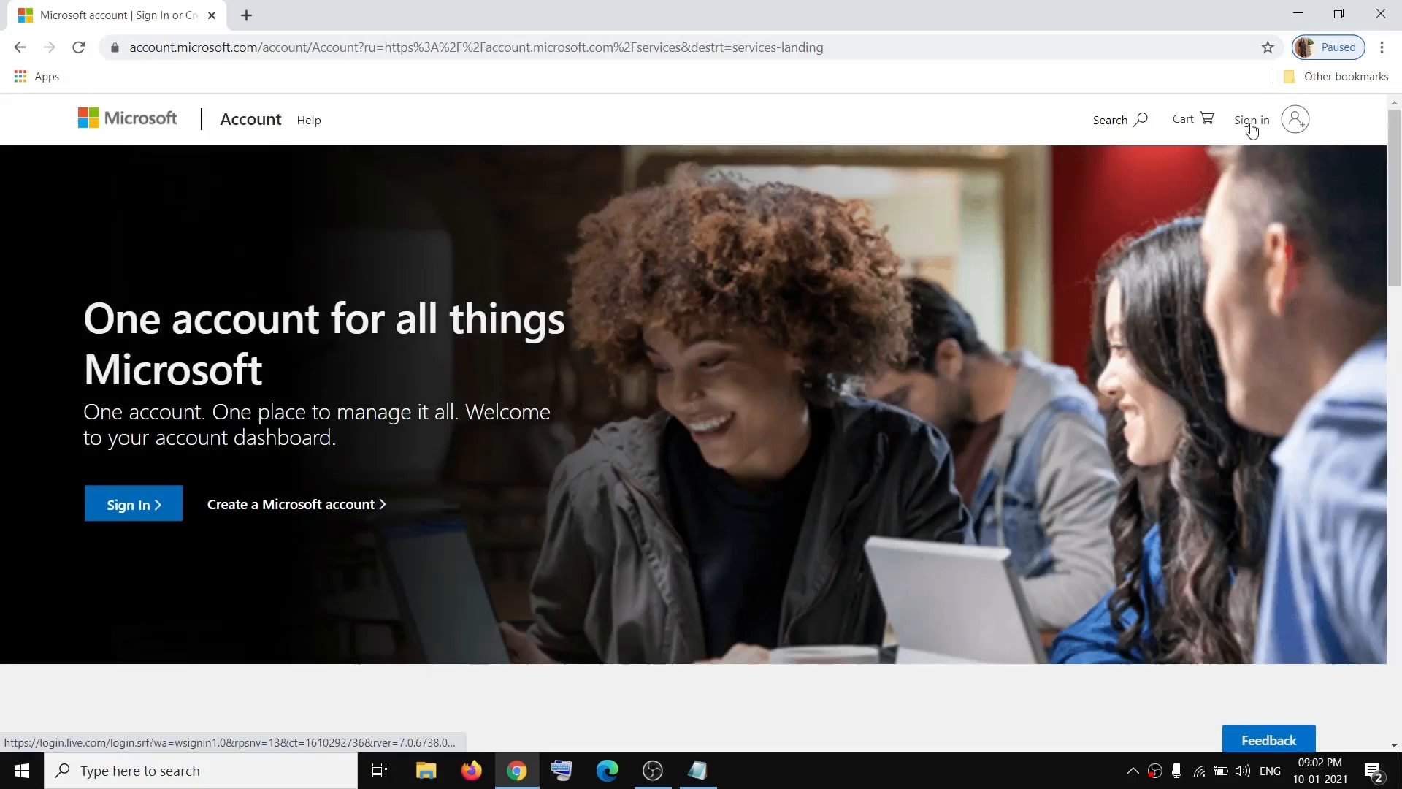
Step: Sign in to account.microsoft.com with the account email and password to reach Services & subscriptions
click(1251, 120)
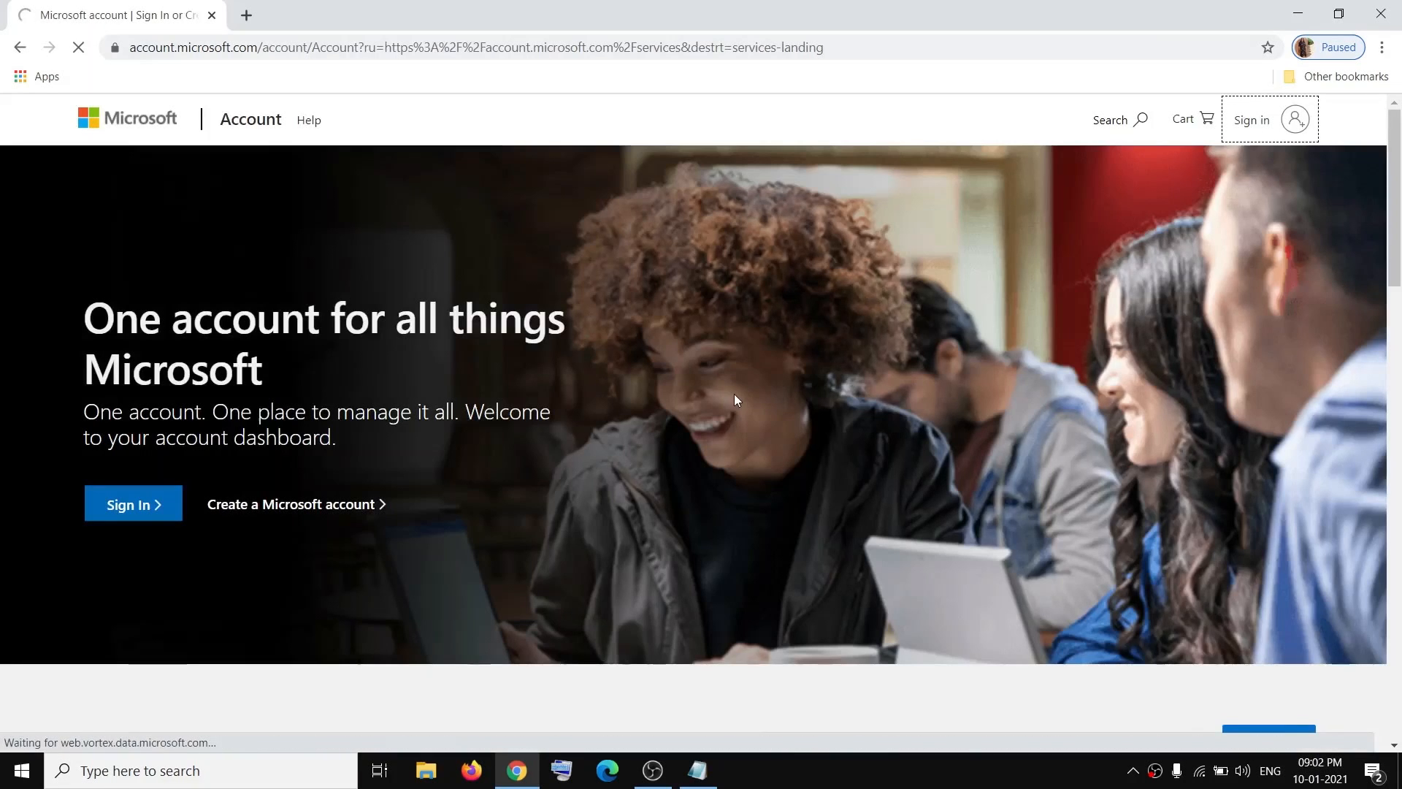
click(133, 504)
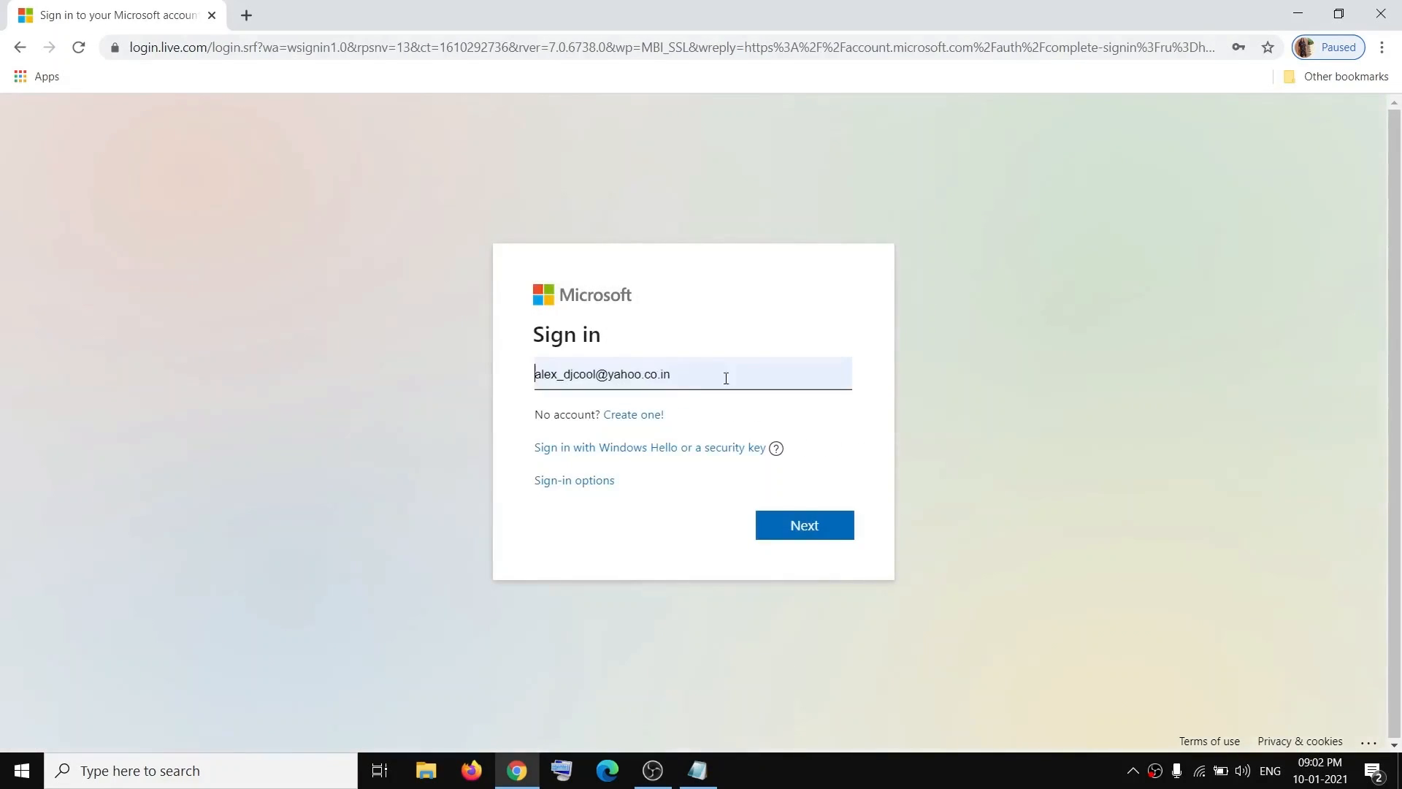
click(802, 525)
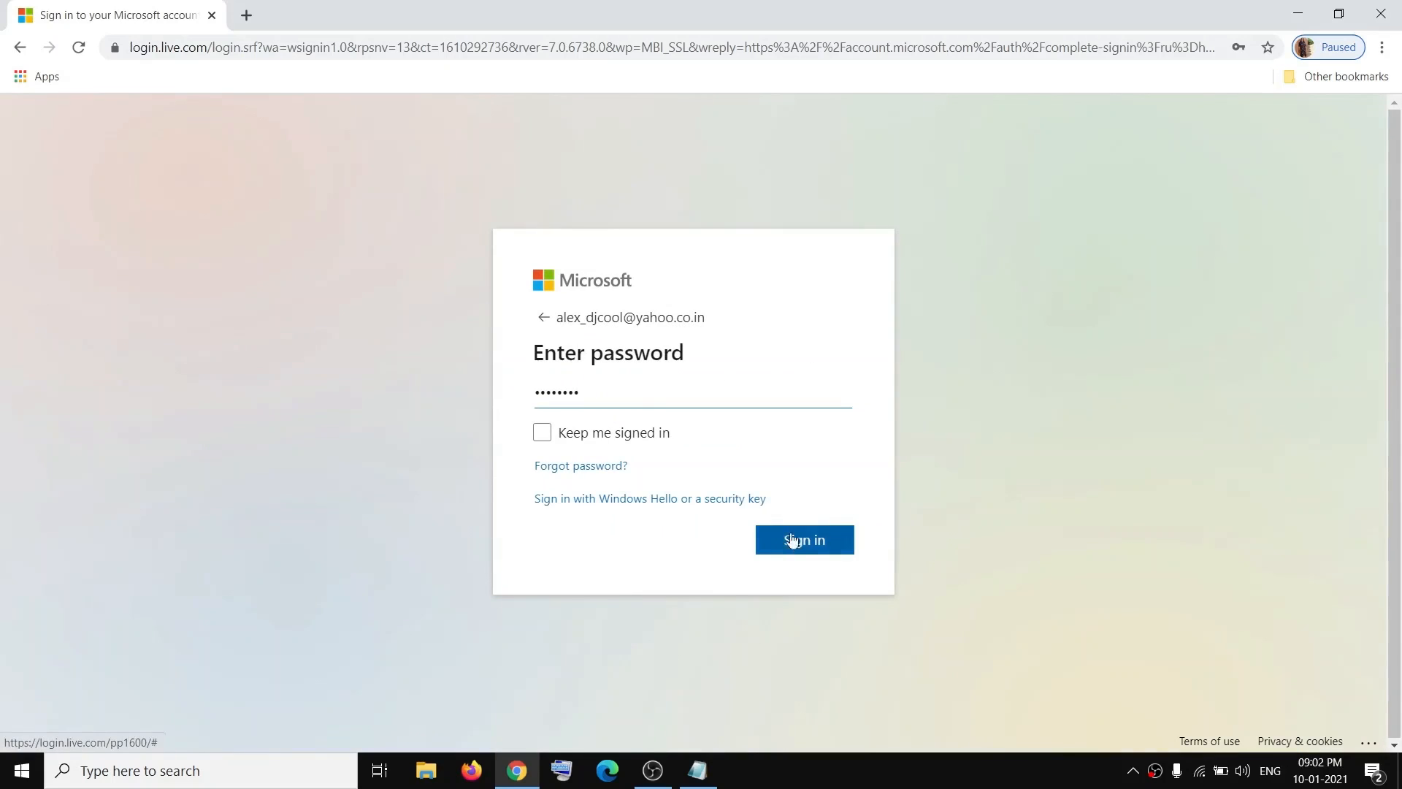
click(803, 539)
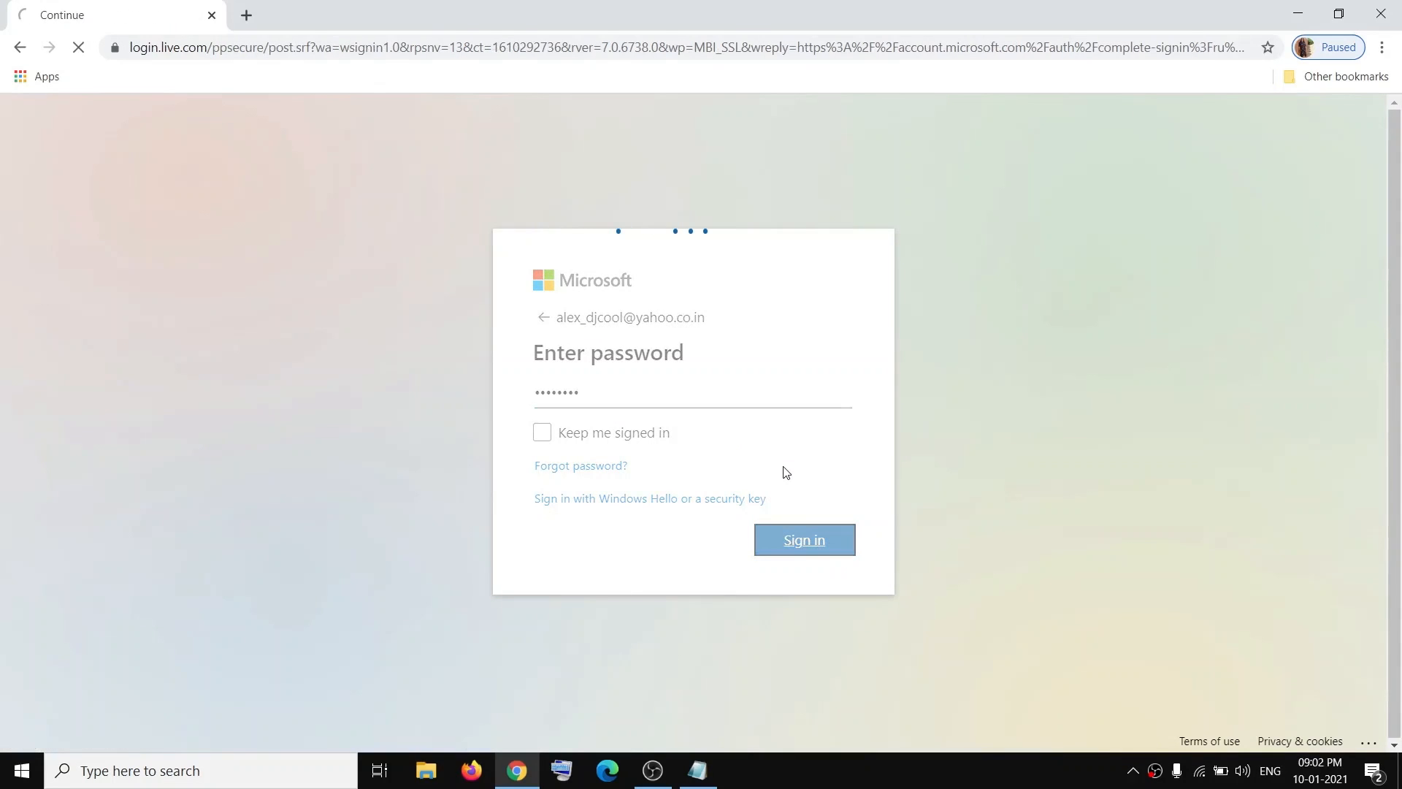
click(804, 539)
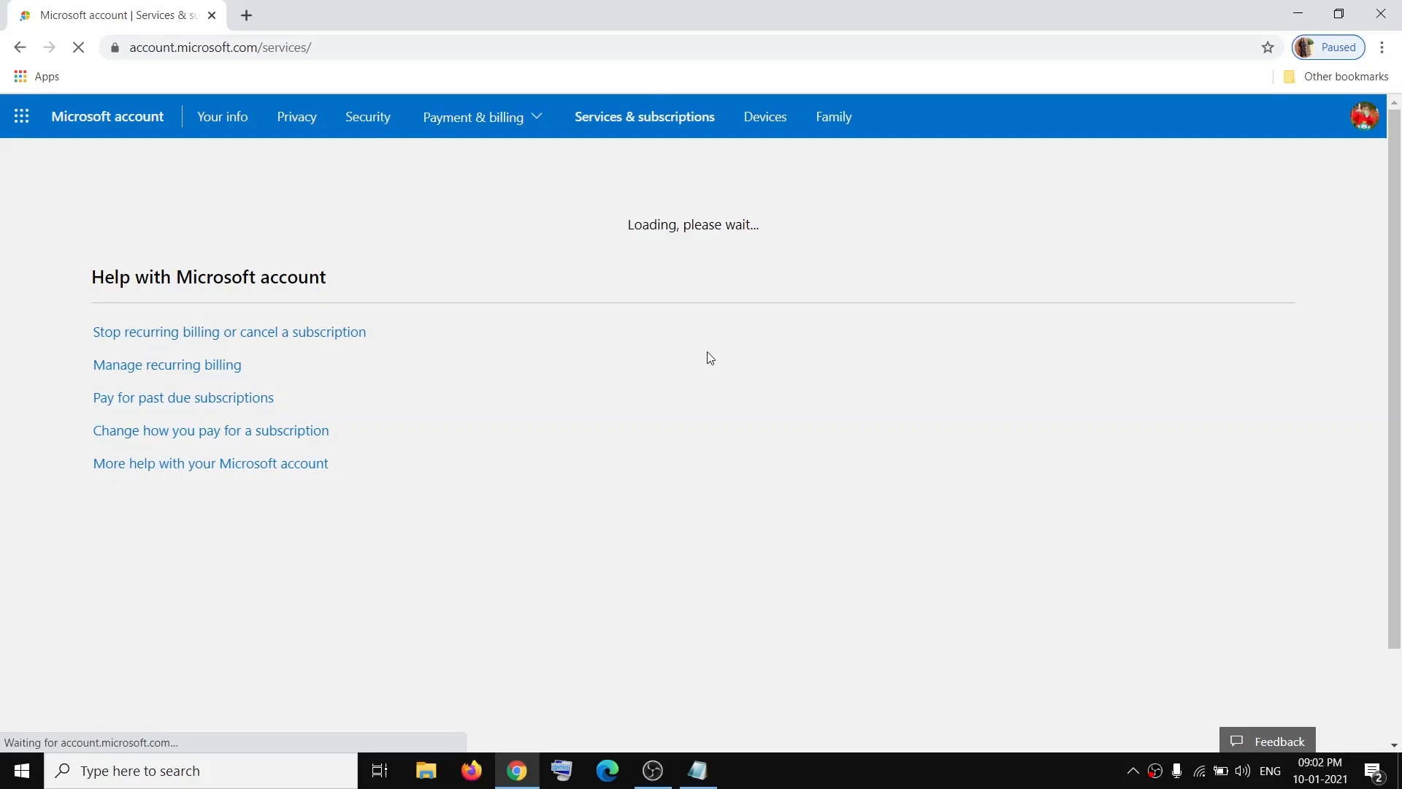
mouse_move(760, 298)
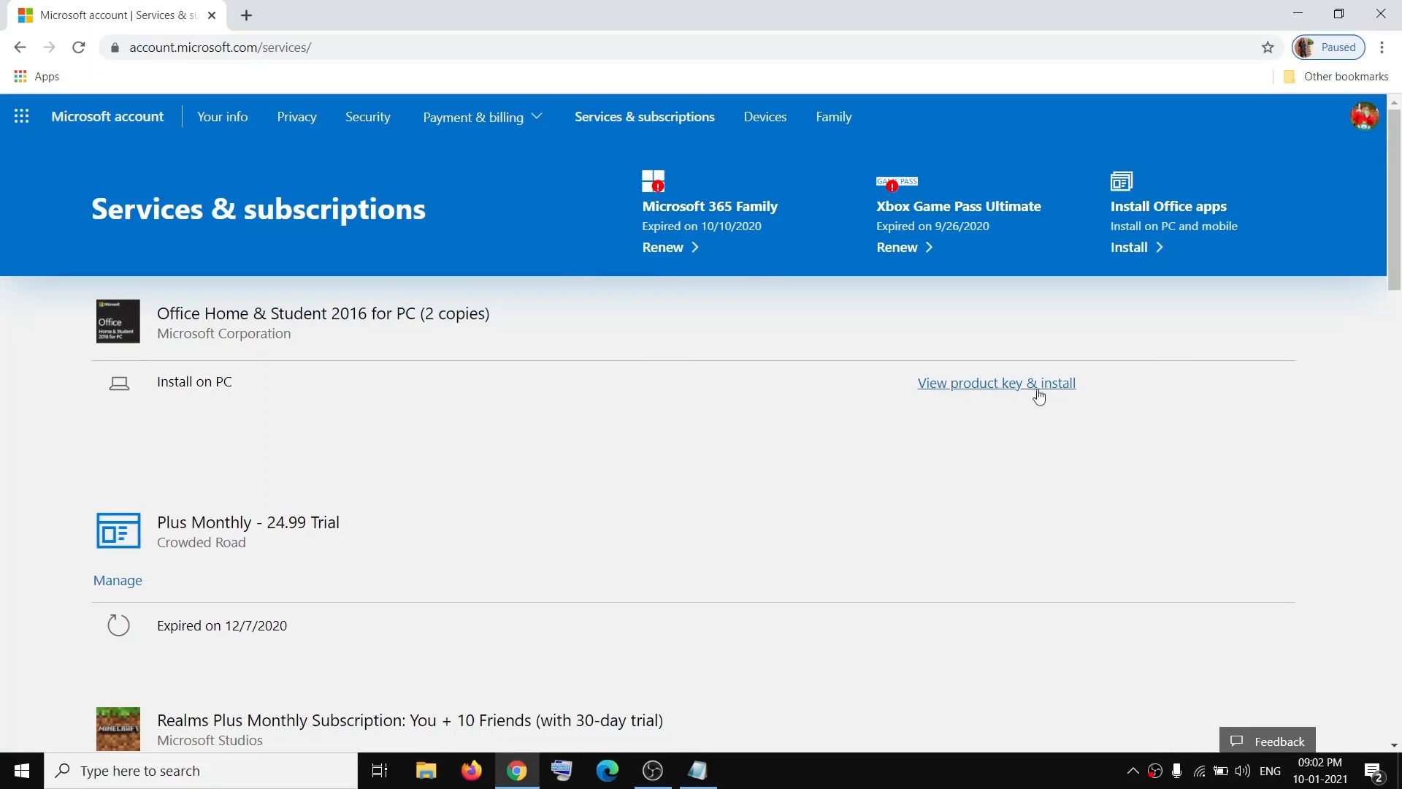
mouse_move(1050, 393)
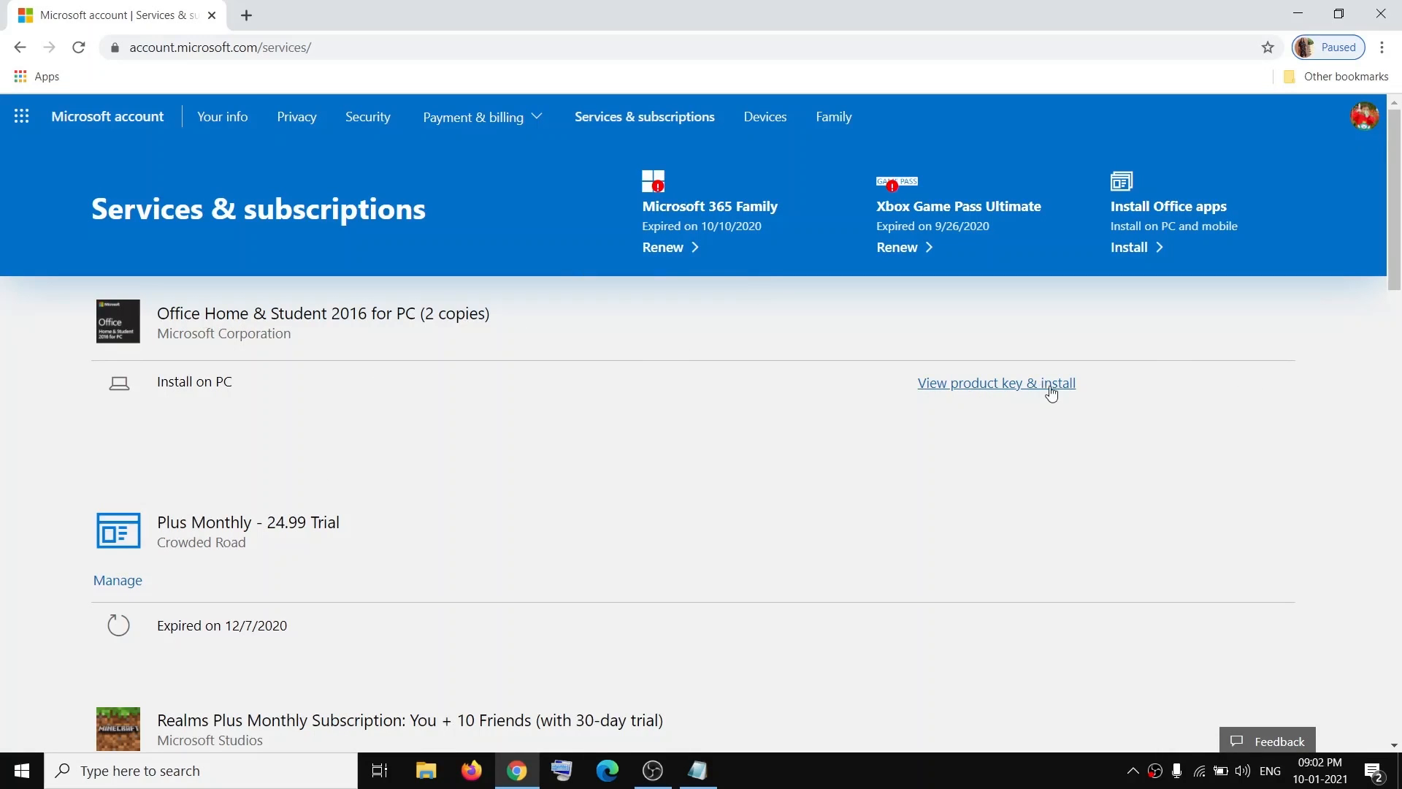
mouse_move(1055, 395)
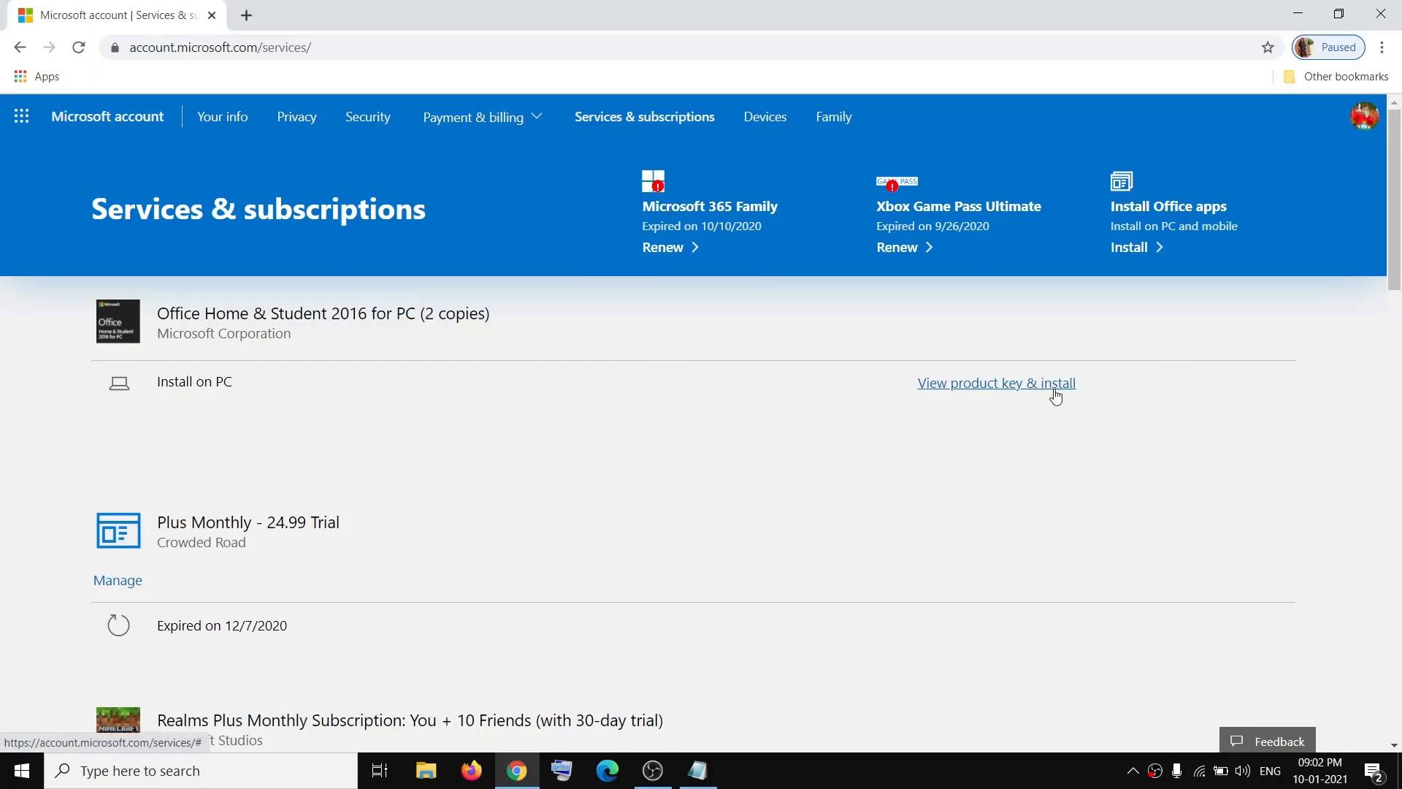
mouse_move(821, 466)
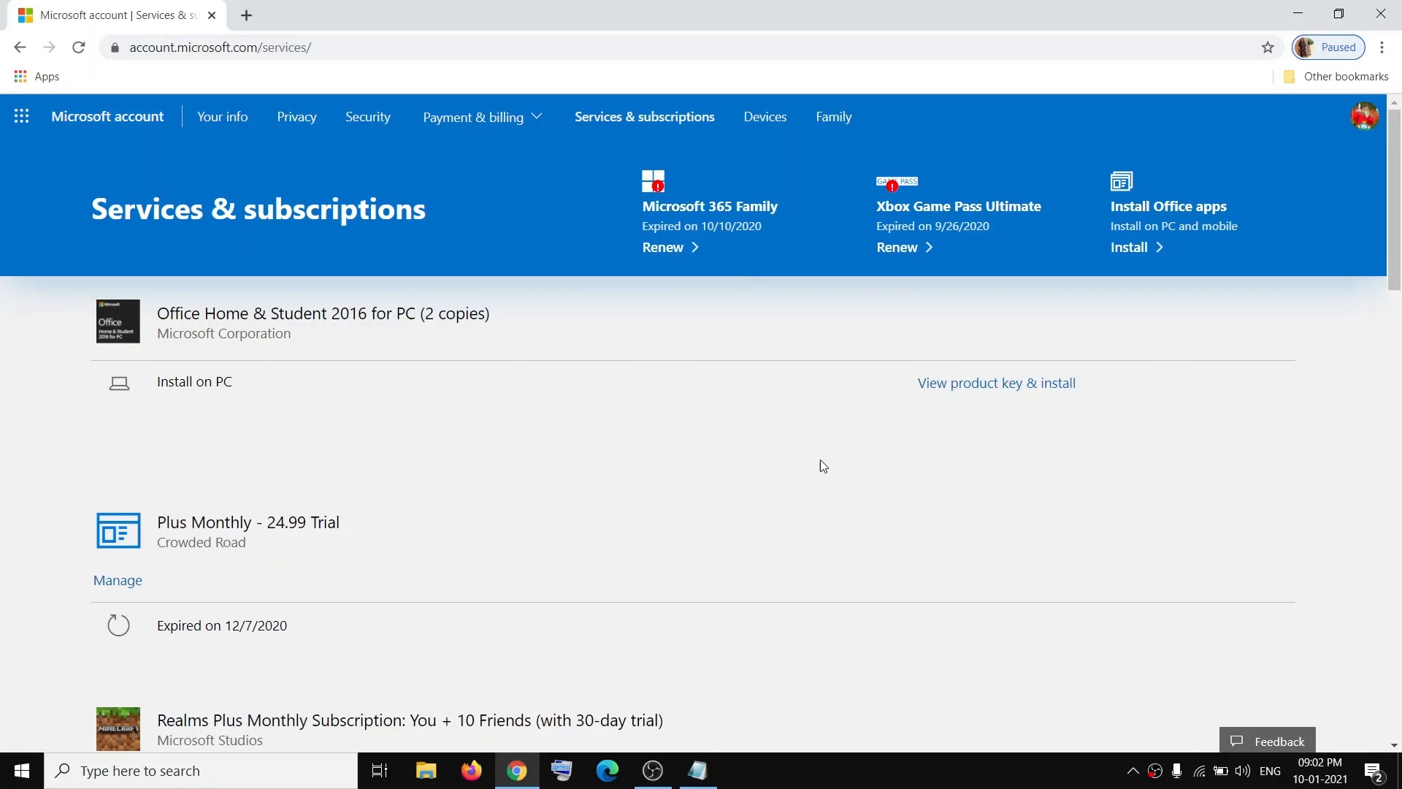
mouse_move(847, 417)
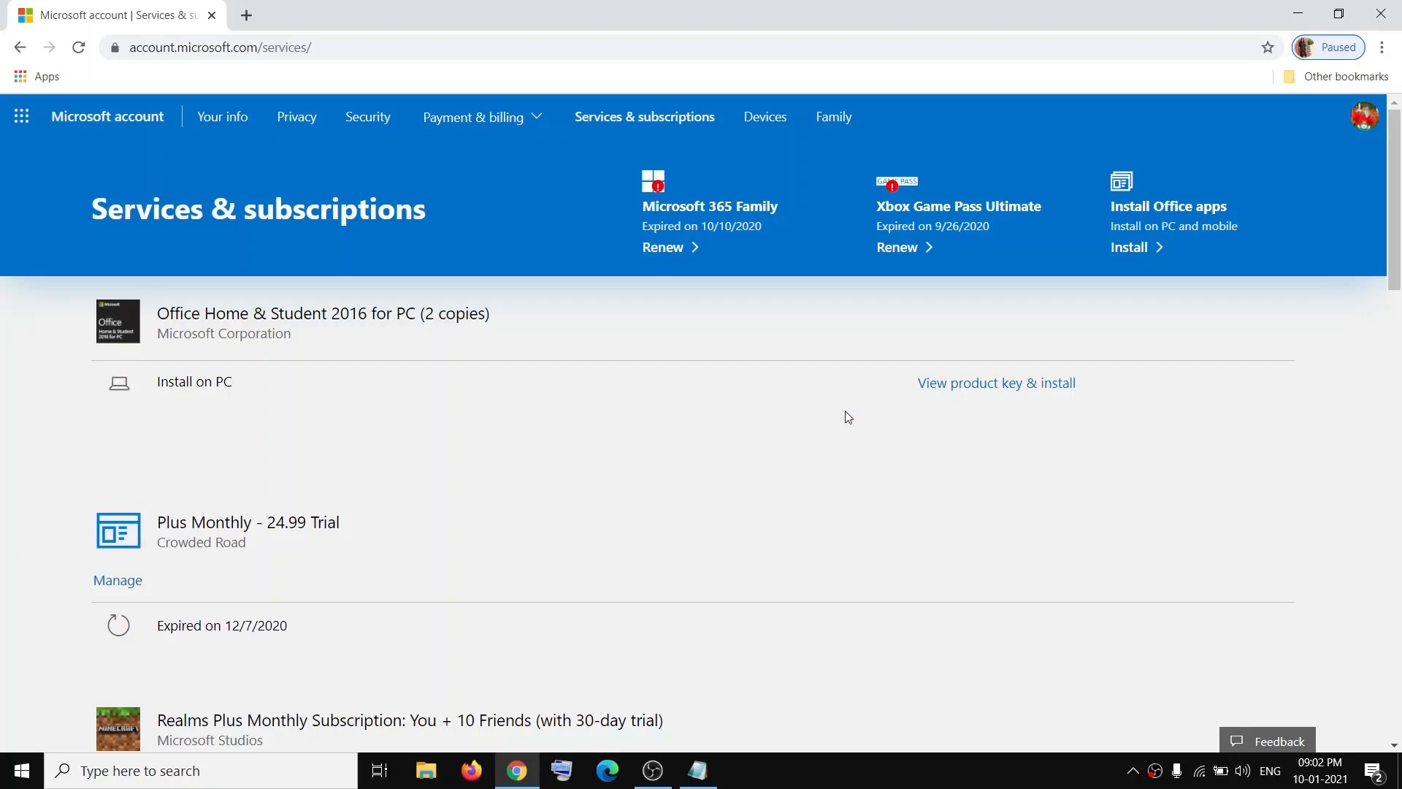
mouse_move(991, 773)
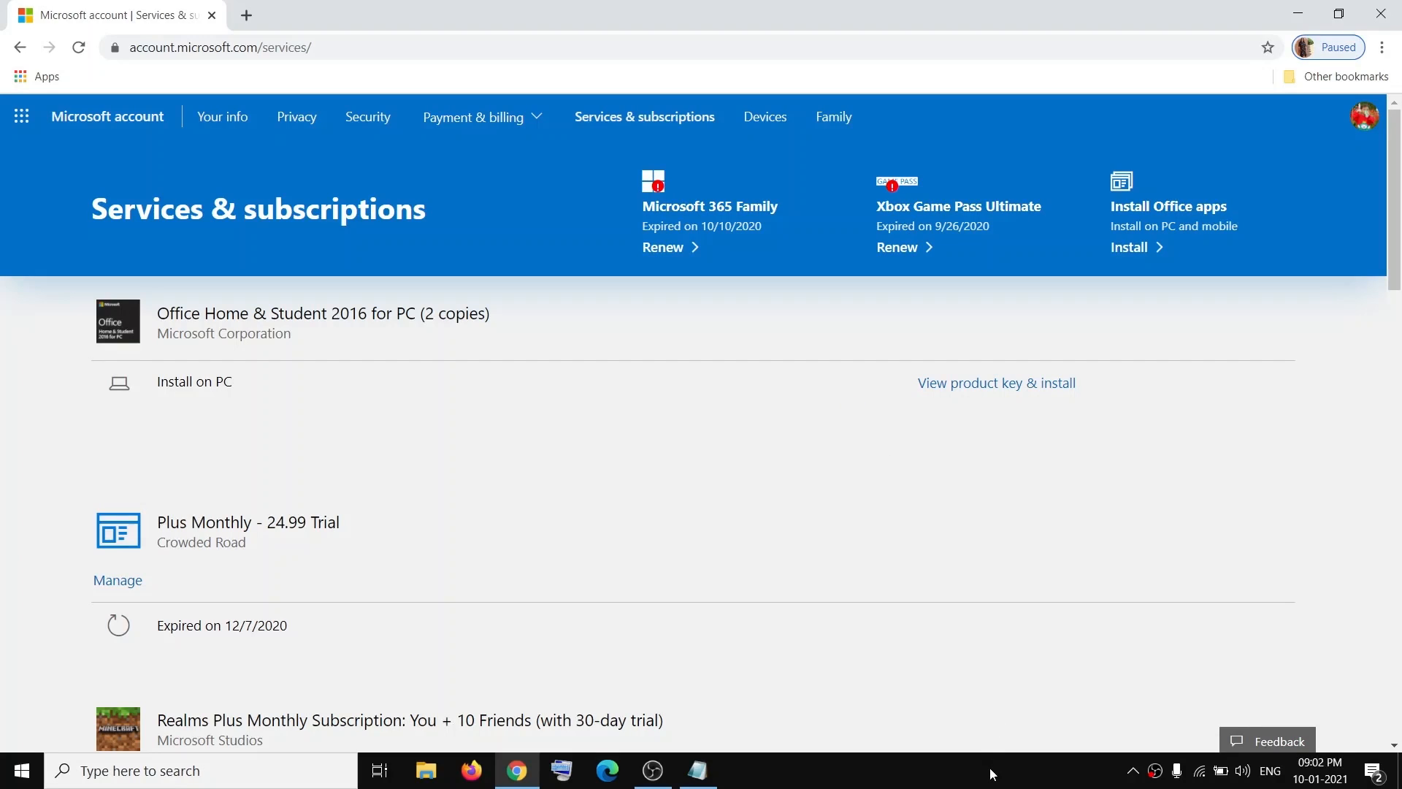